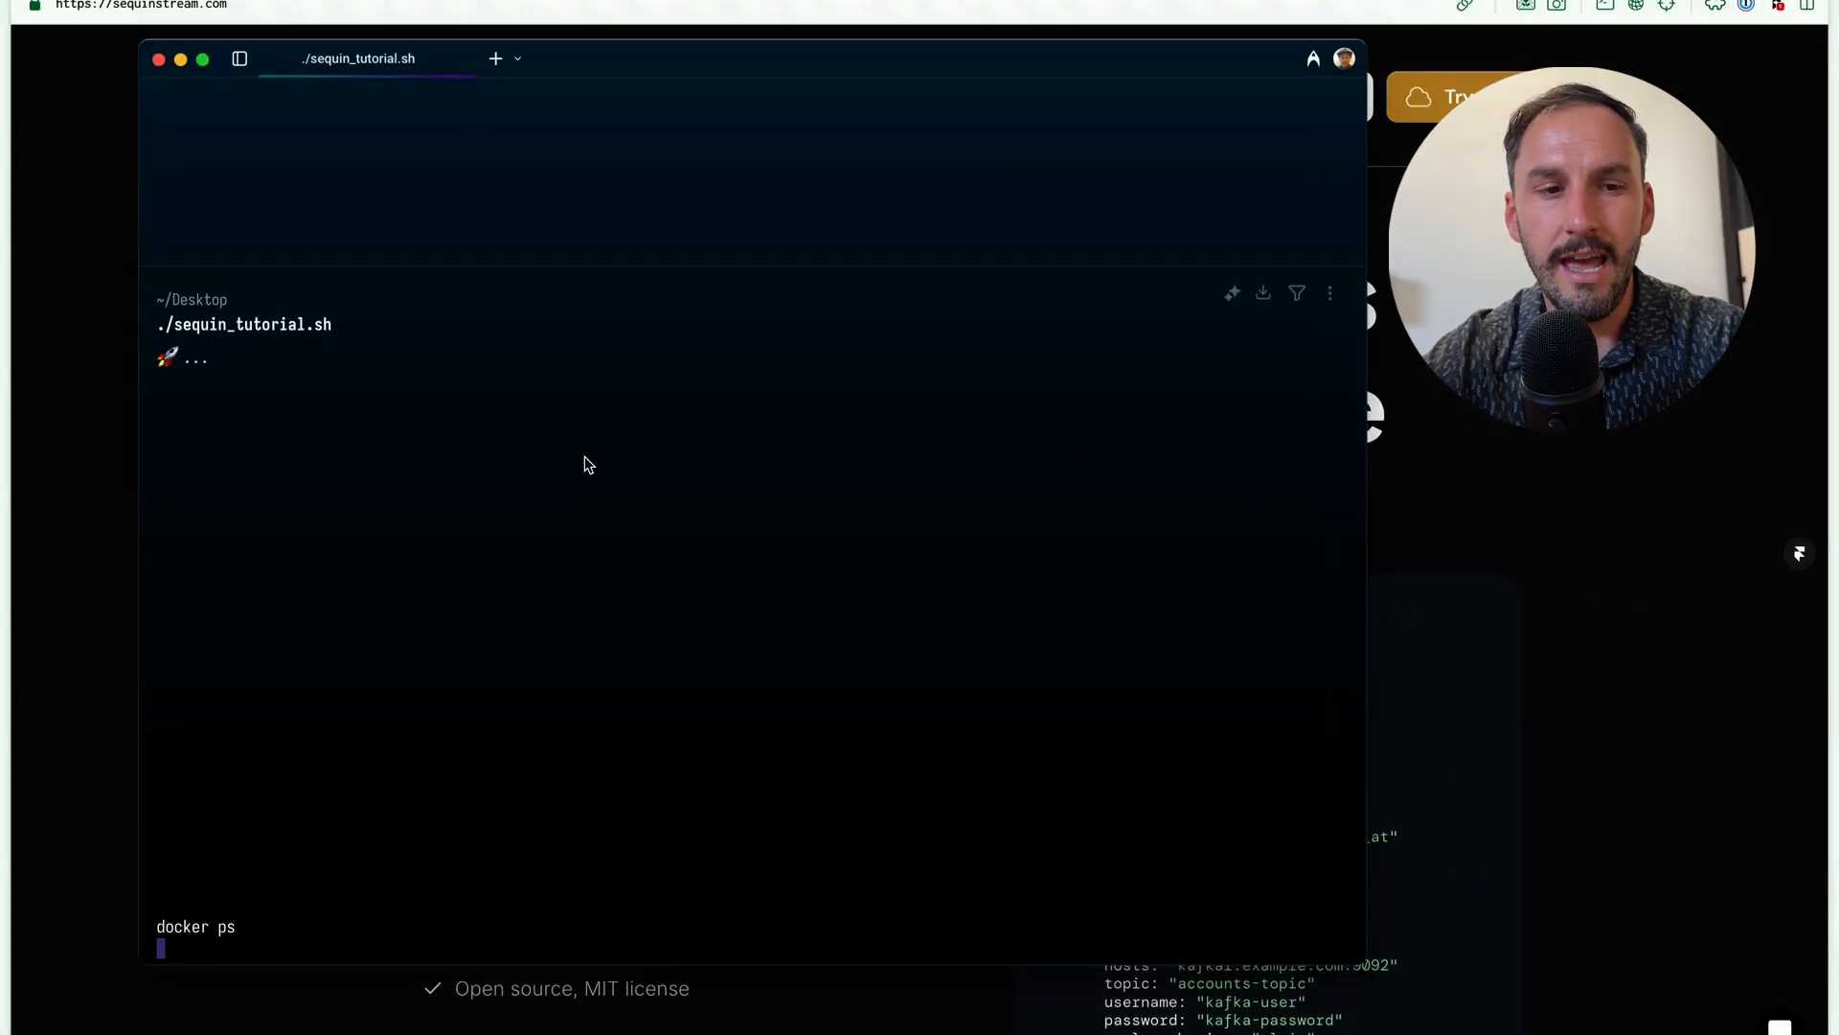
Step: Run docker ps to confirm the containers, then view the sequin-playground database in Sequin
key(Return)
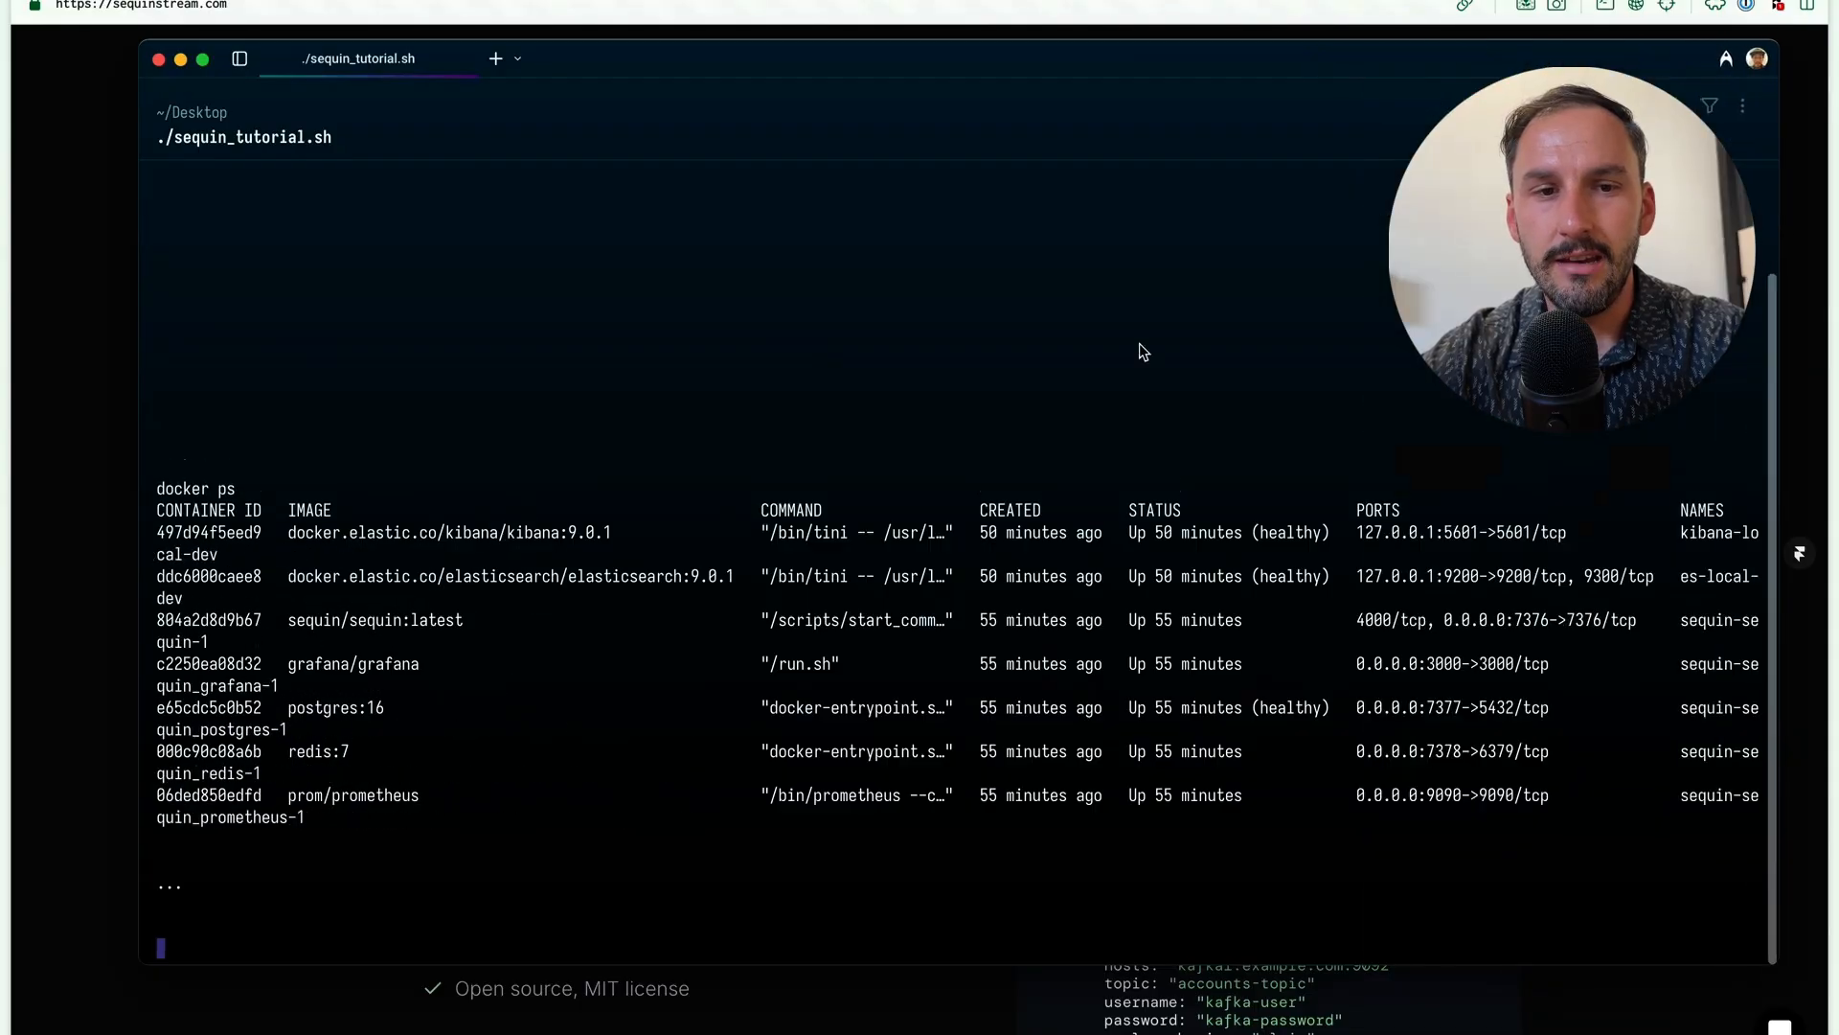
mouse_move(514, 701)
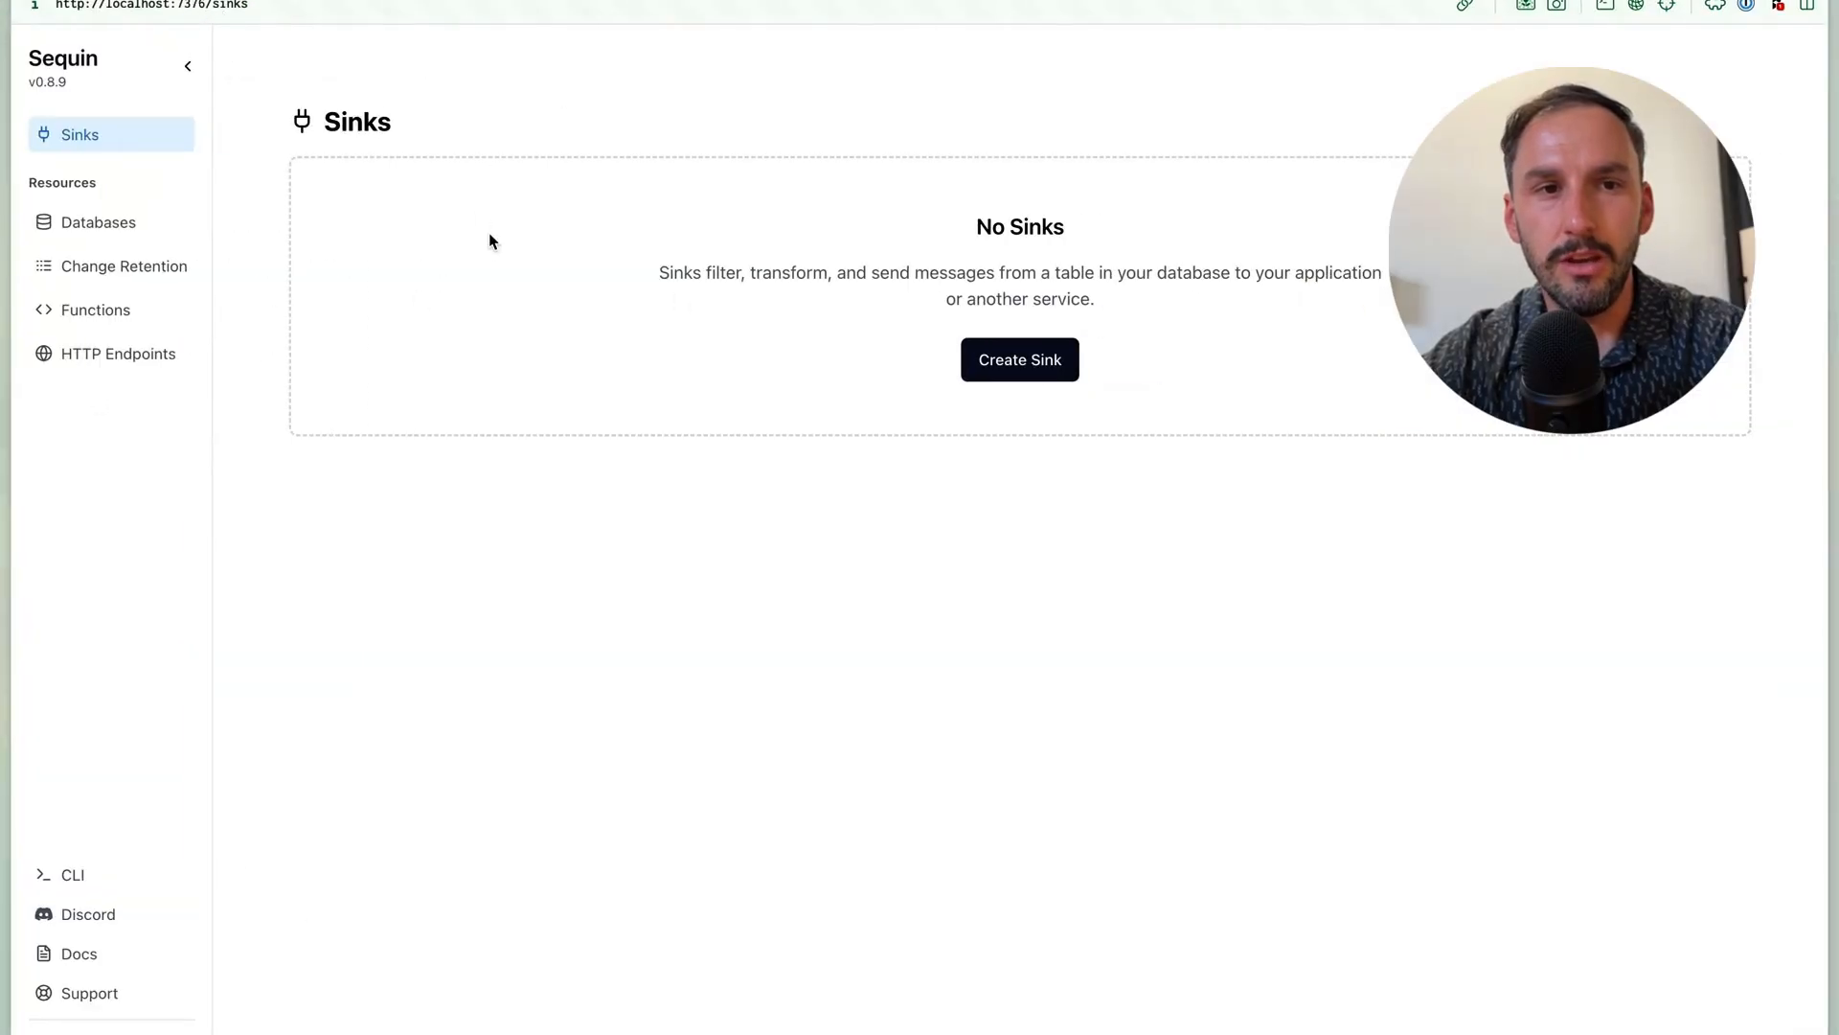
click(97, 222)
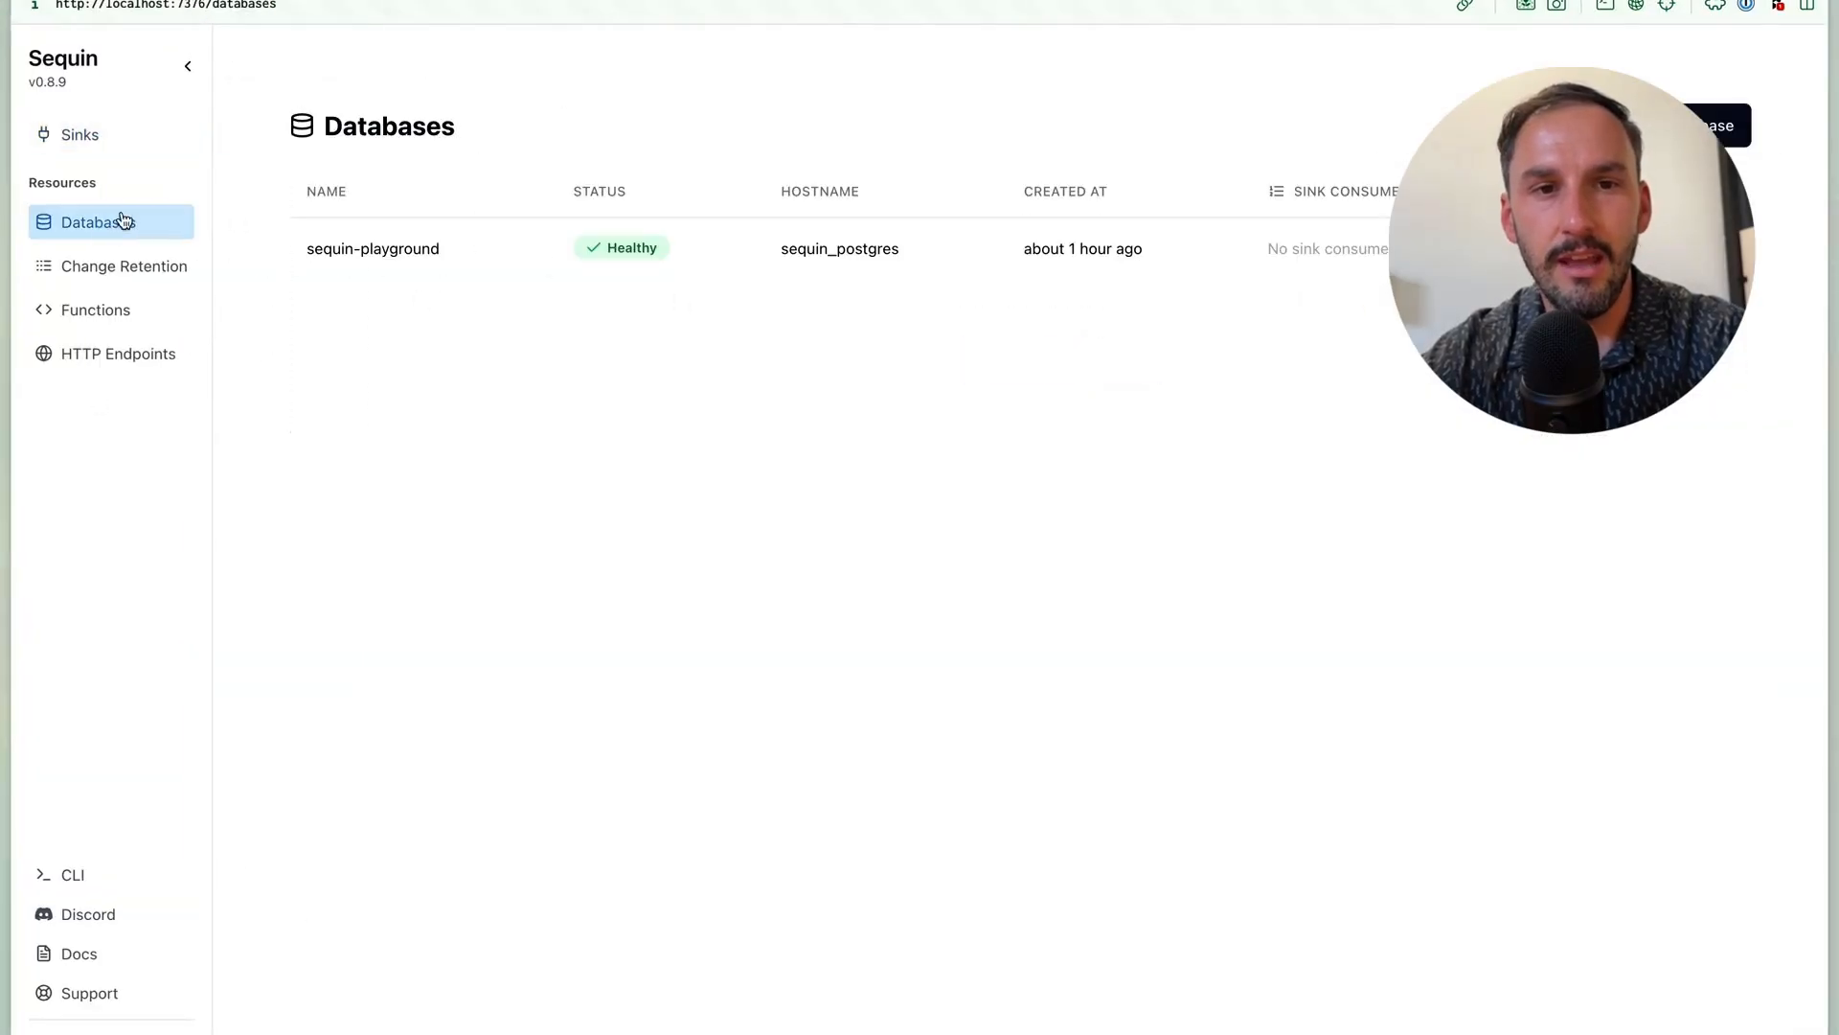
click(371, 247)
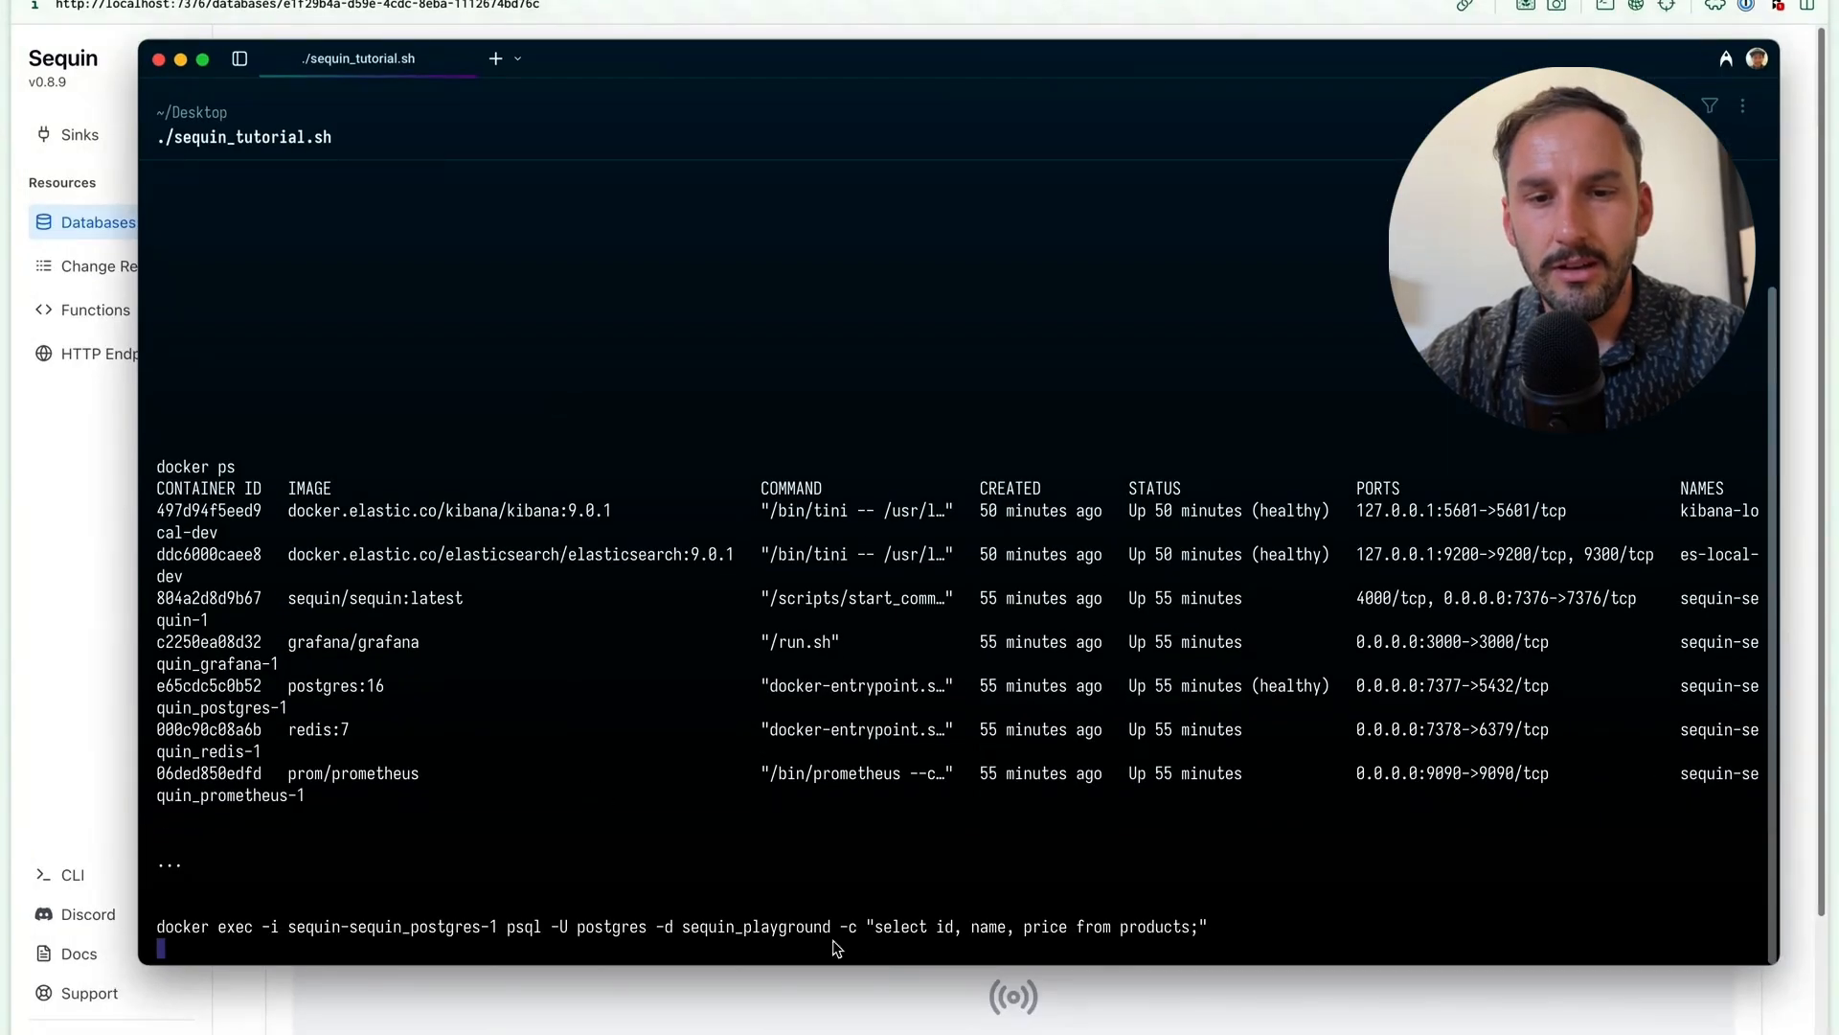
mouse_move(887, 950)
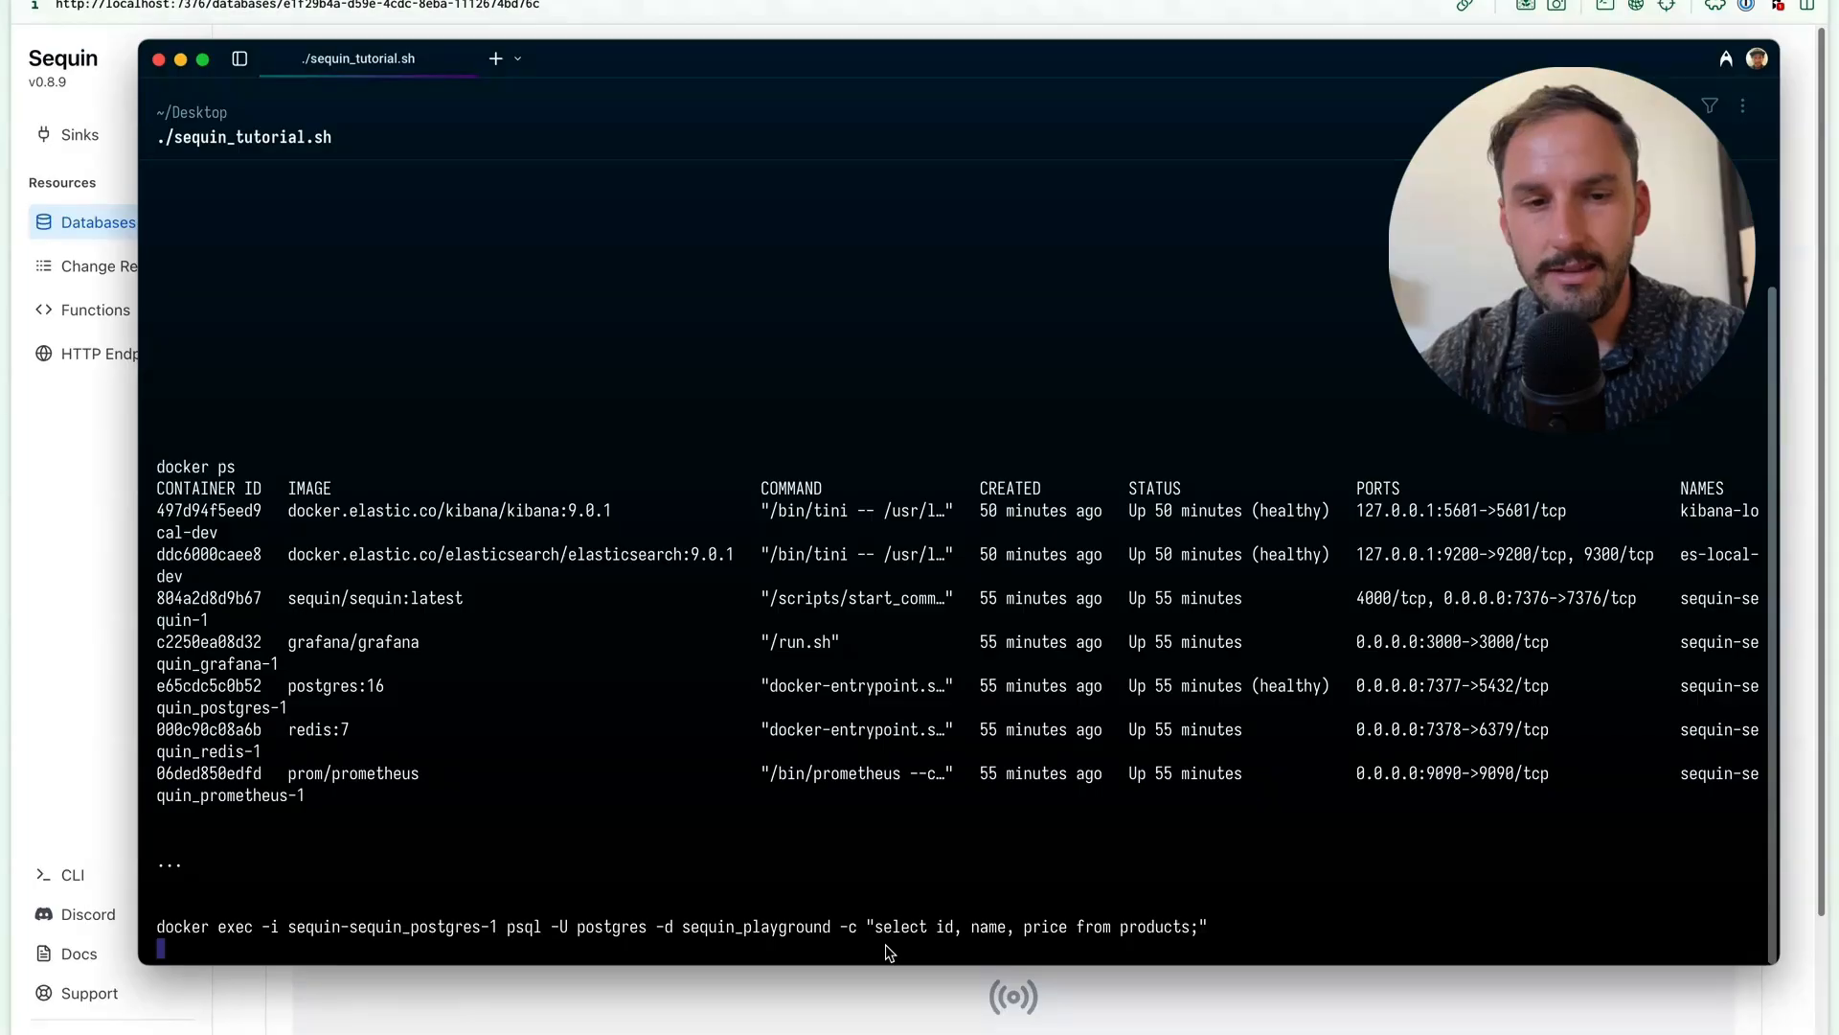
Step: Run the psql select returning the six products with ids, names and prices
key(Return)
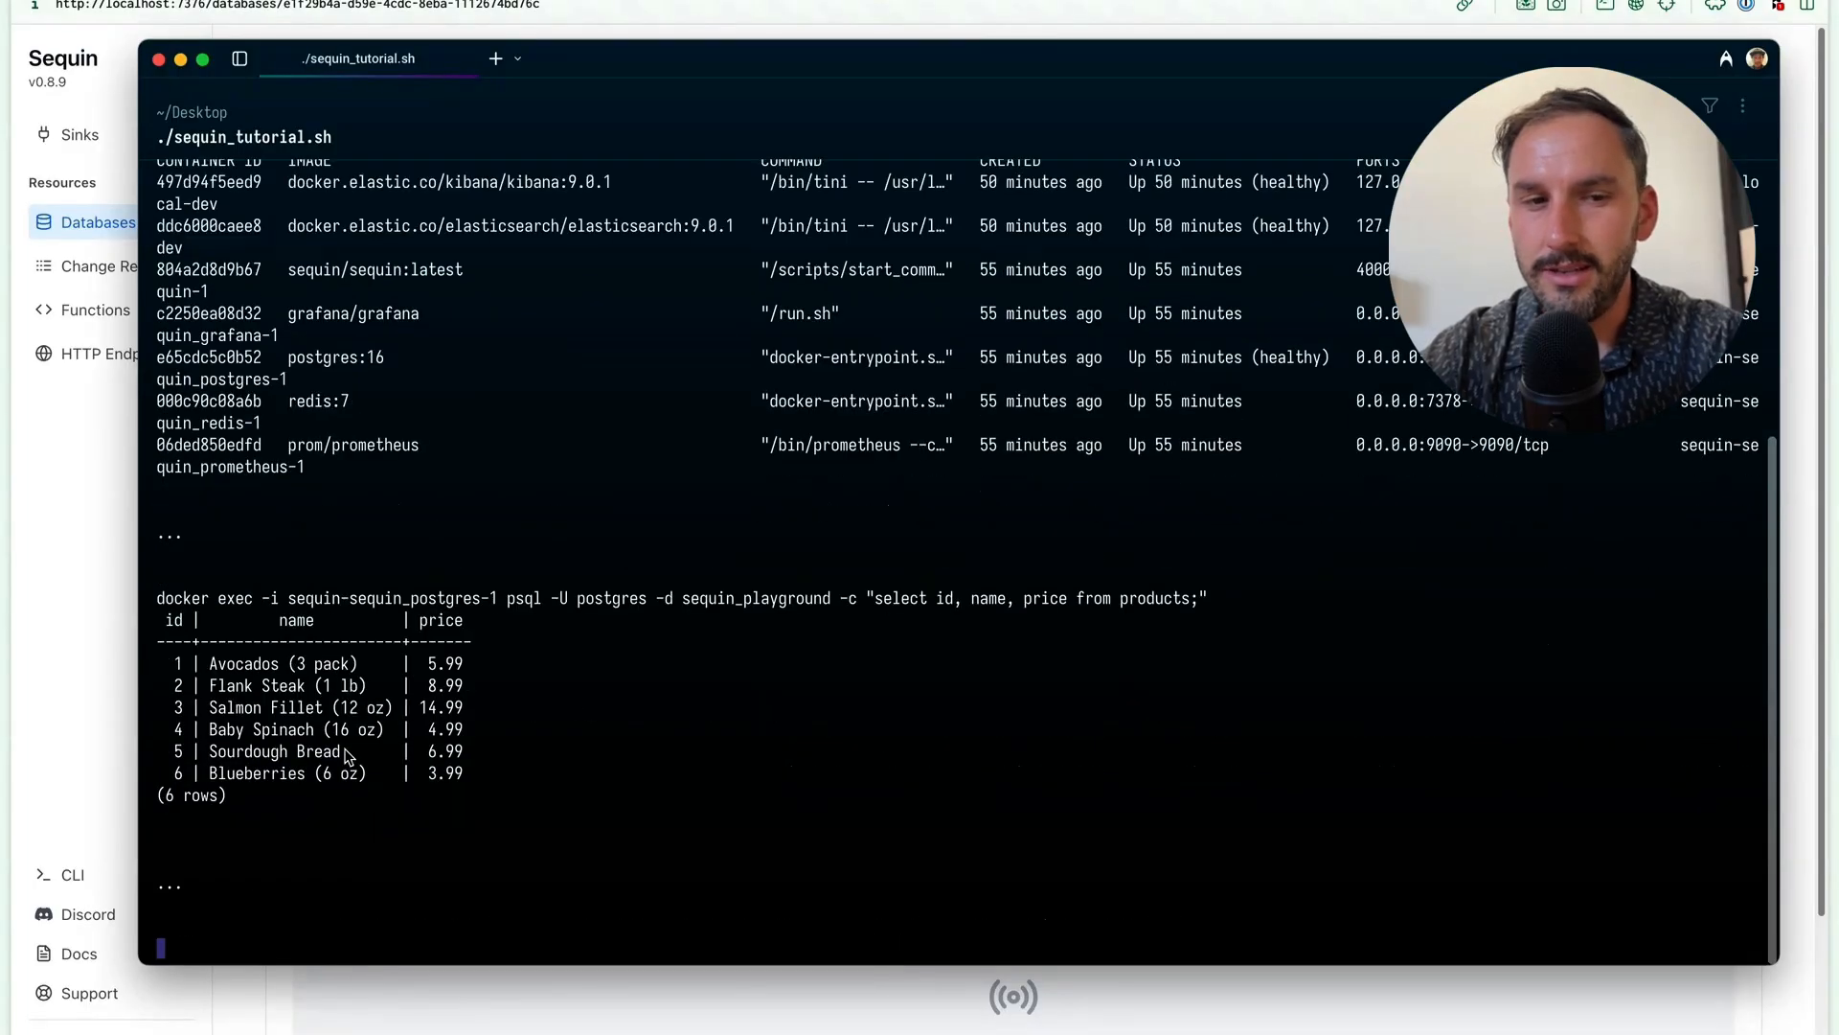
mouse_move(281, 692)
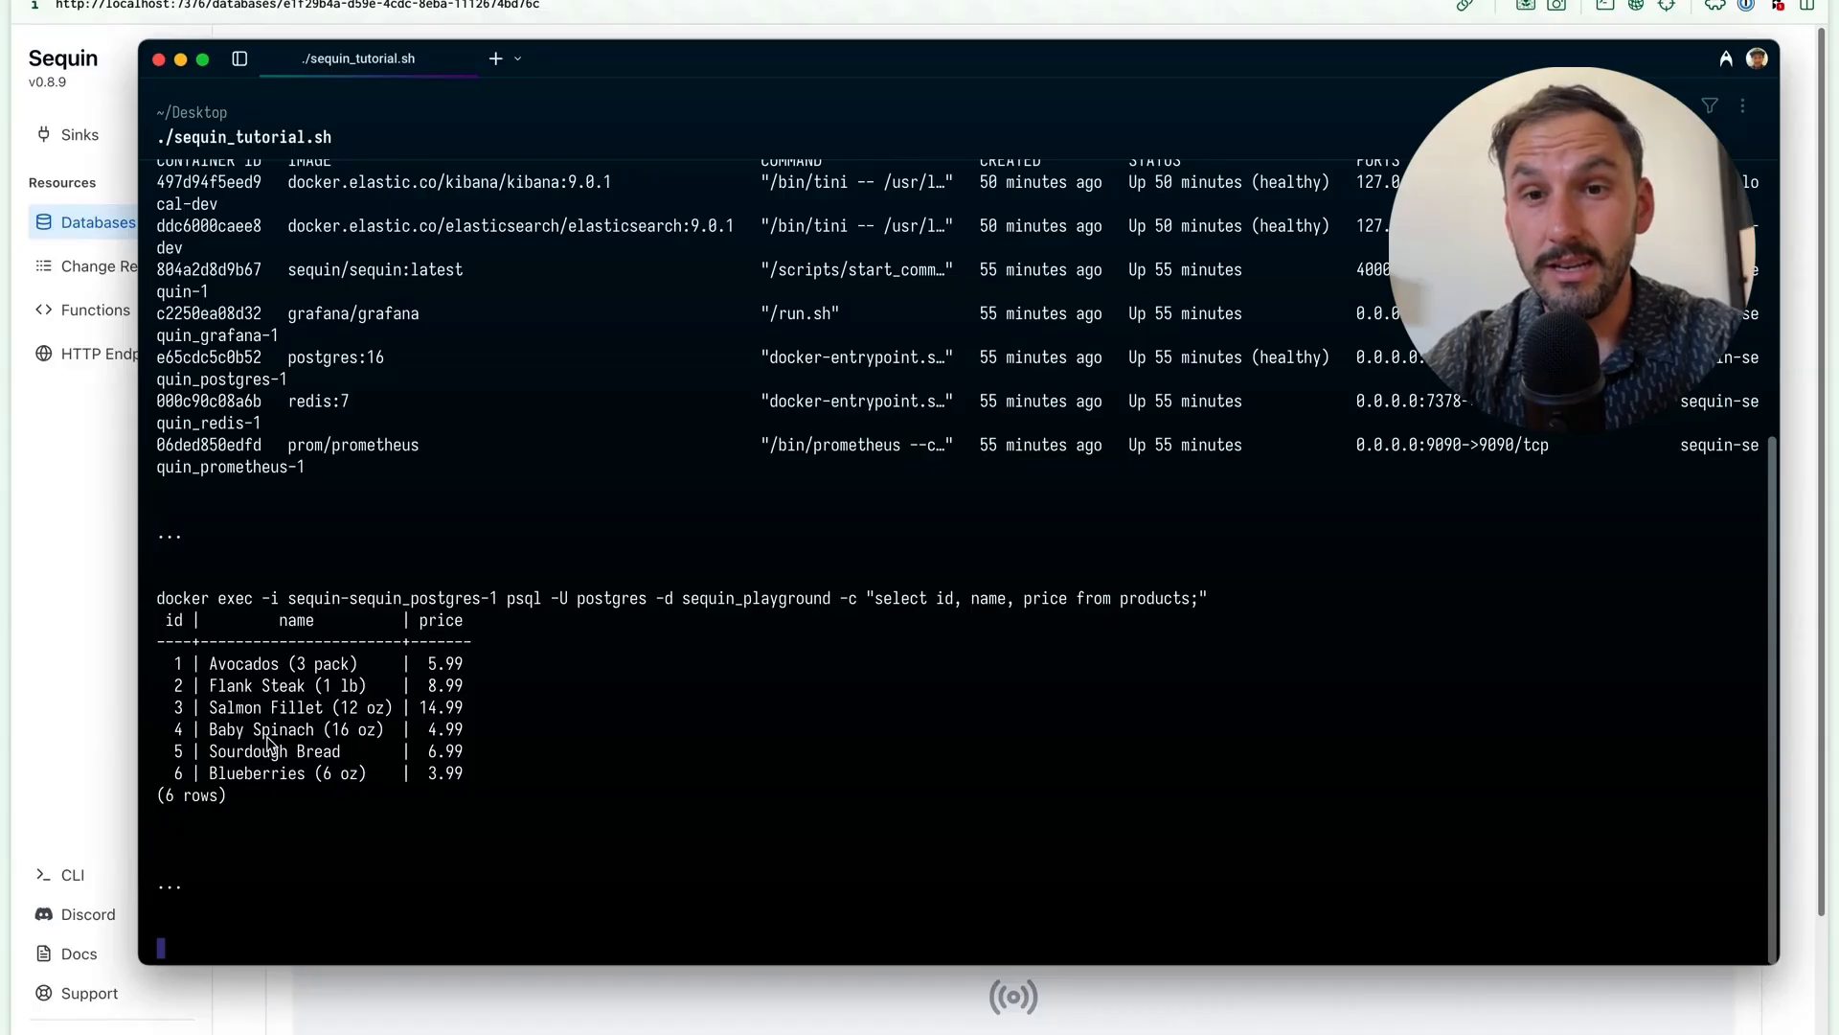
Step: Create the products index via curl, then begin a new Elasticsearch sink in Sequin
scroll(down, 3)
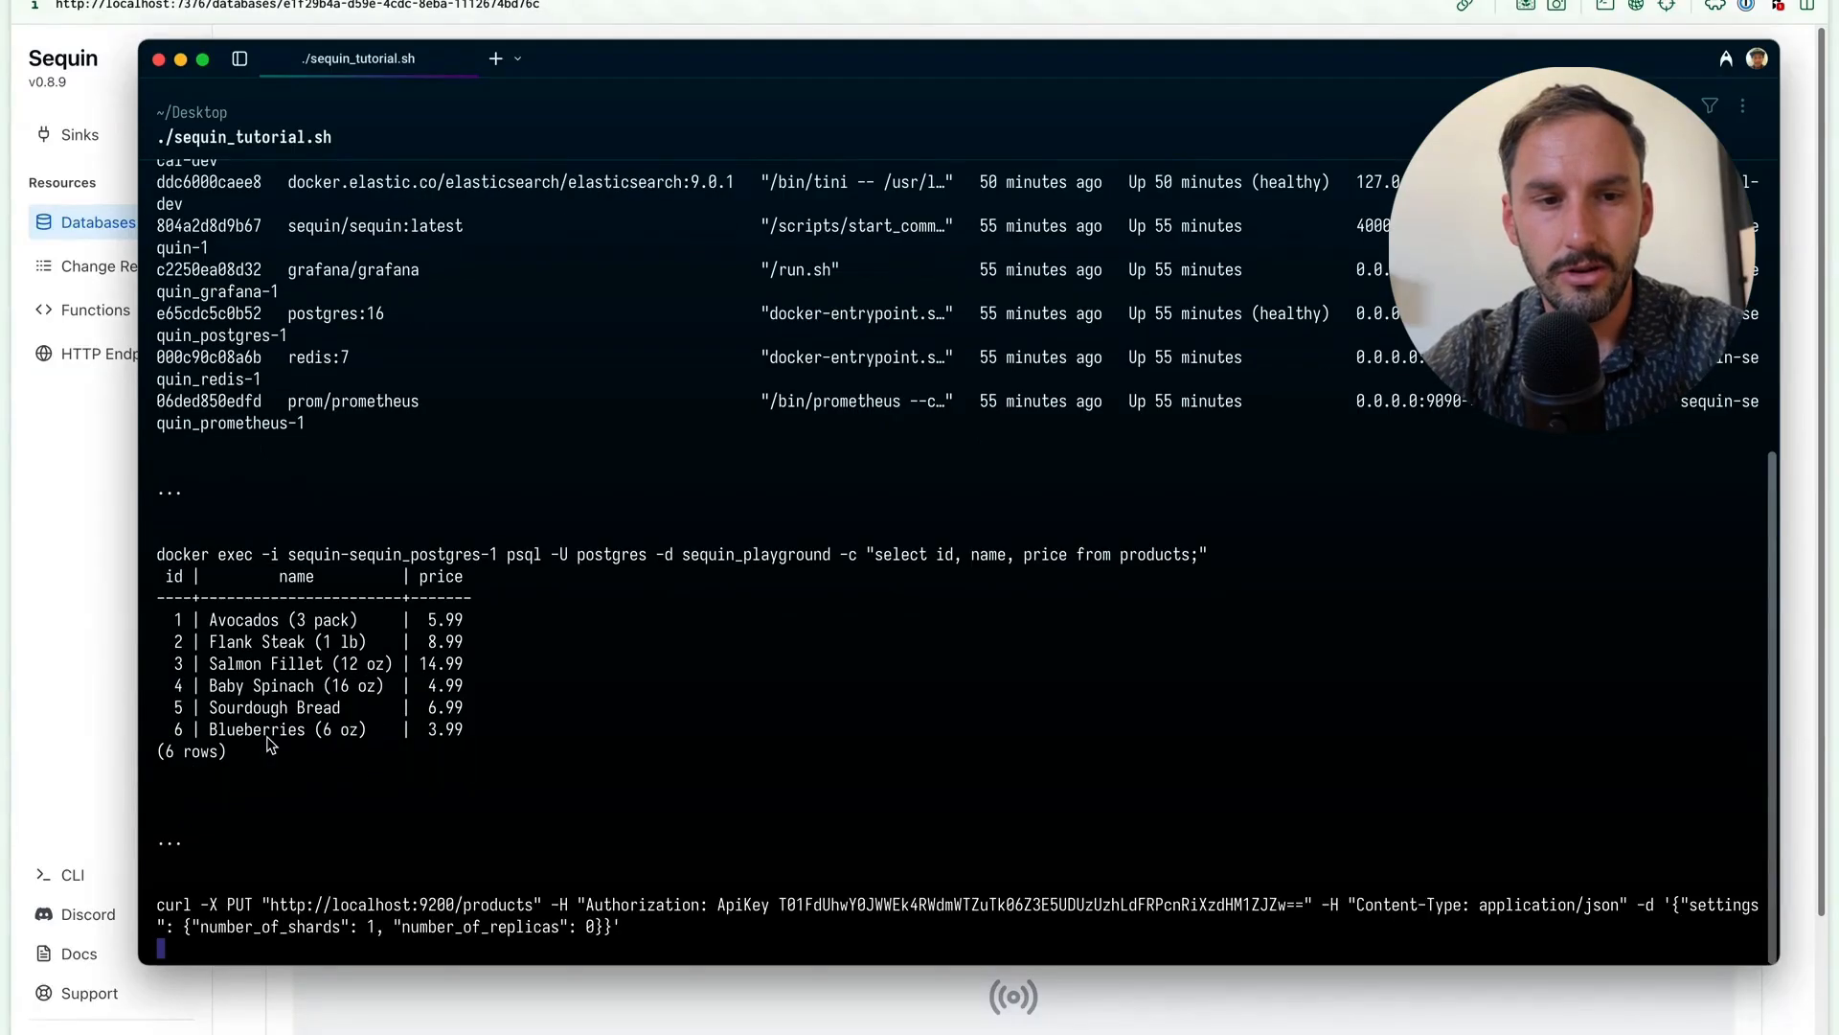
mouse_move(358, 887)
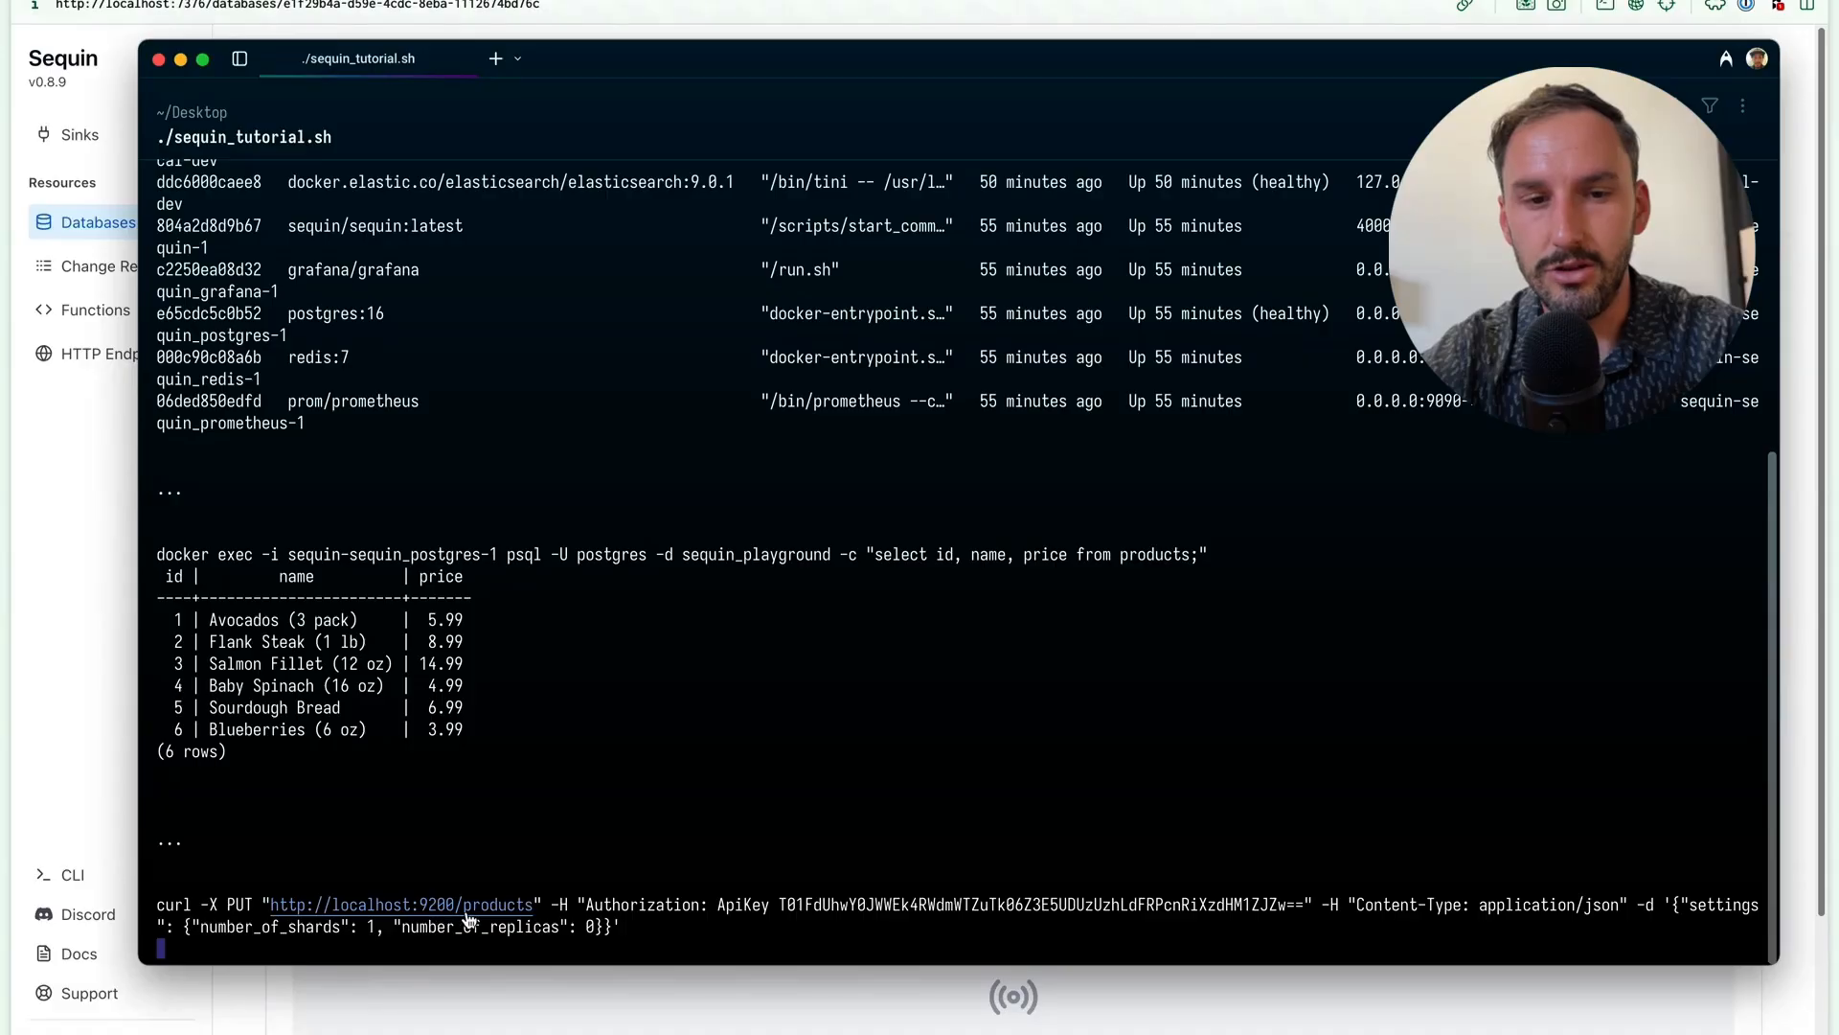
mouse_move(623, 924)
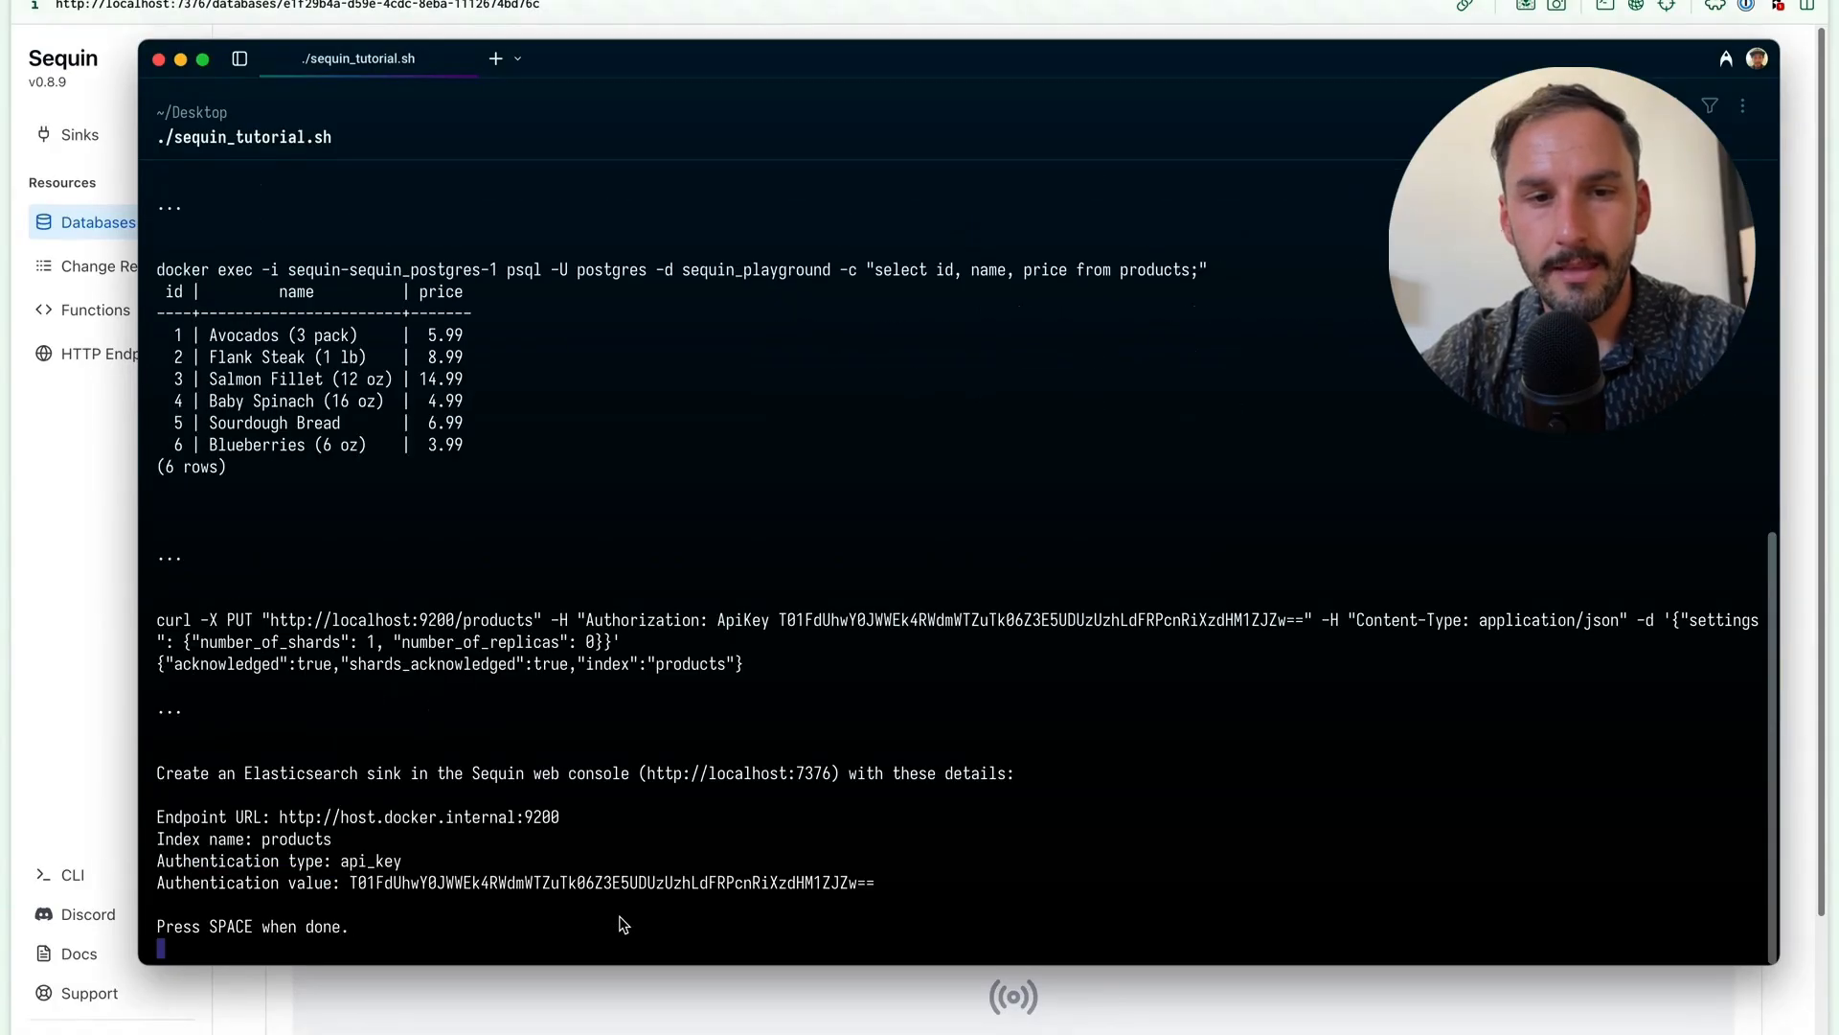
mouse_move(427, 709)
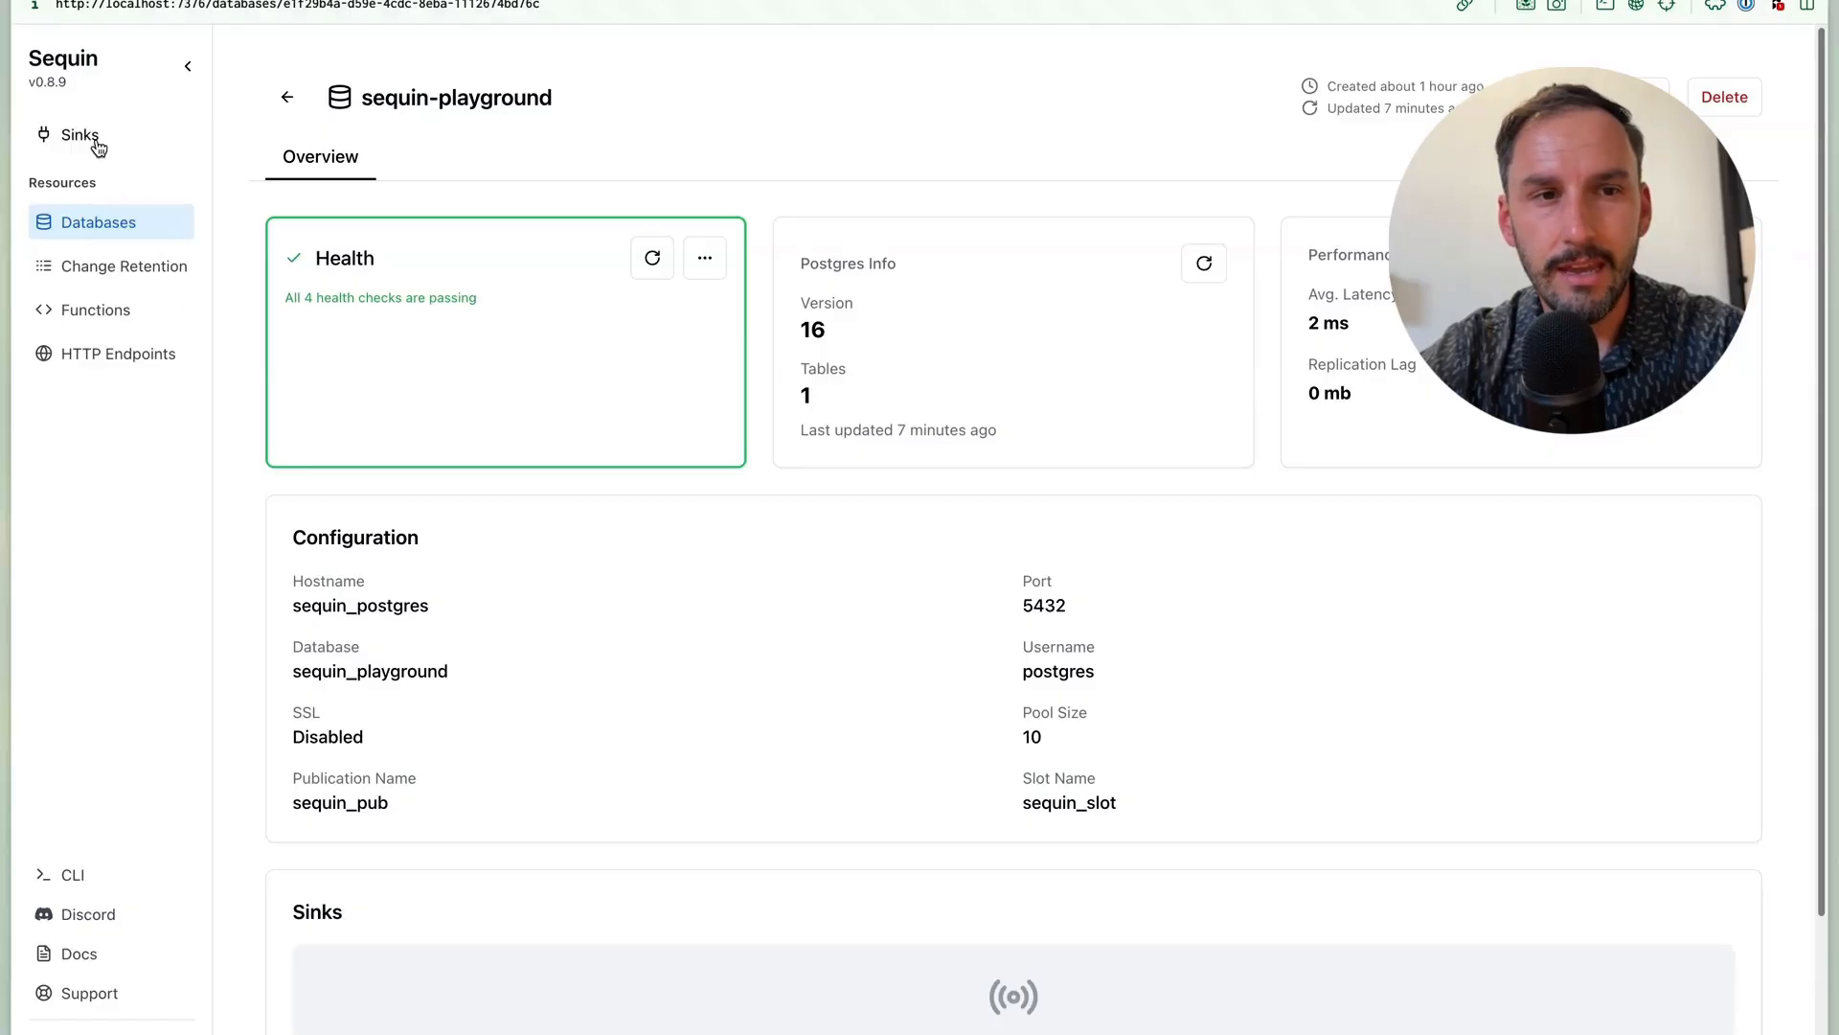
click(81, 135)
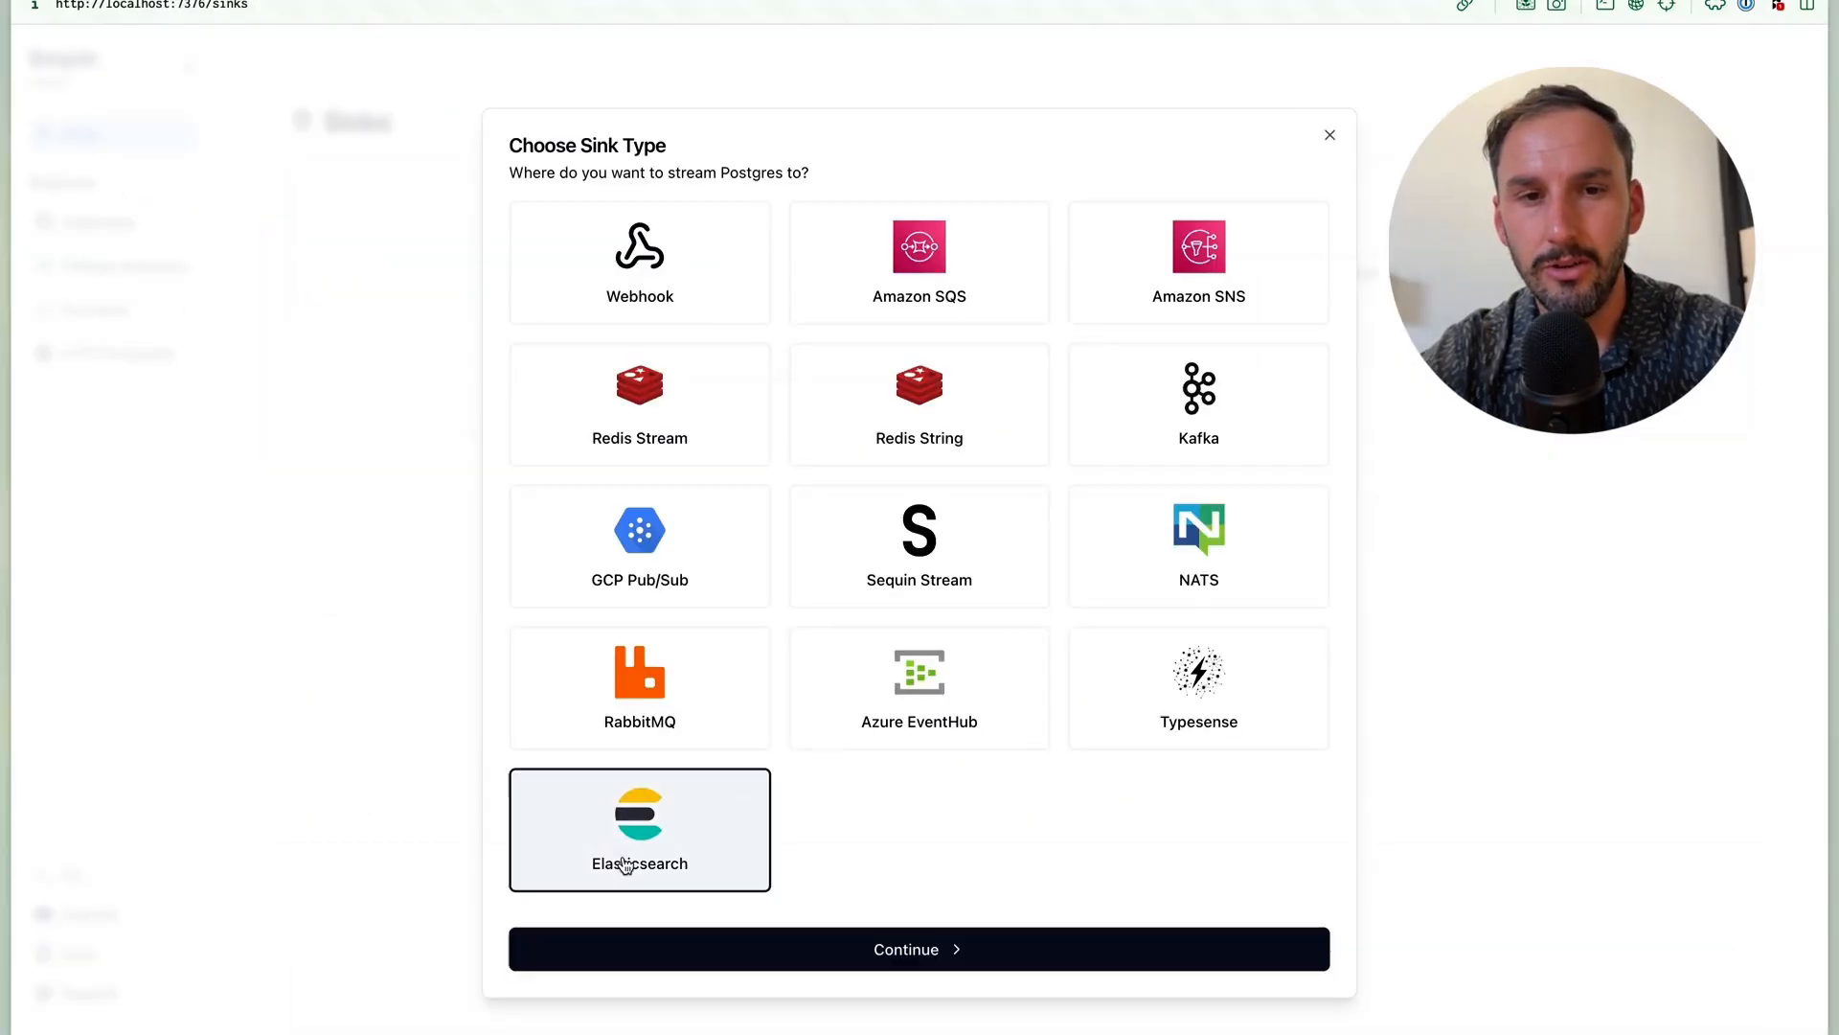
click(918, 949)
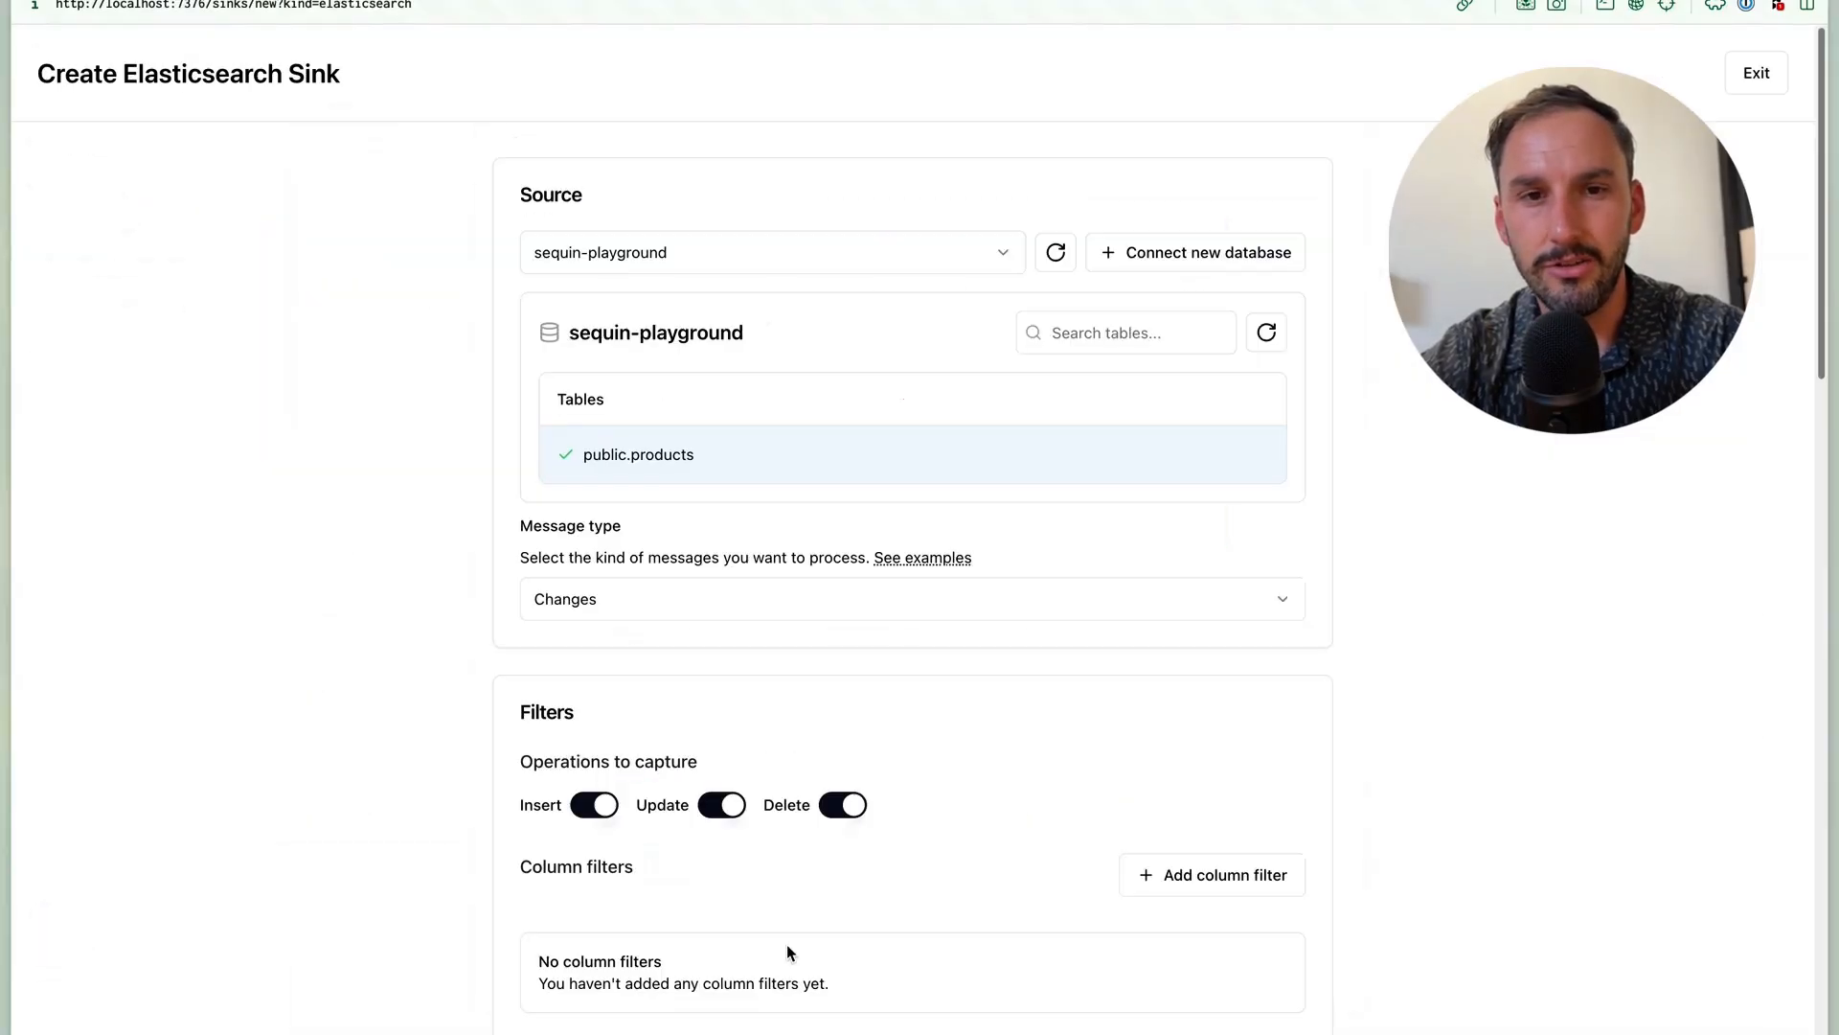
mouse_move(801, 582)
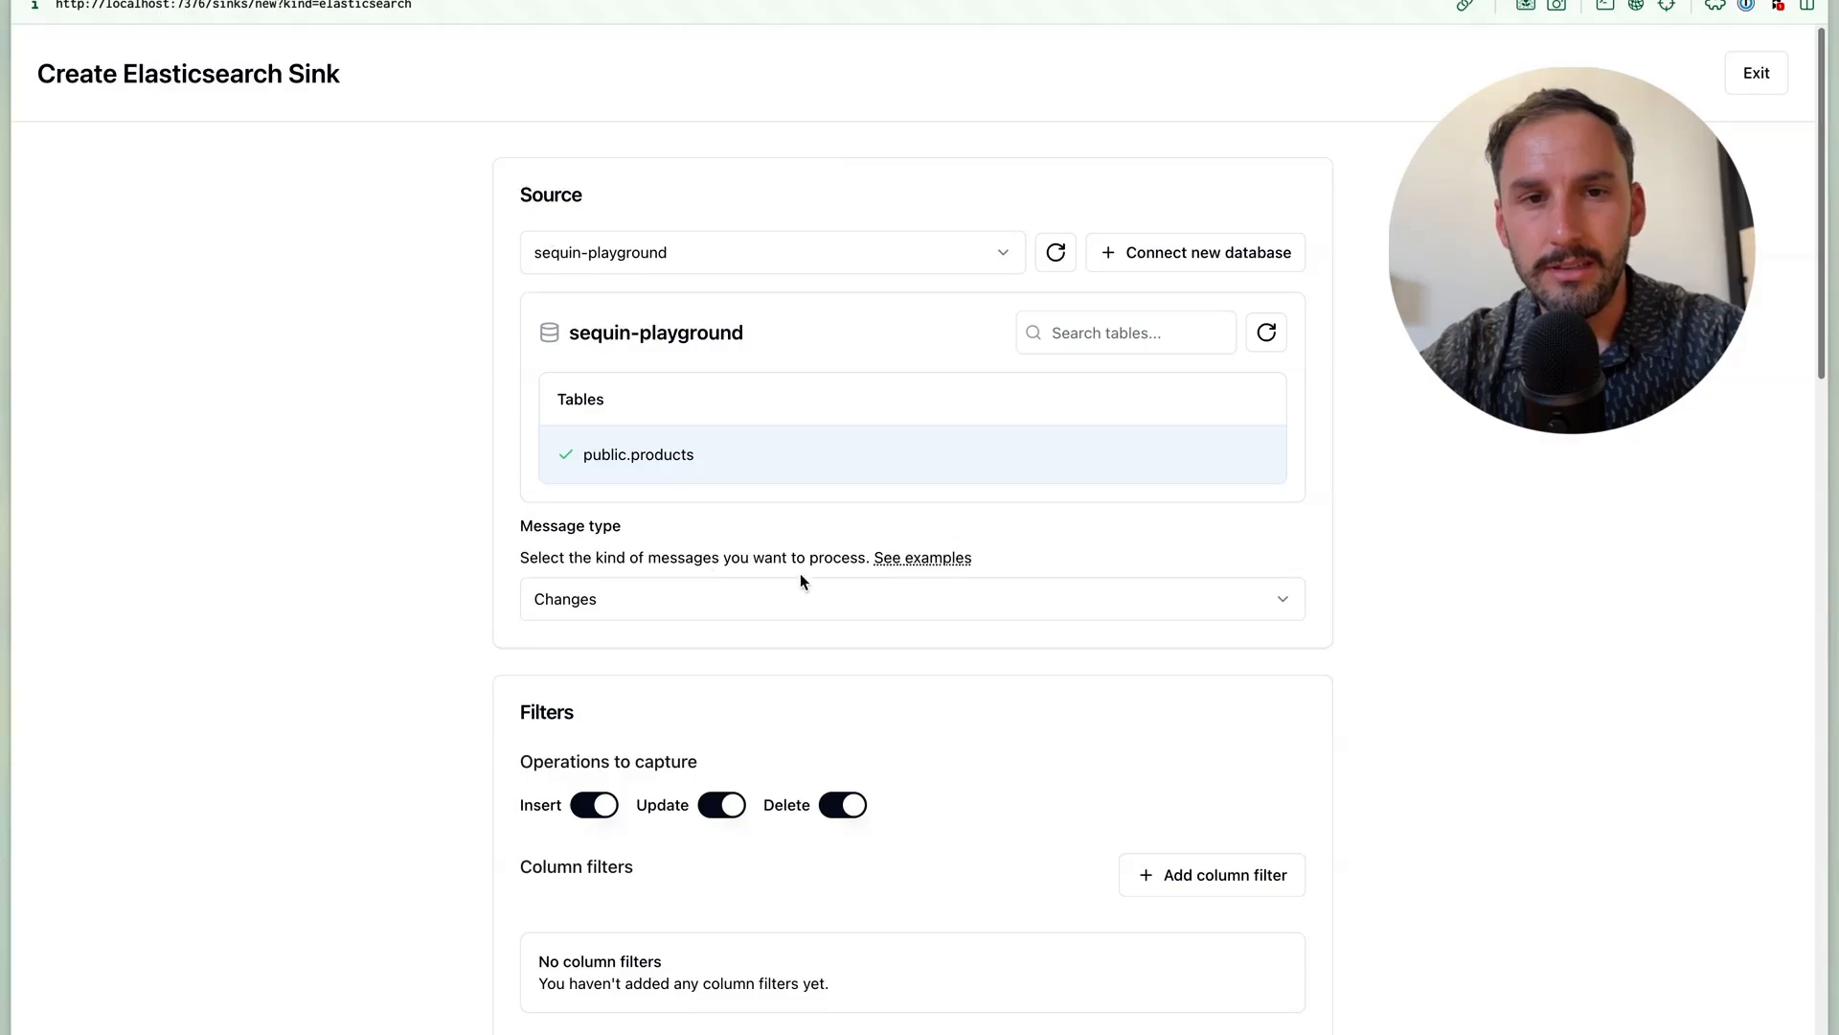
Step: Review the sink settings for public.products and begin a new transform function
scroll(down, 3)
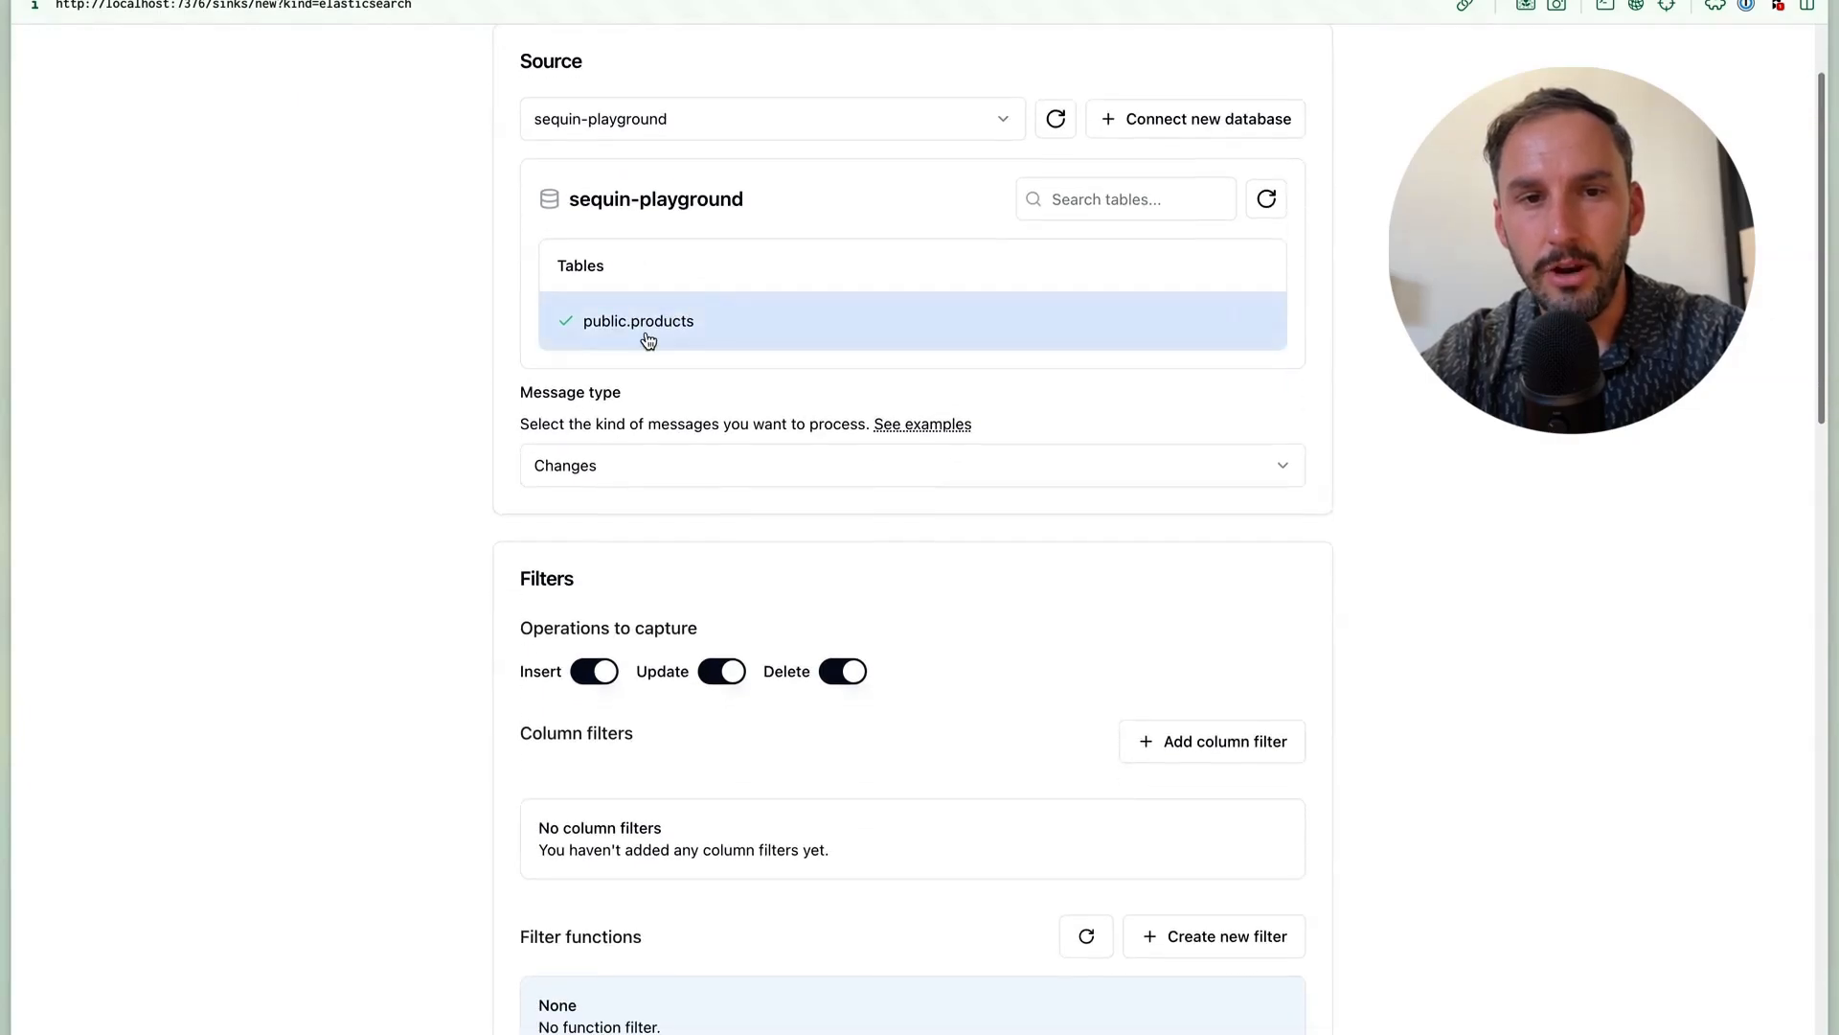
scroll(down, 3)
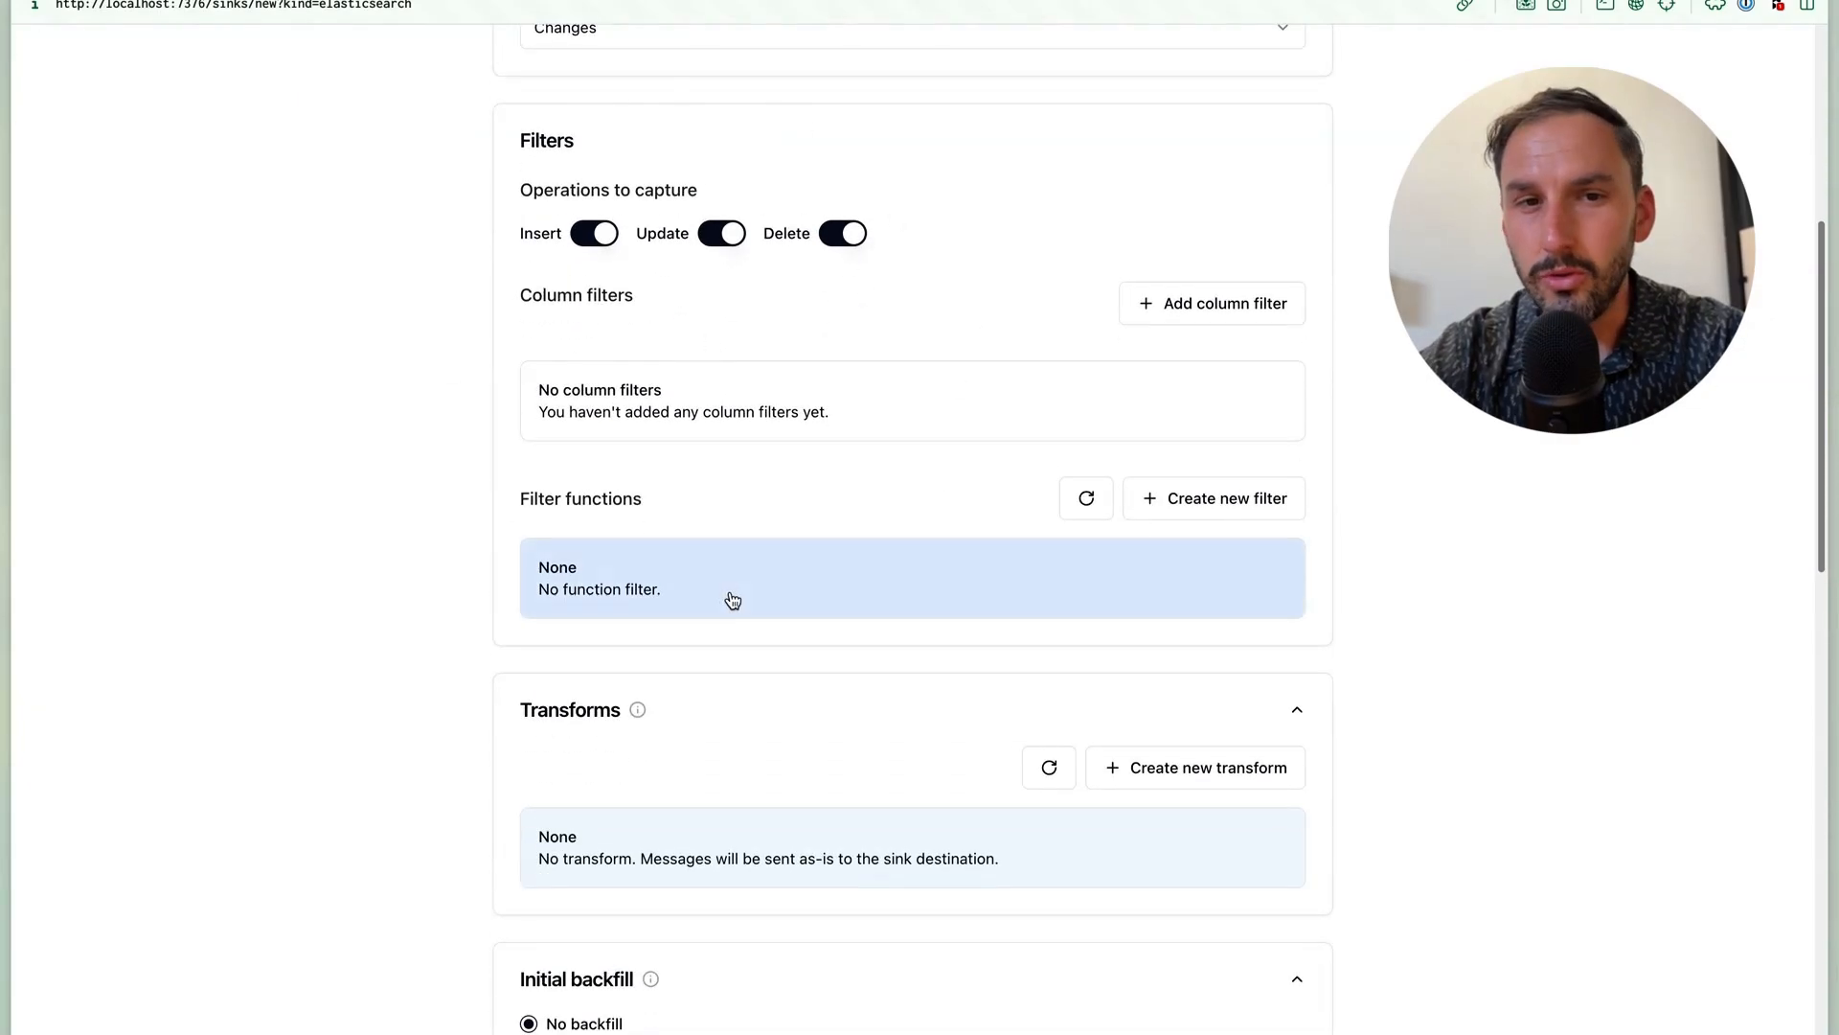
mouse_move(854, 514)
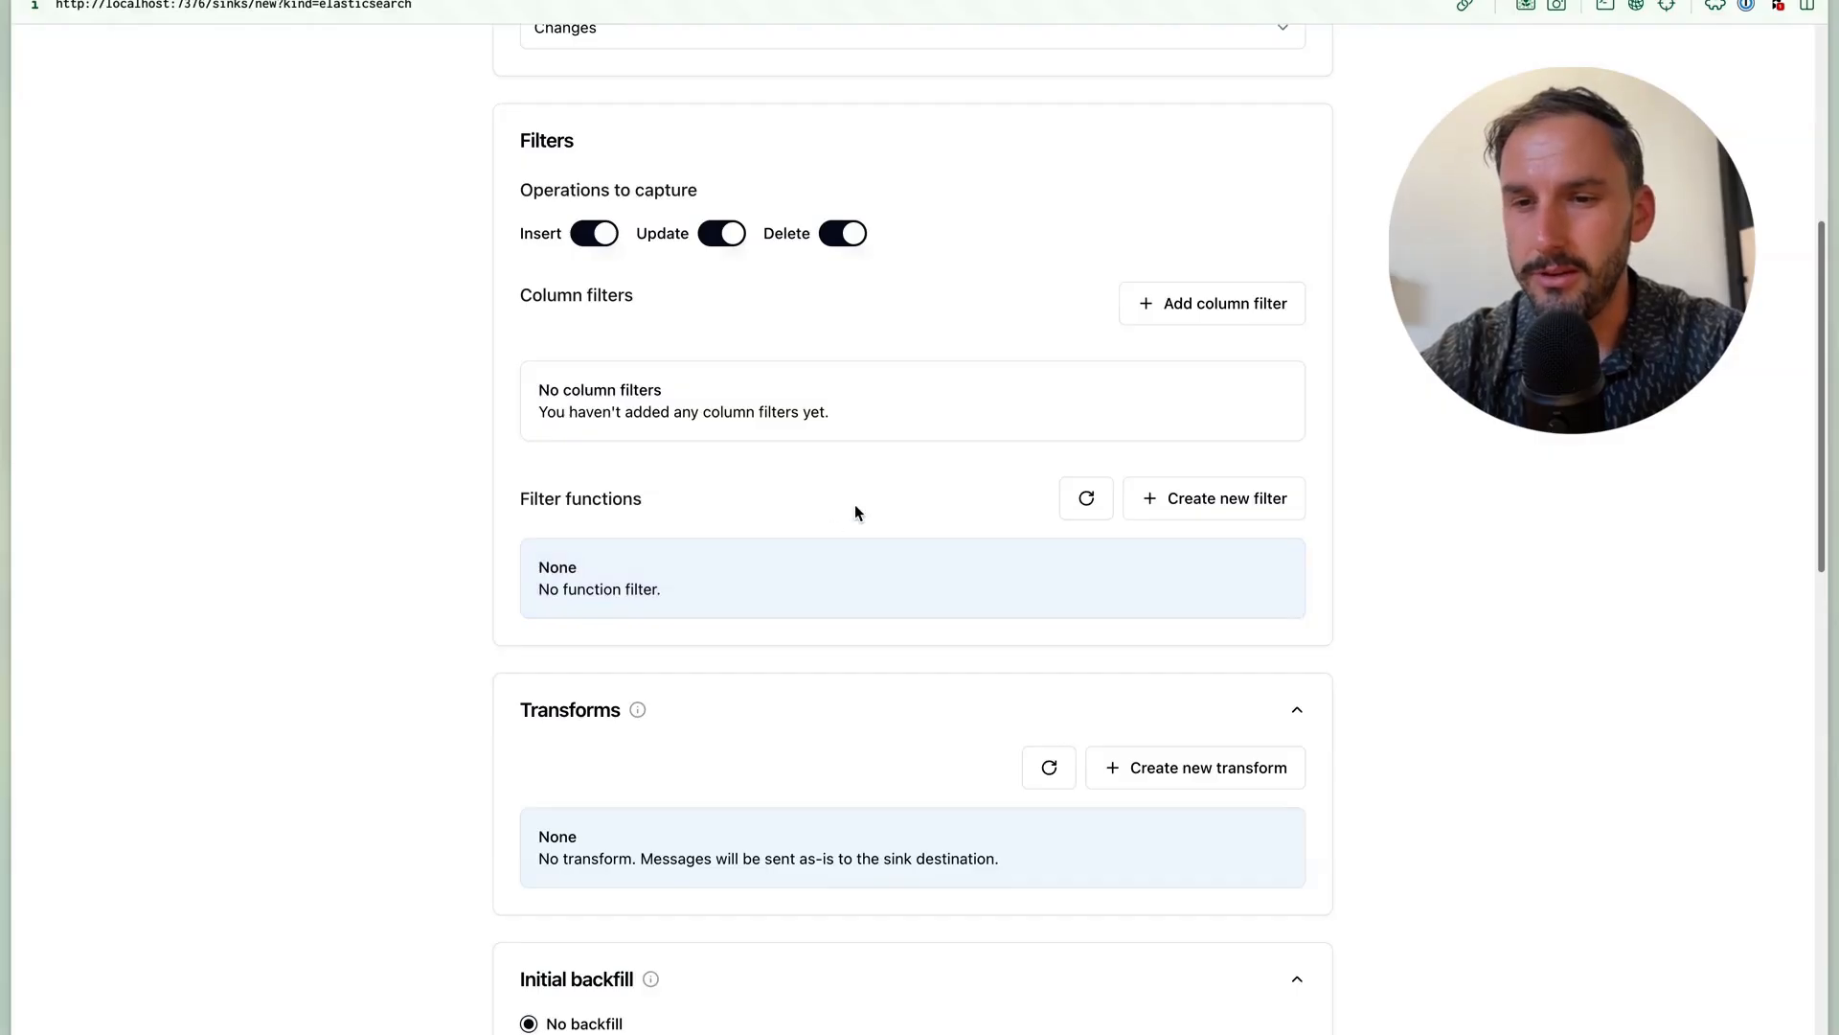
scroll(down, 3)
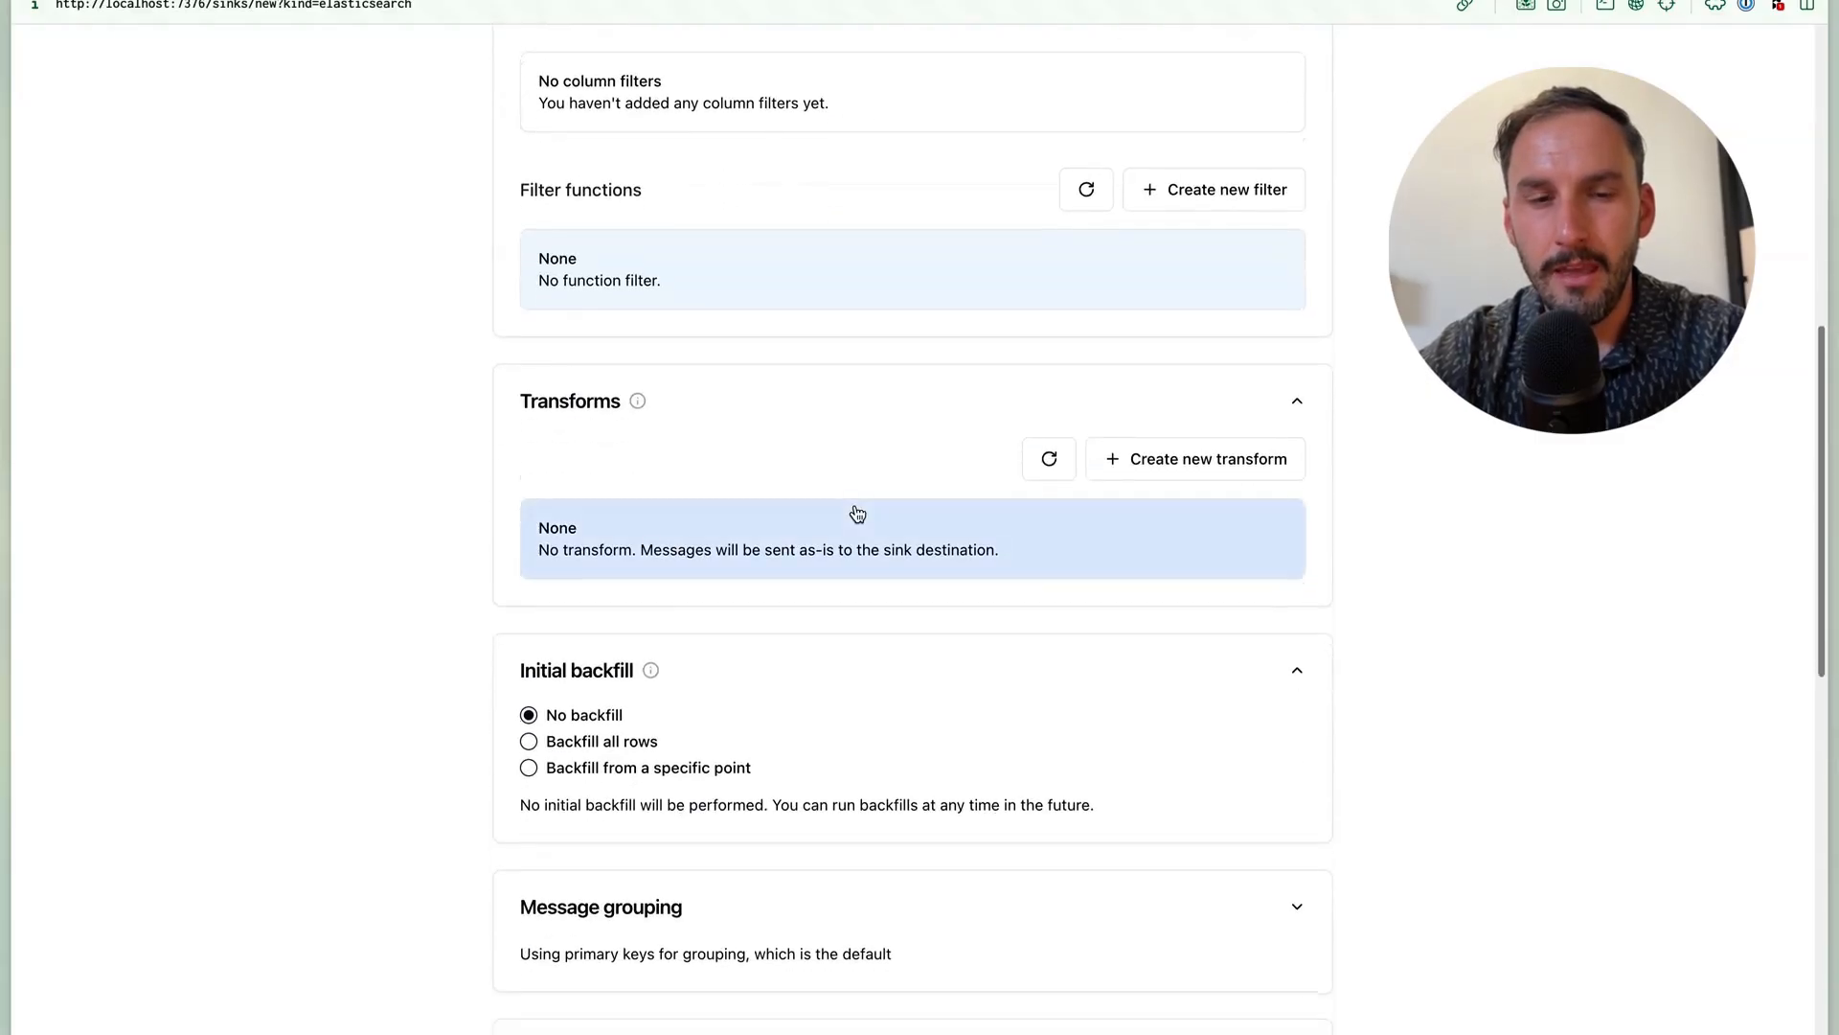
mouse_move(991, 483)
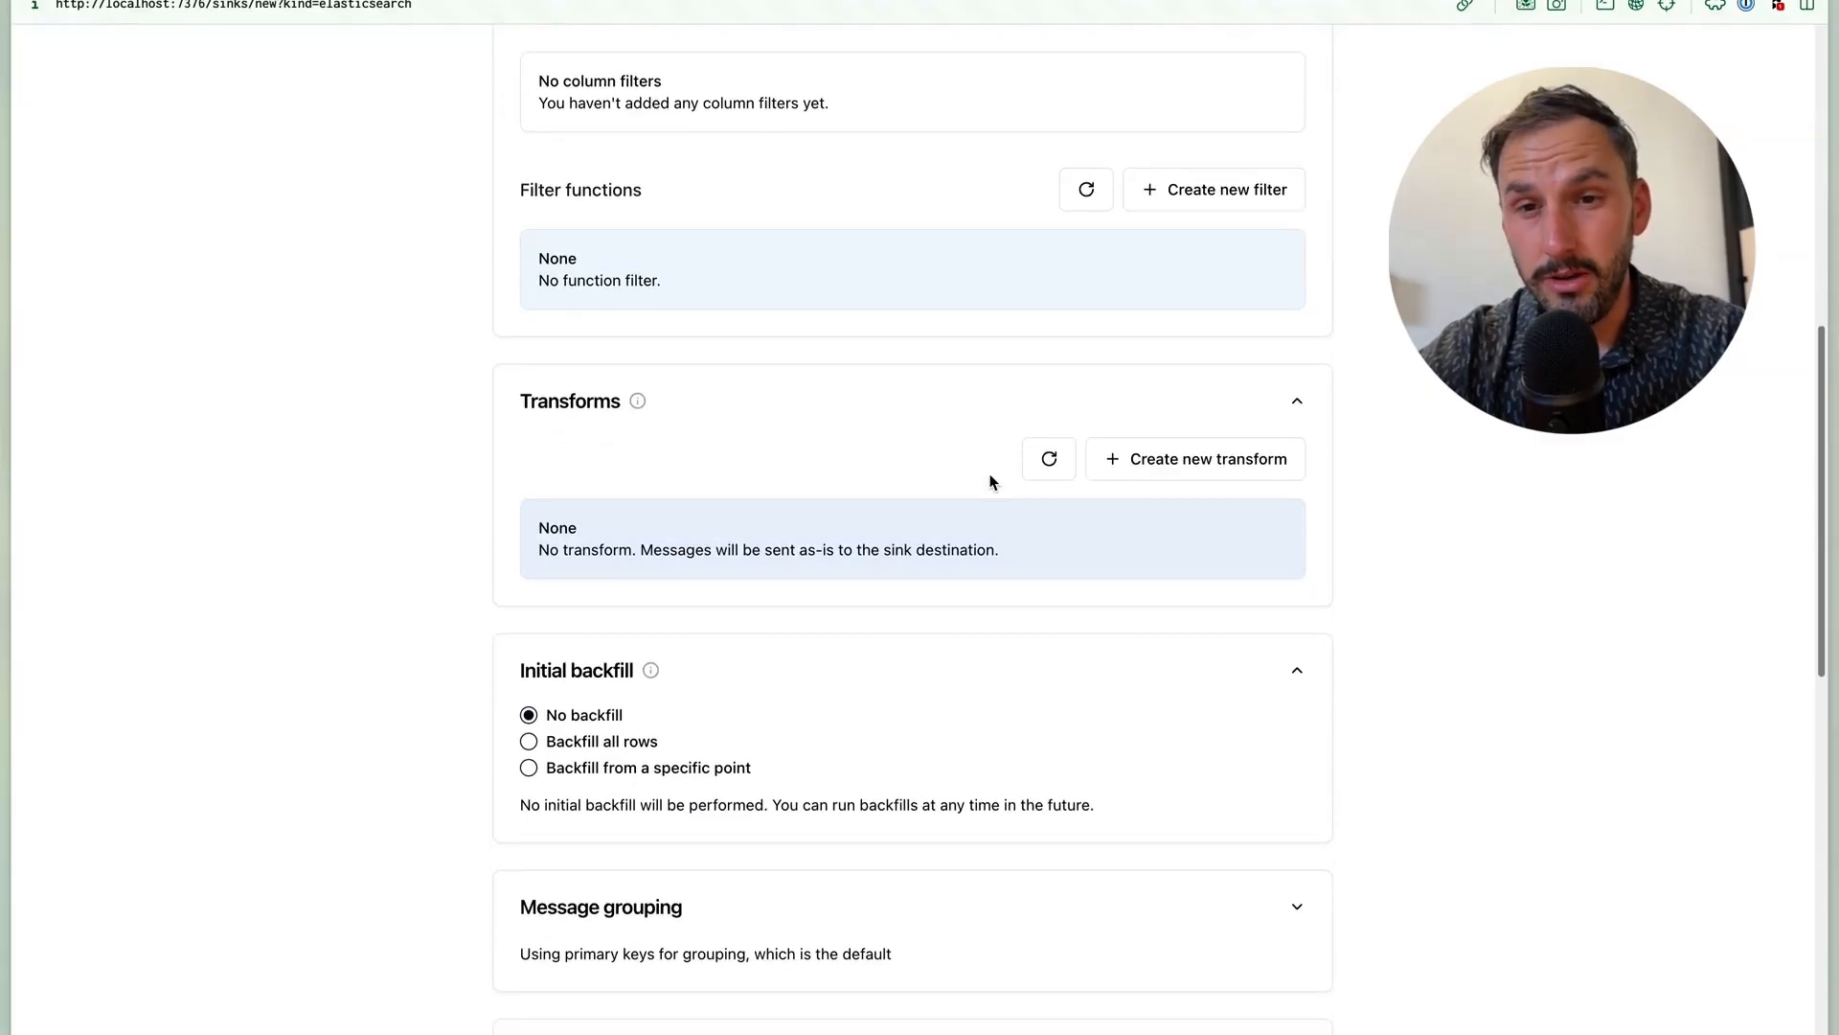
click(1196, 458)
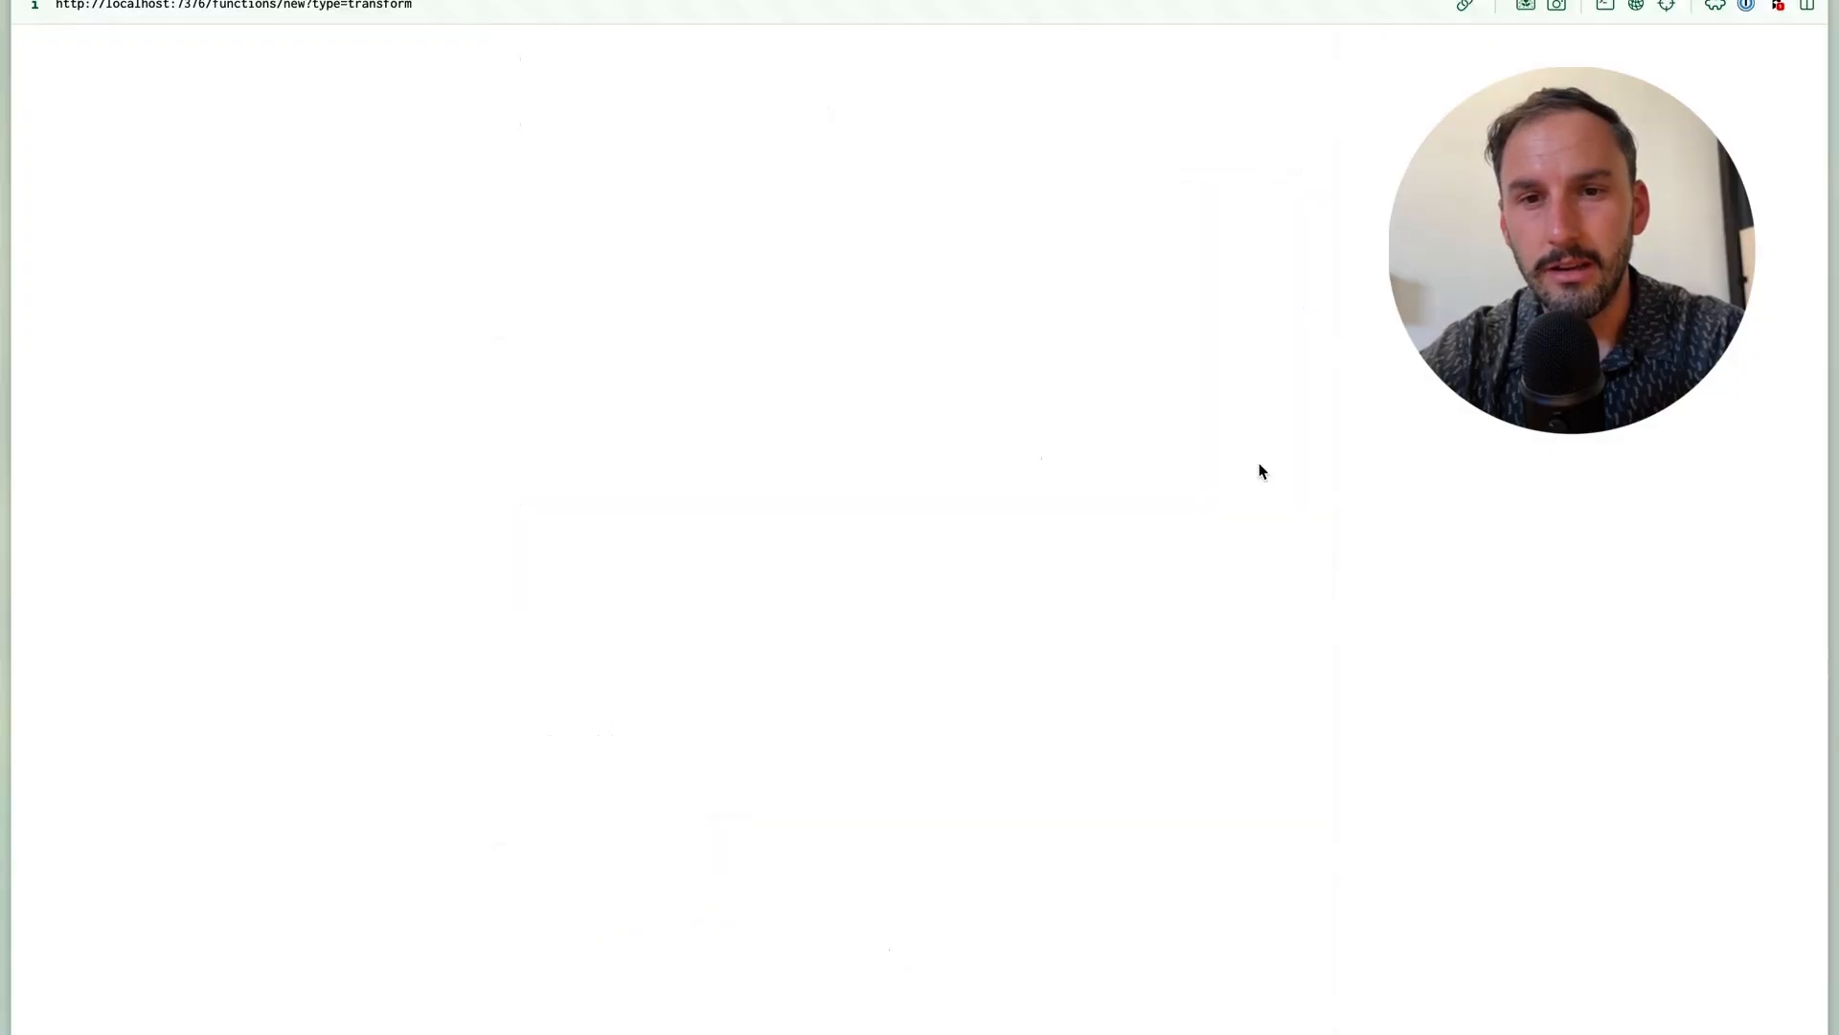
Step: Name the function products-transform, set its body to Map.take(record, ["id", "name", "price"]) and create it
click(515, 201)
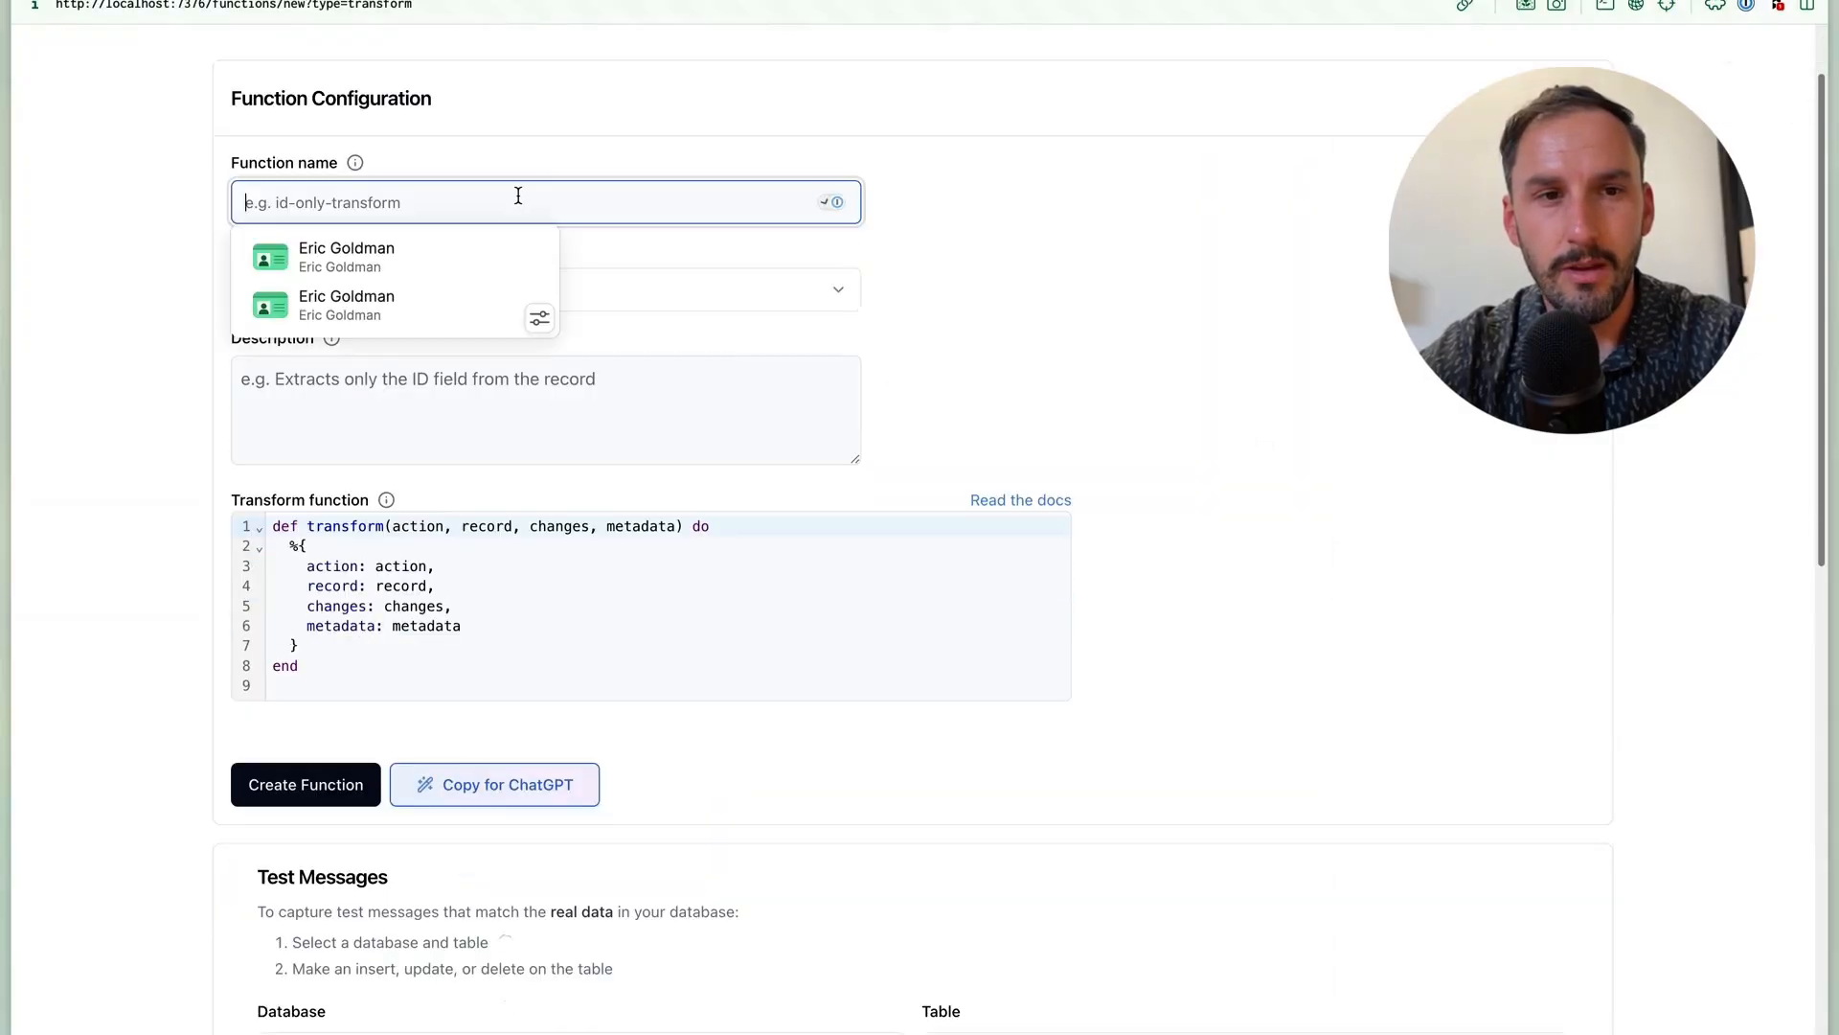
text(products-transform)
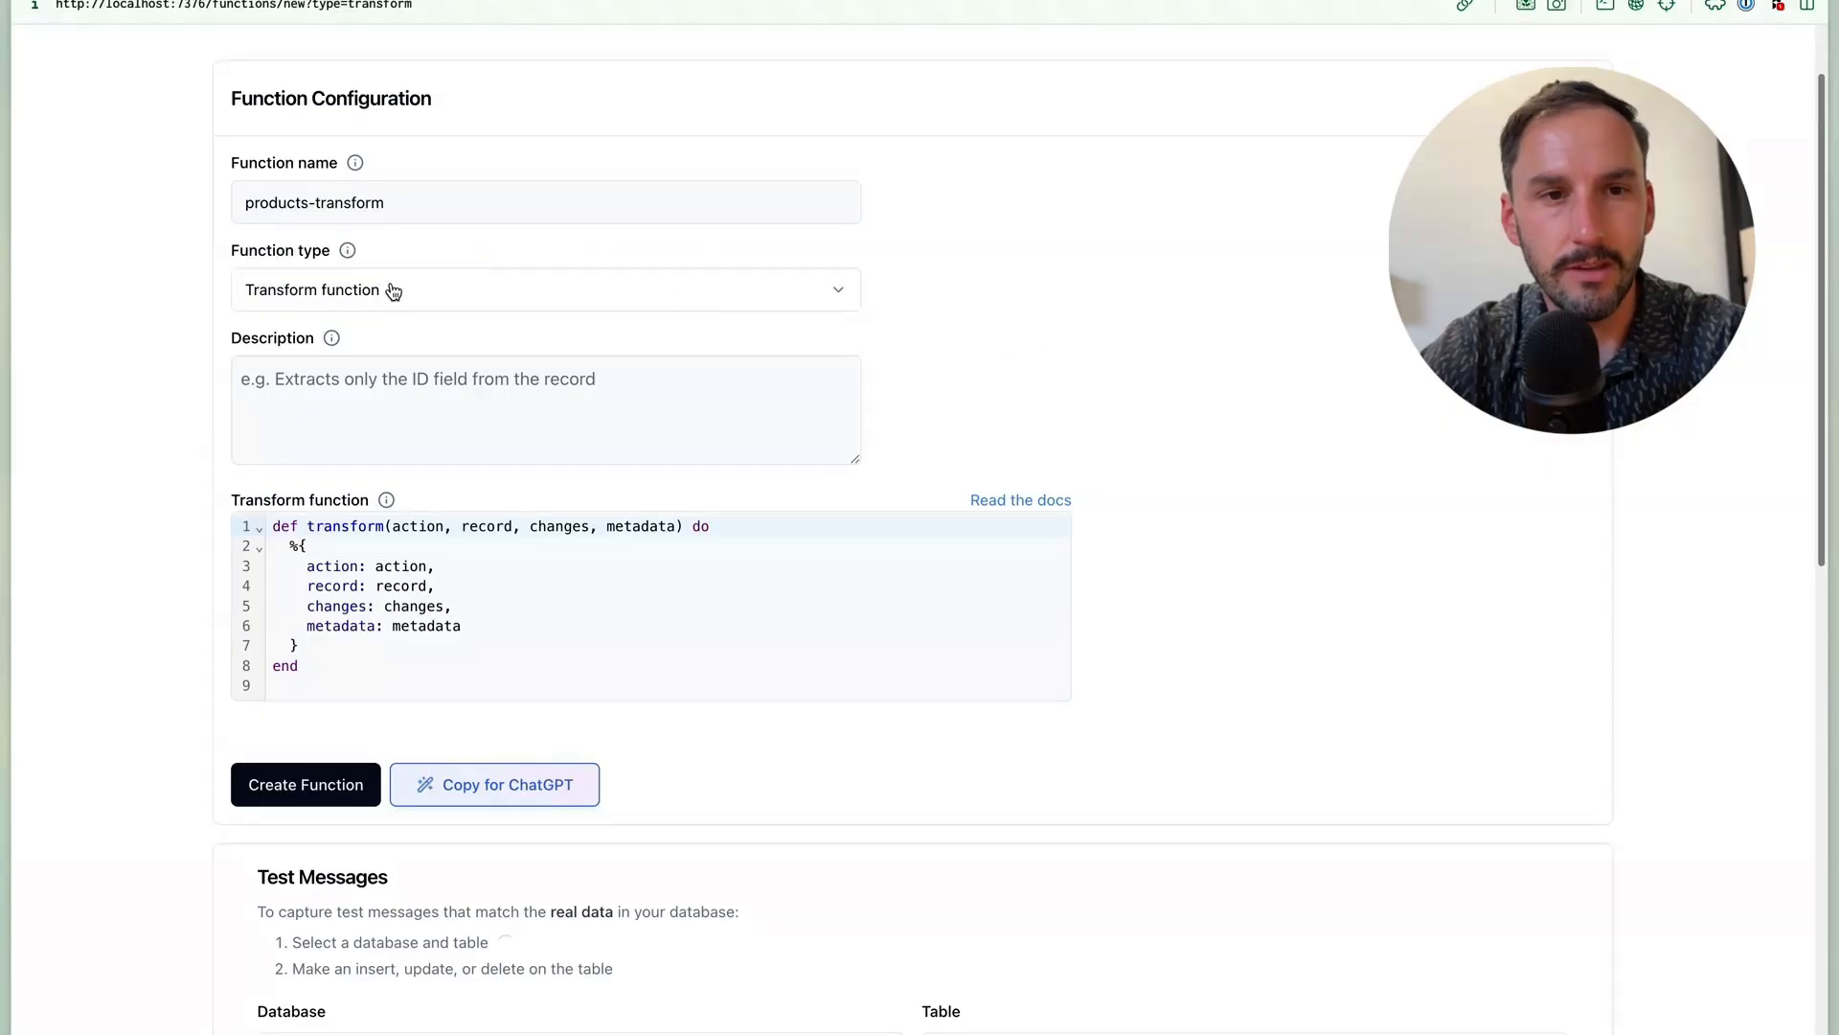
scroll(down, 3)
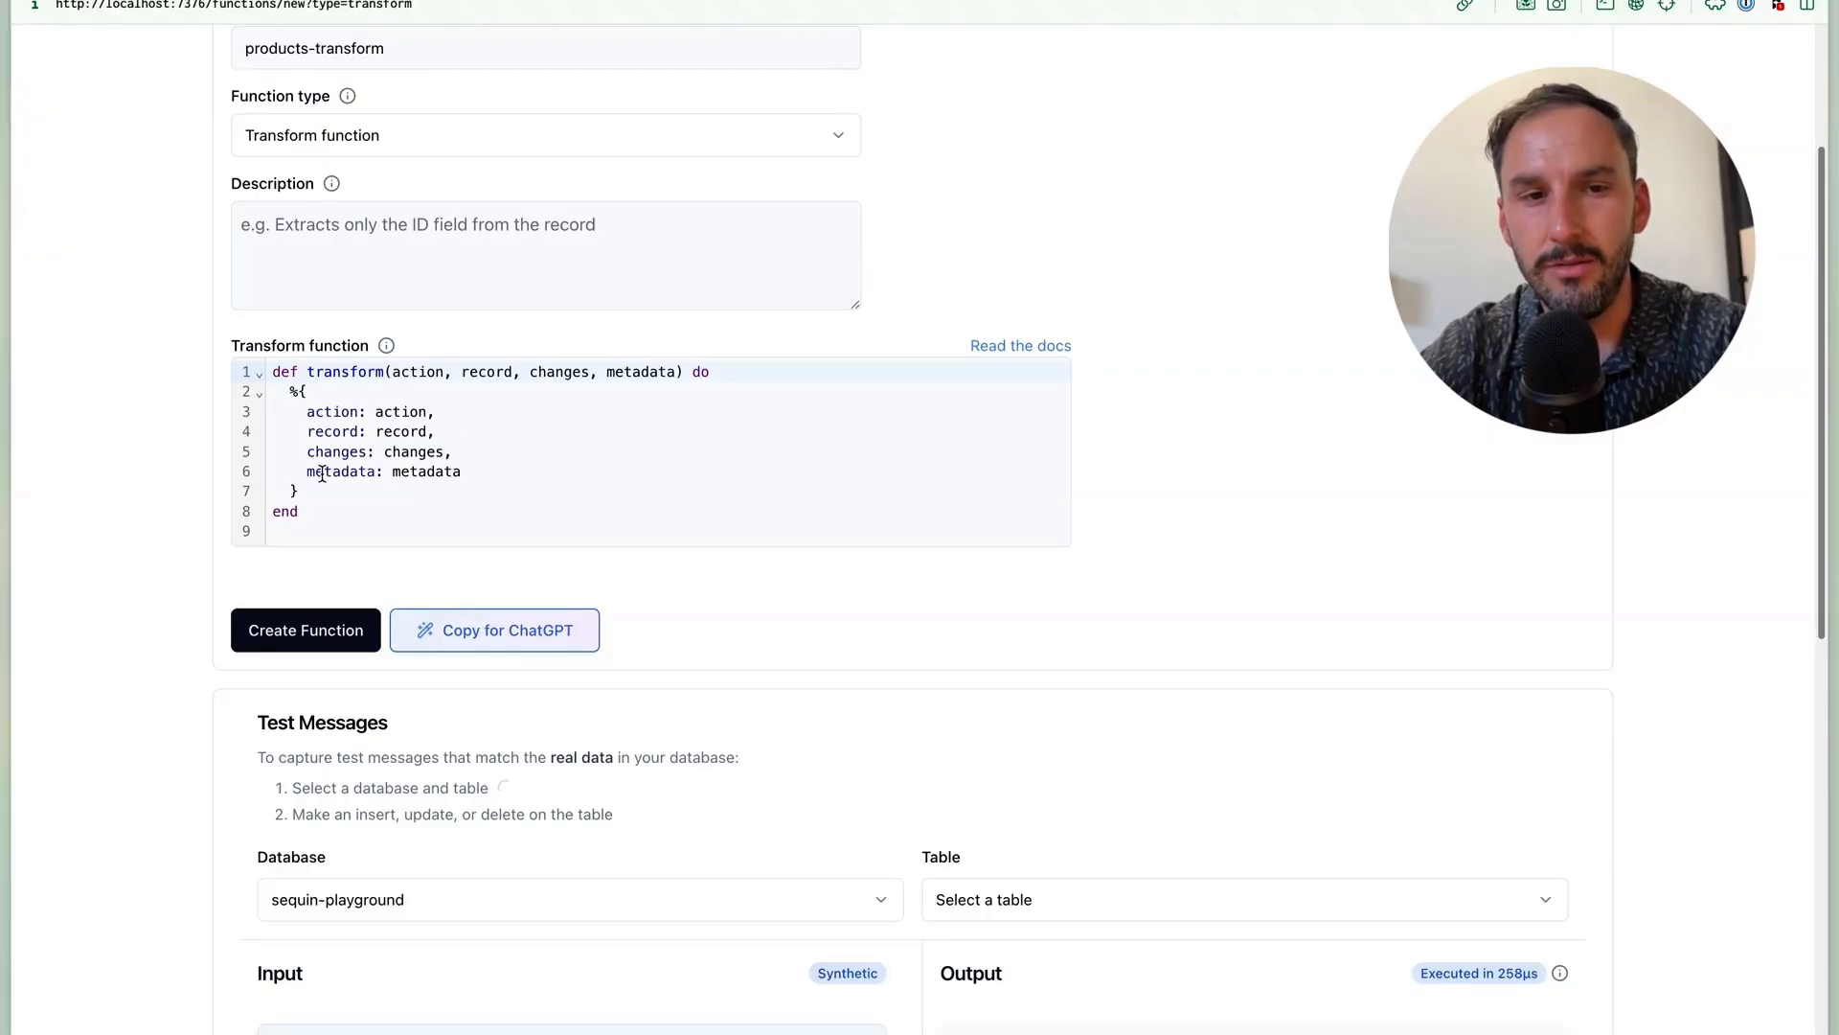
key(ctrl+a)
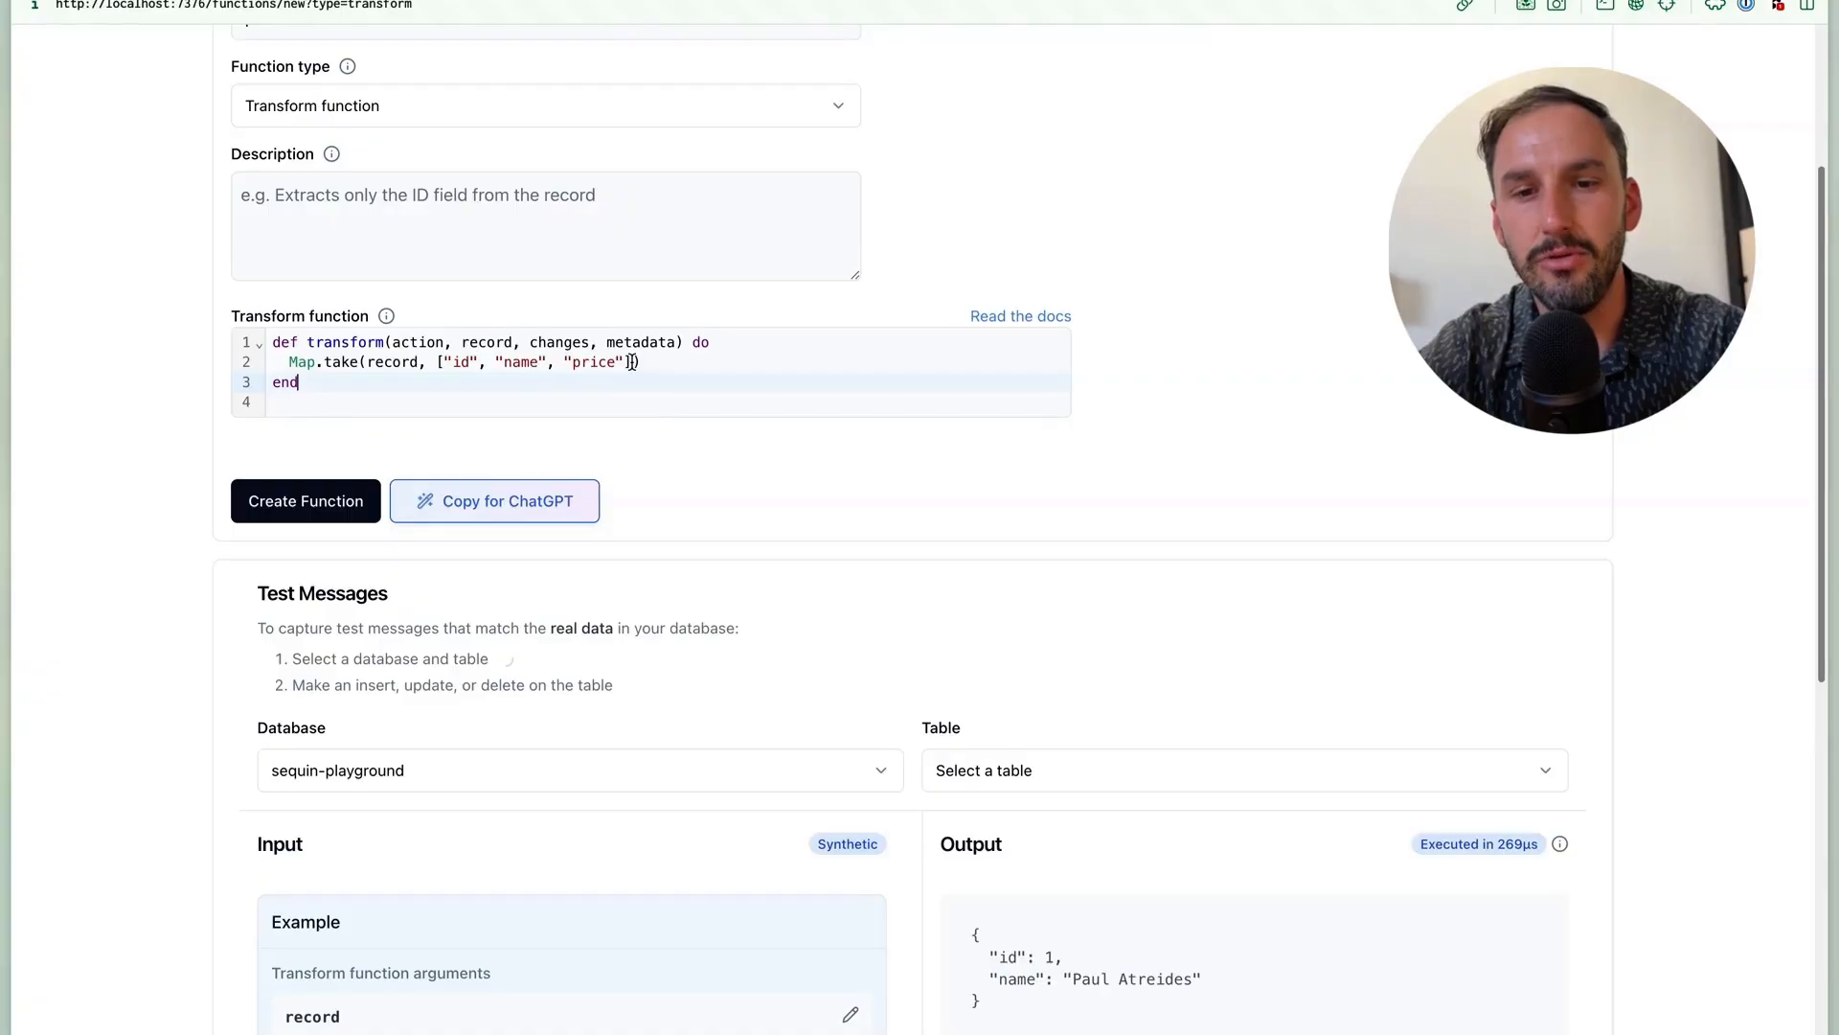
scroll(up, 3)
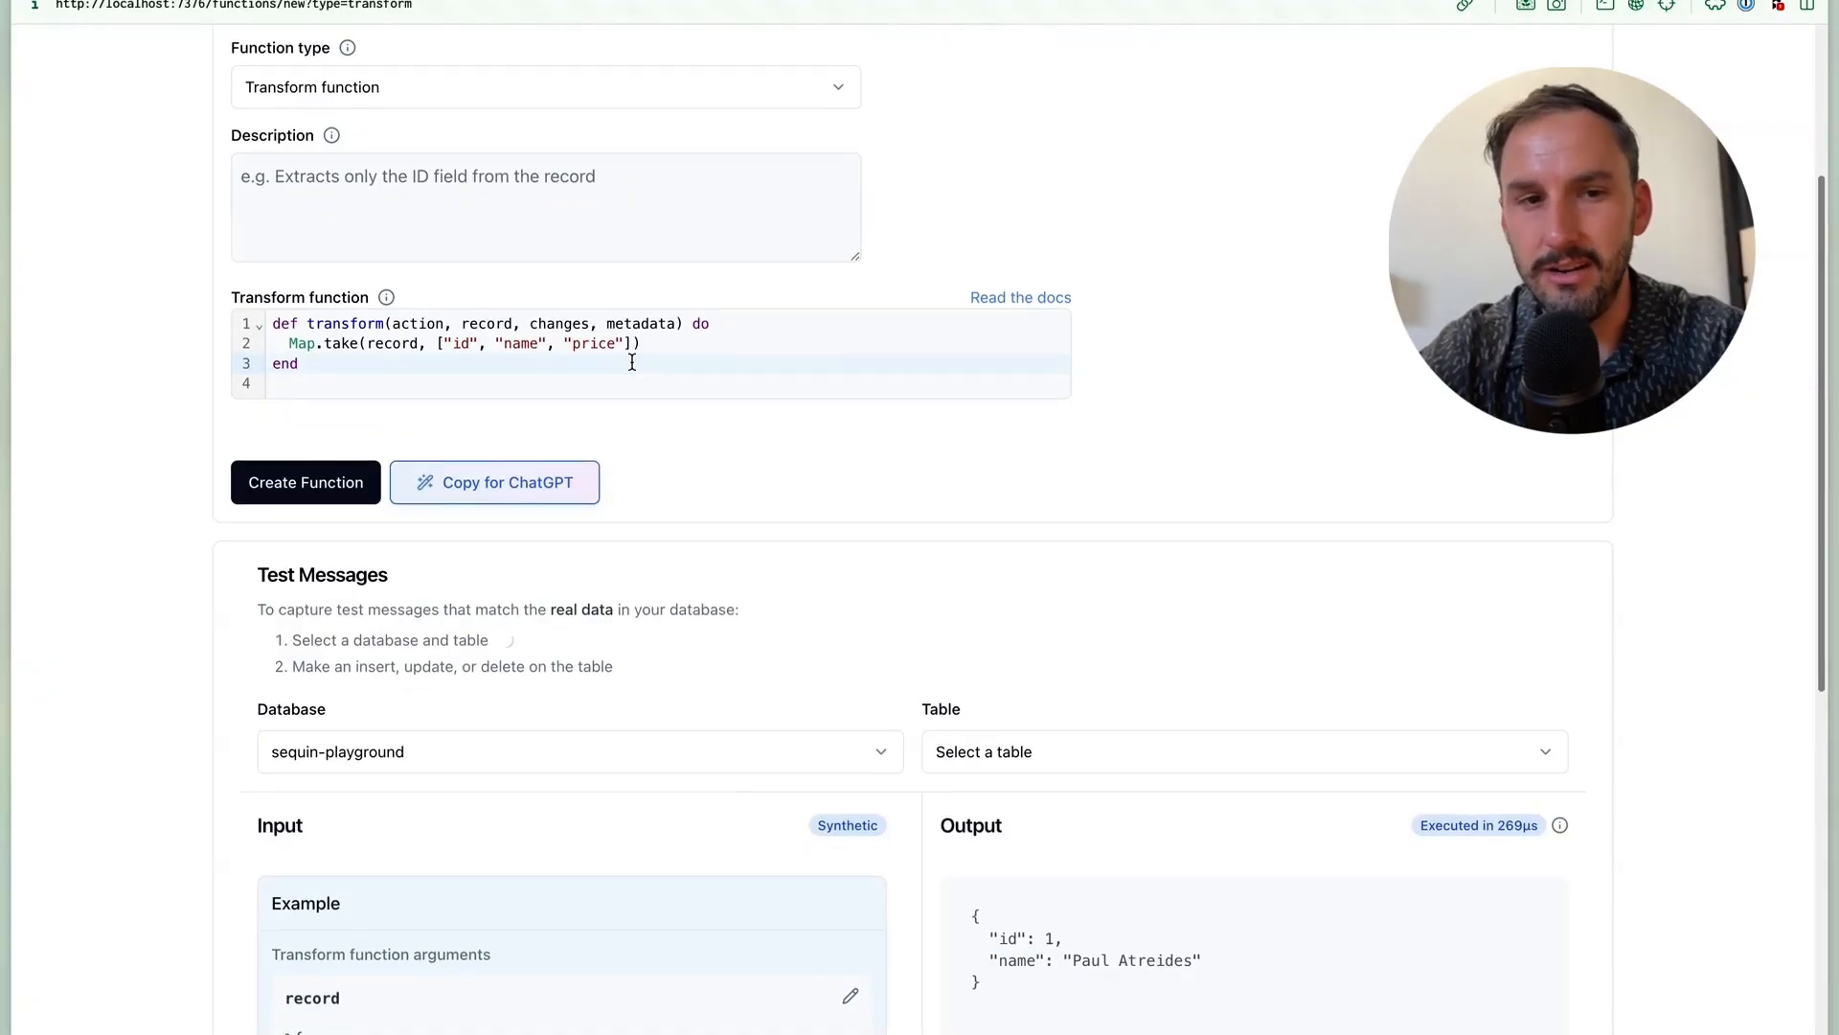
scroll(down, 3)
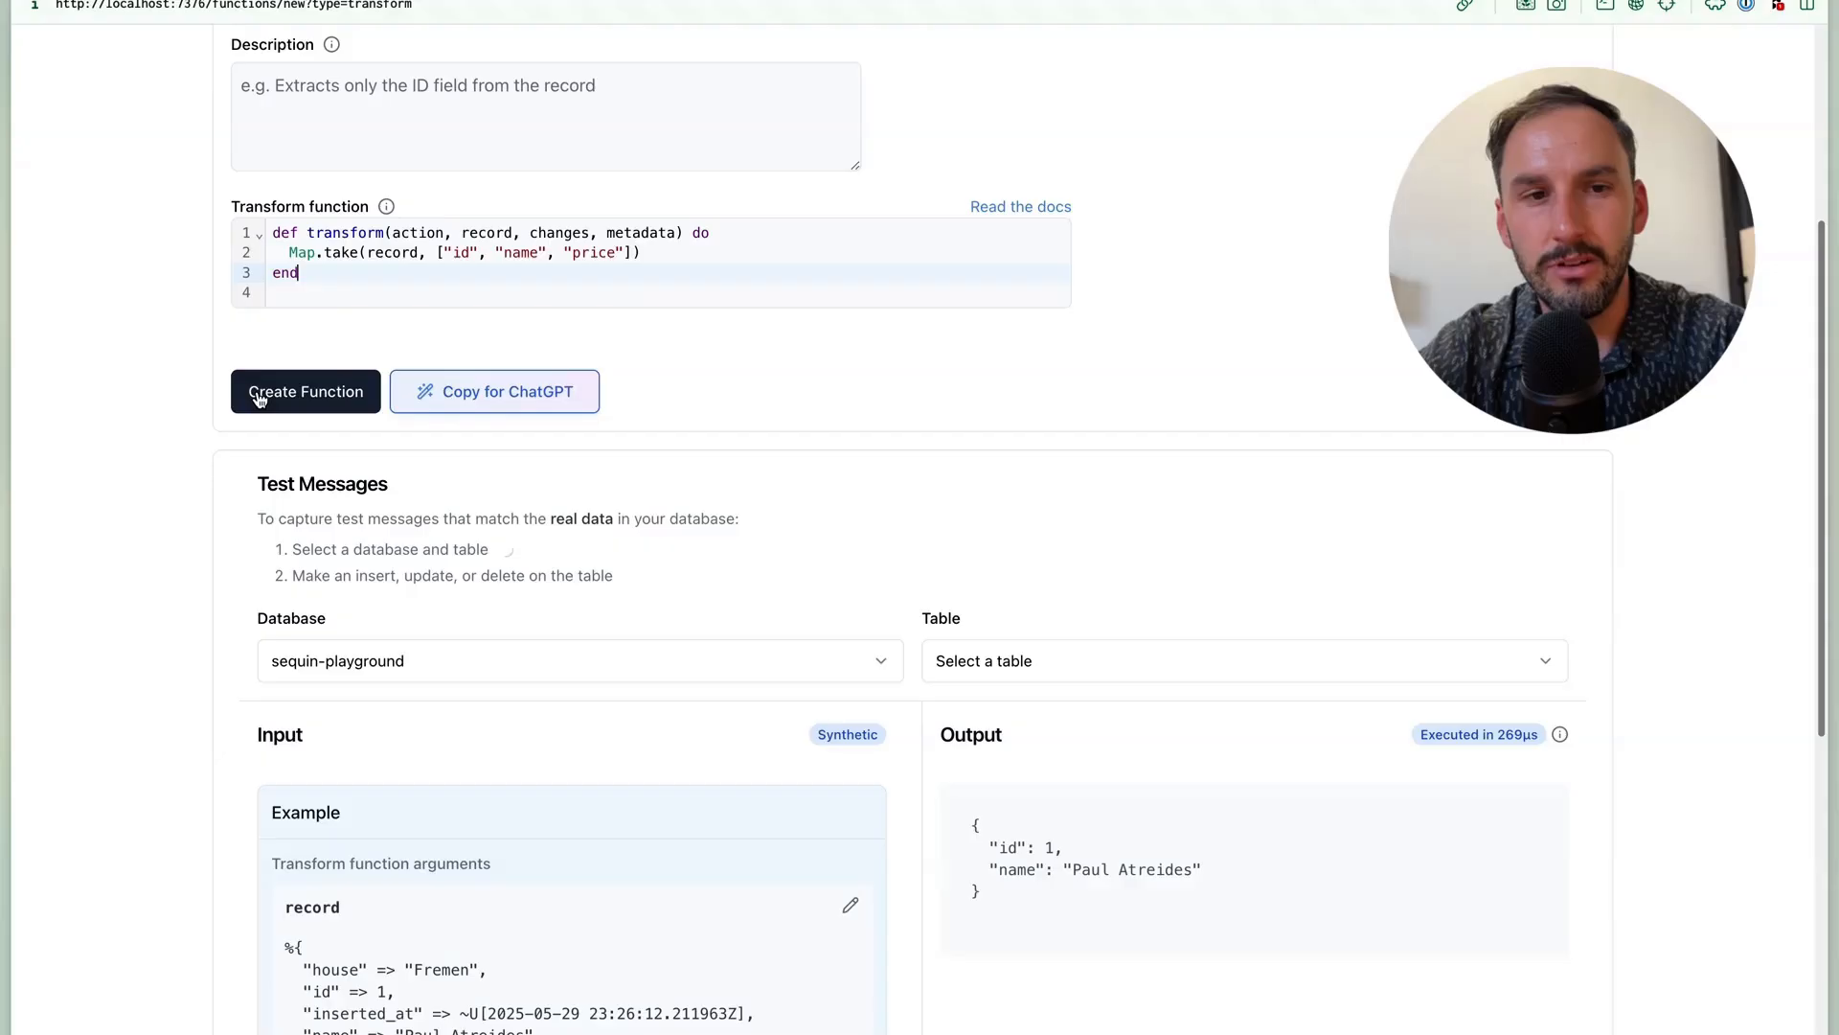
click(305, 391)
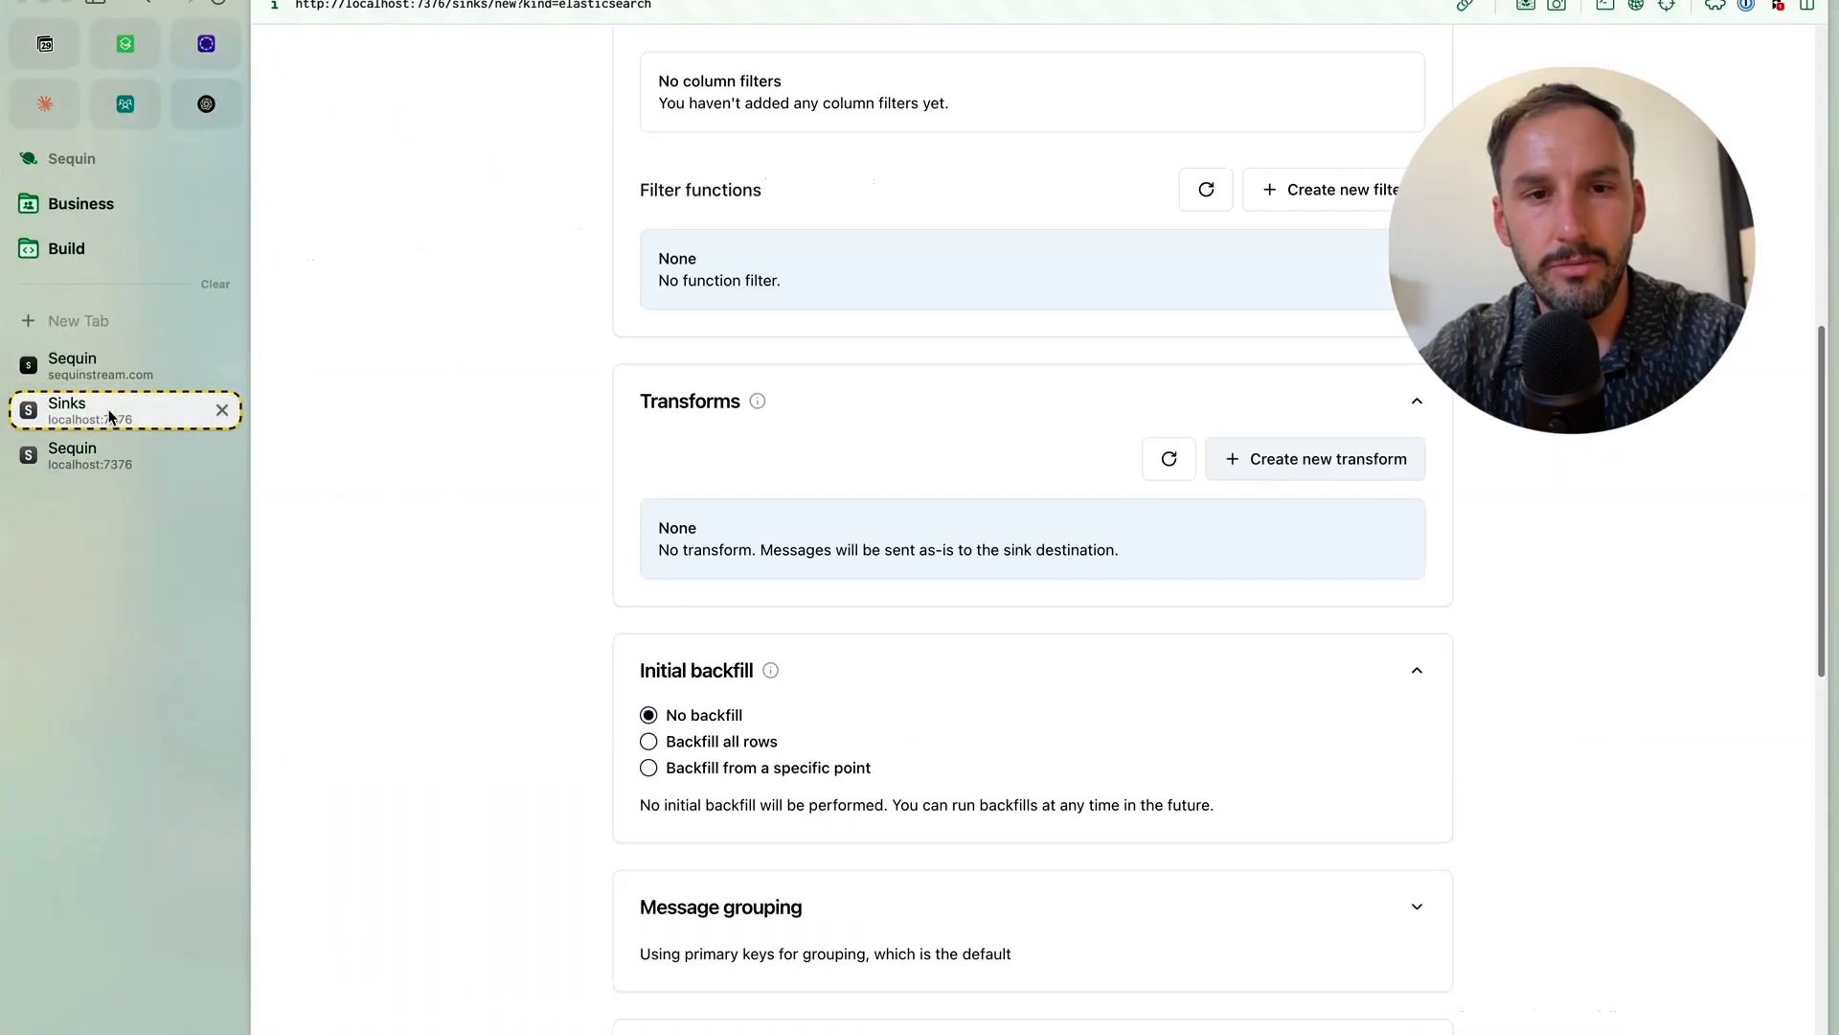
Step: Select products-transform as the sink's transform and keep backfill of all rows
click(1168, 457)
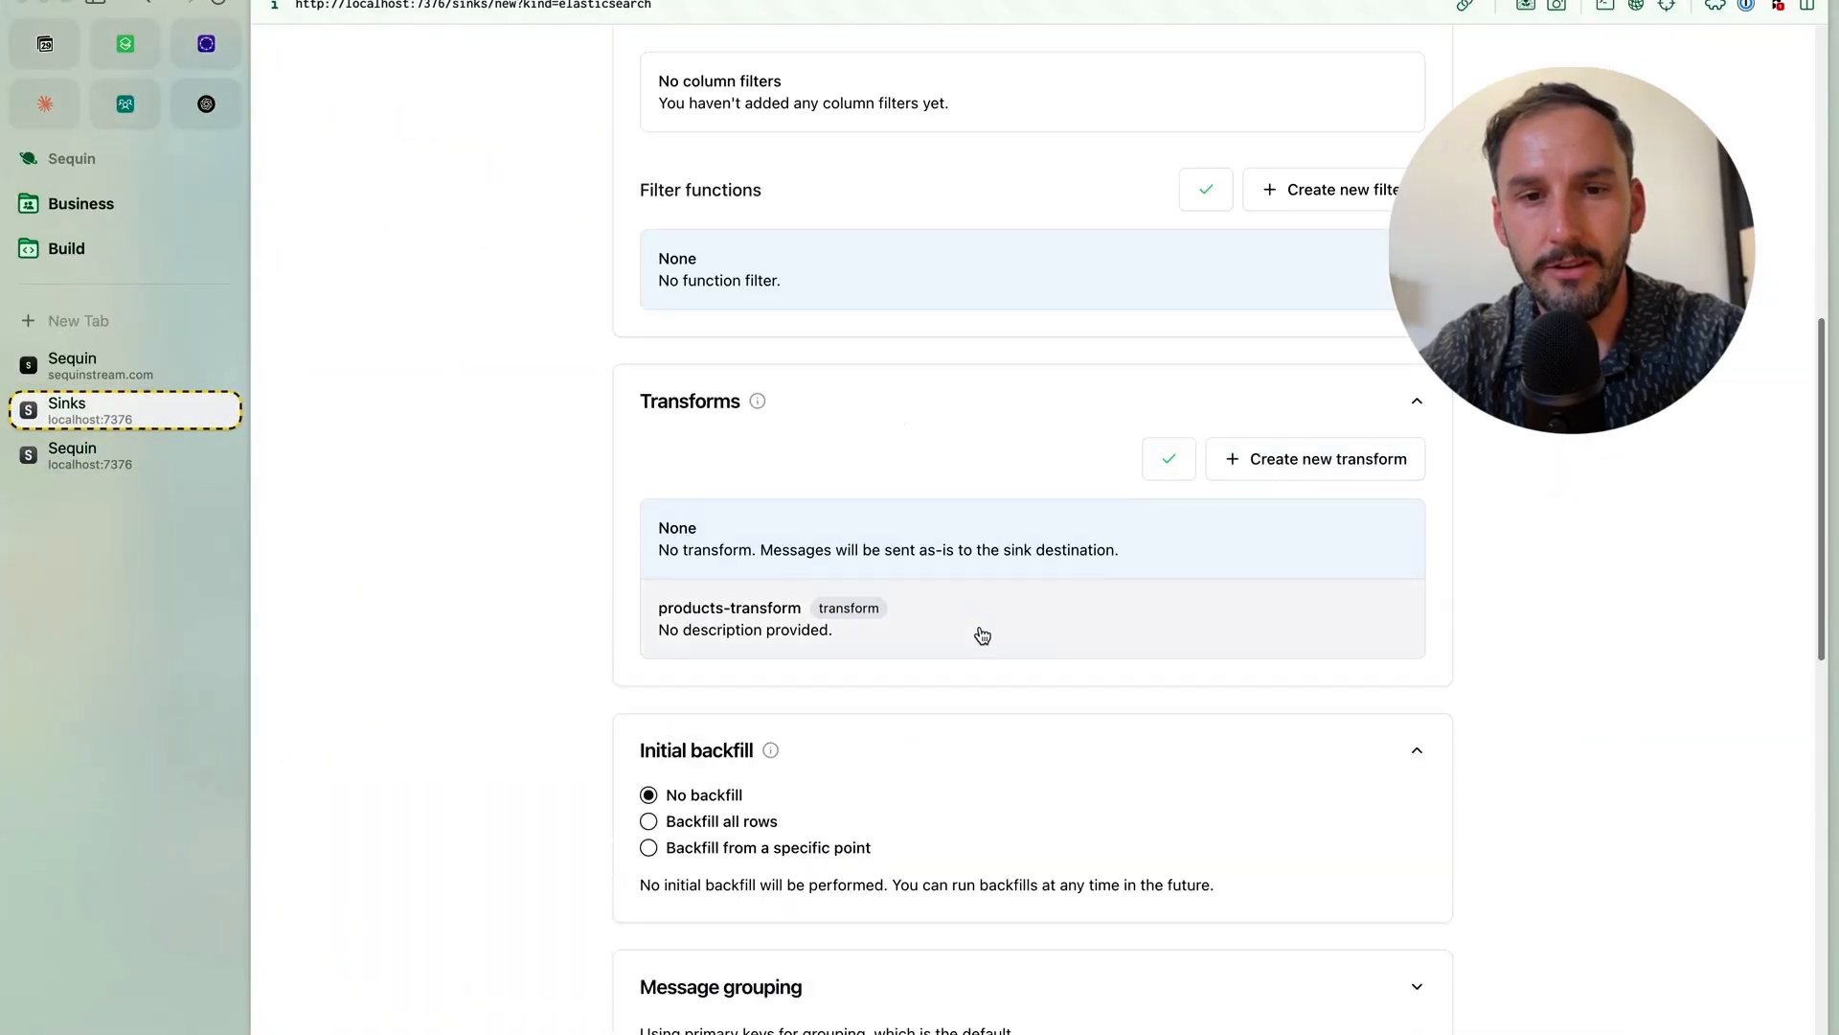
scroll(down, 3)
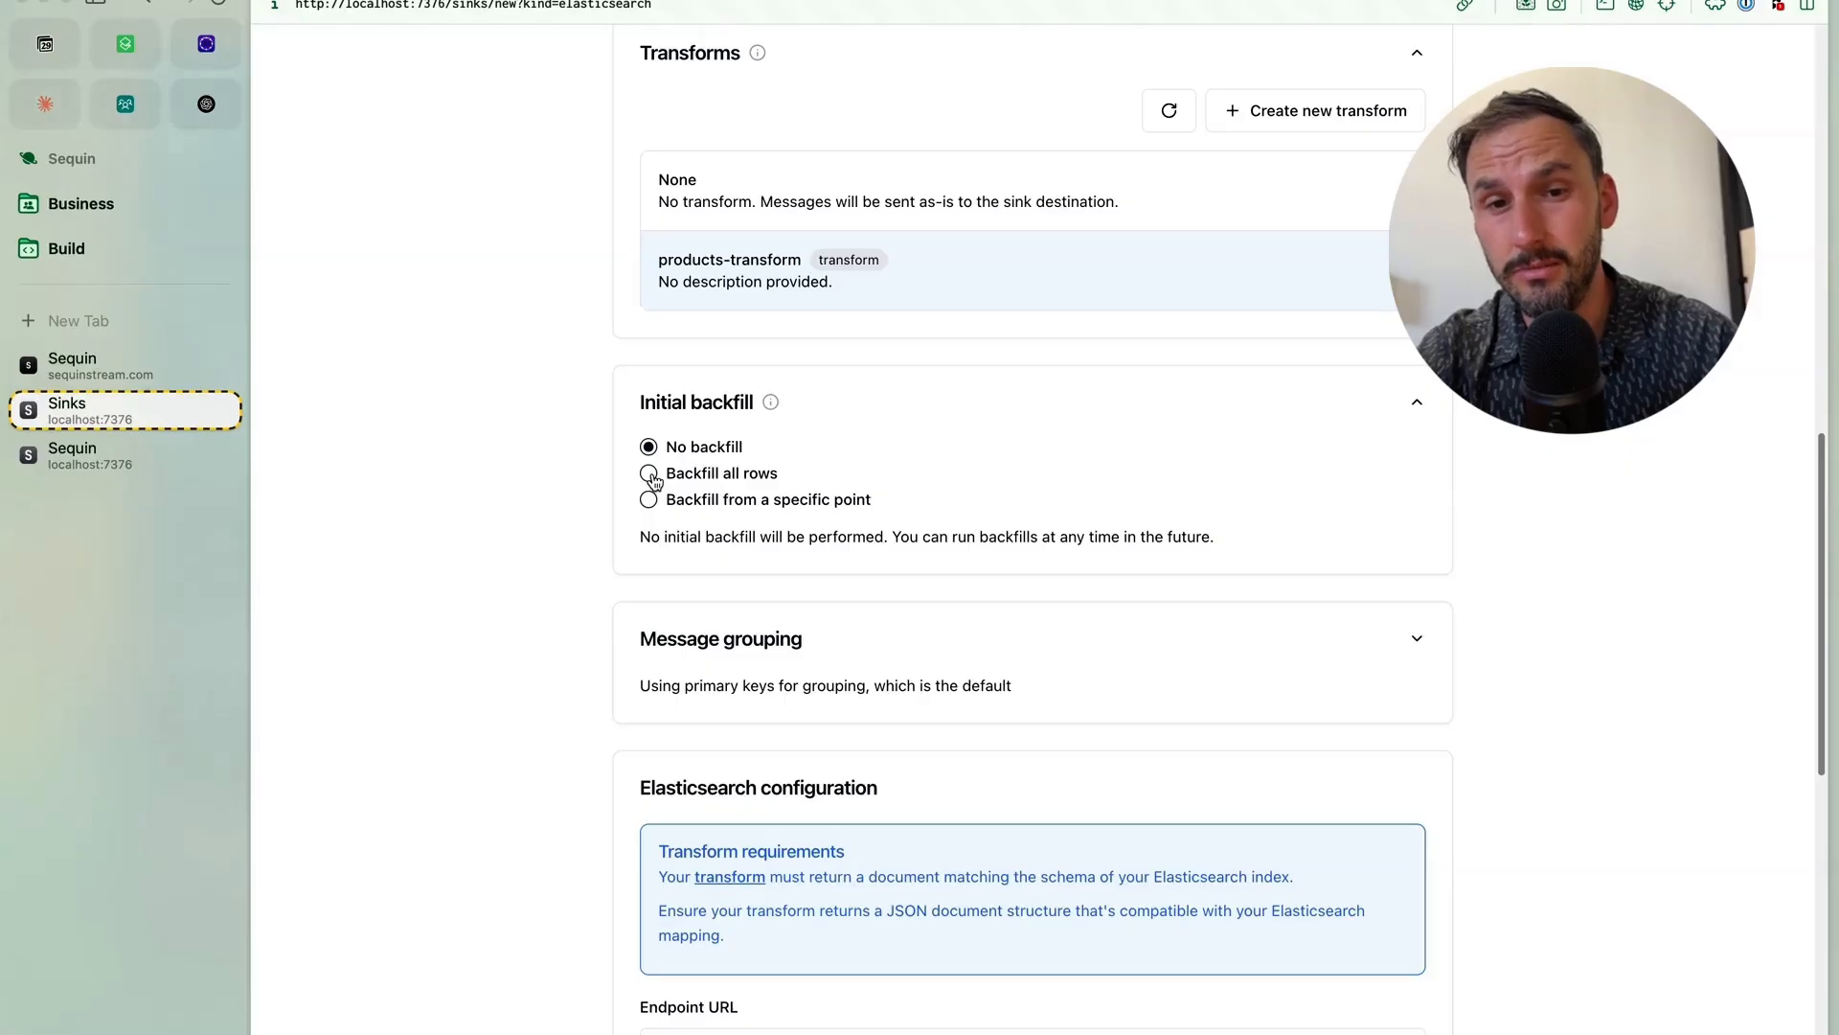
click(648, 473)
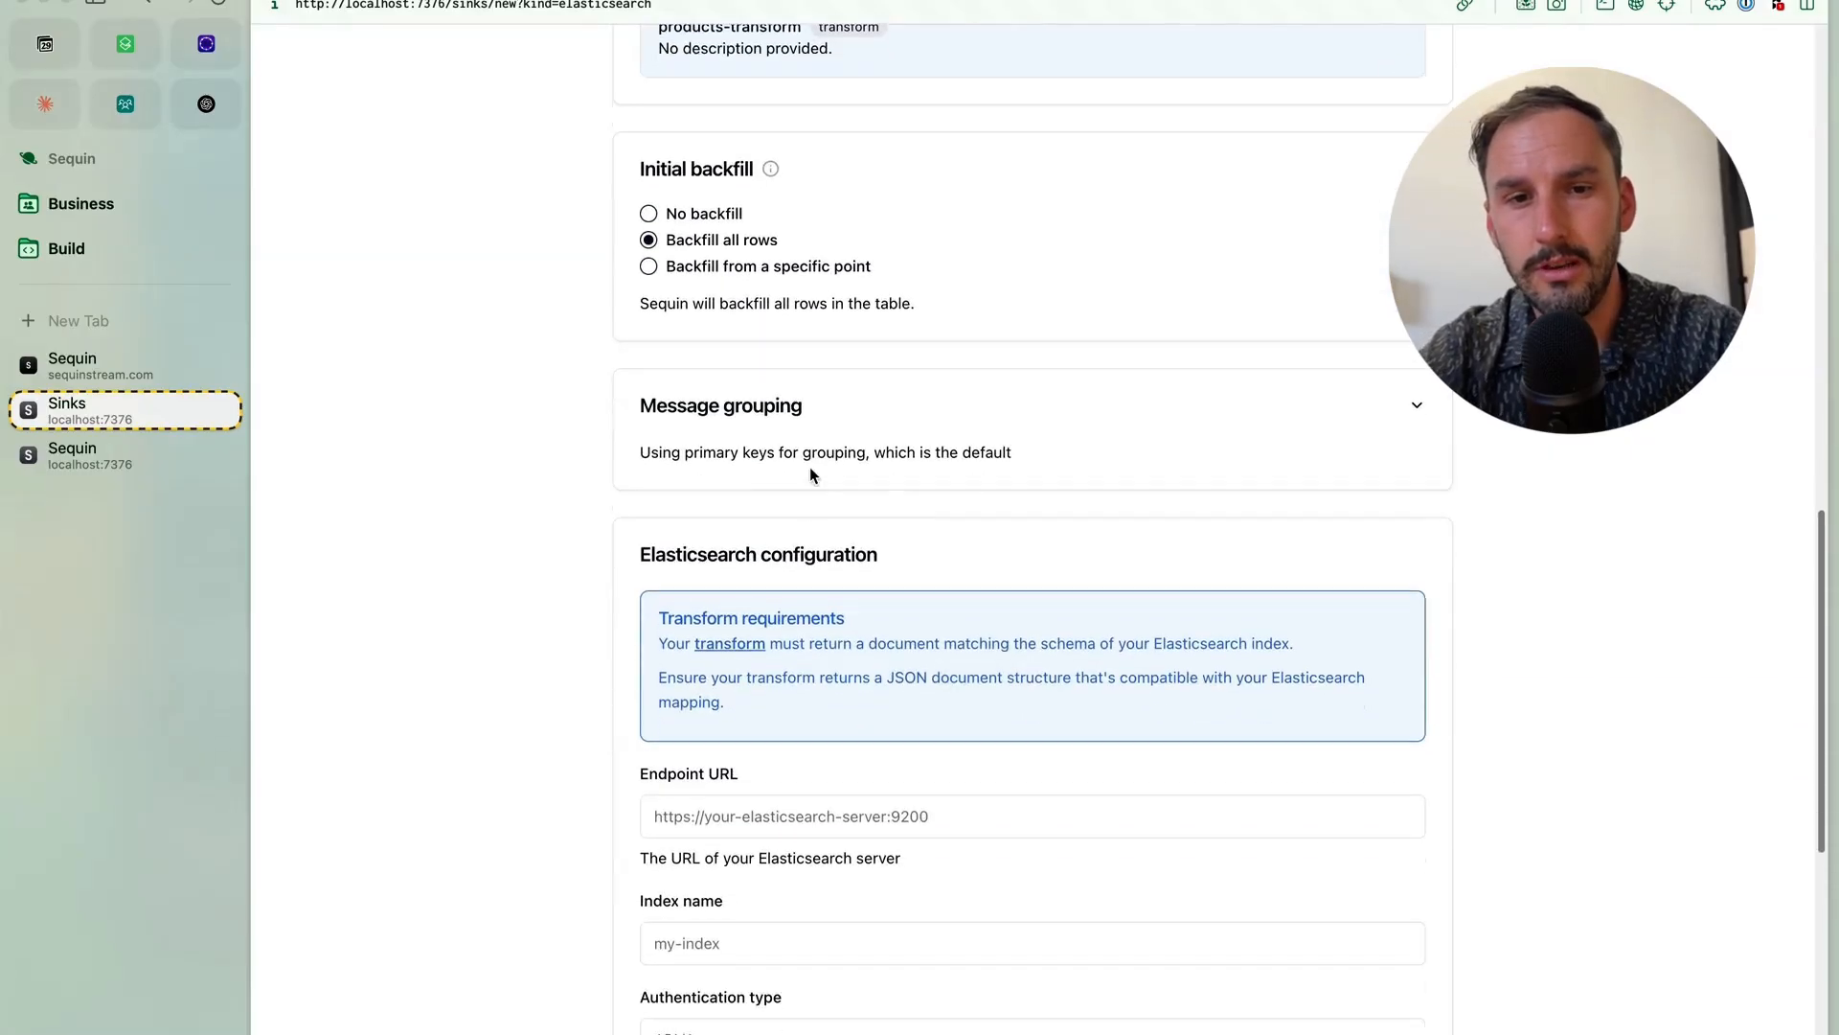
scroll(down, 3)
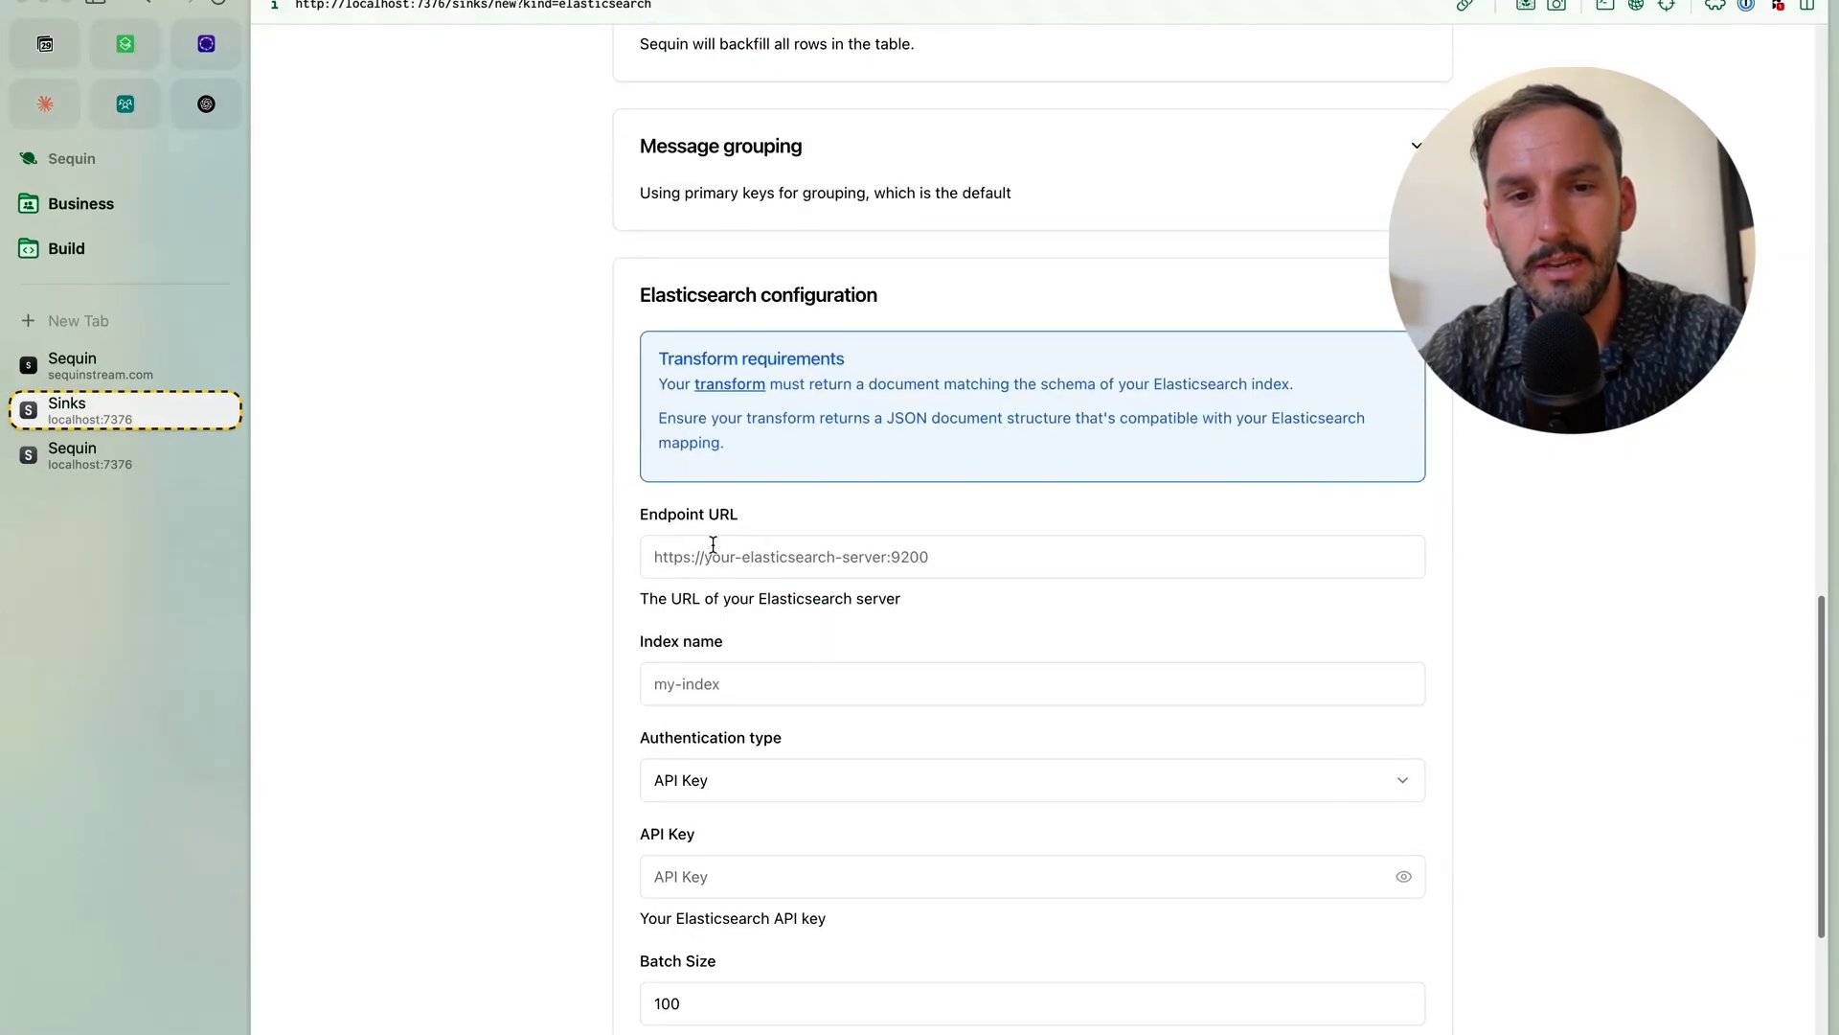
text(http://host.docker.internal:9200)
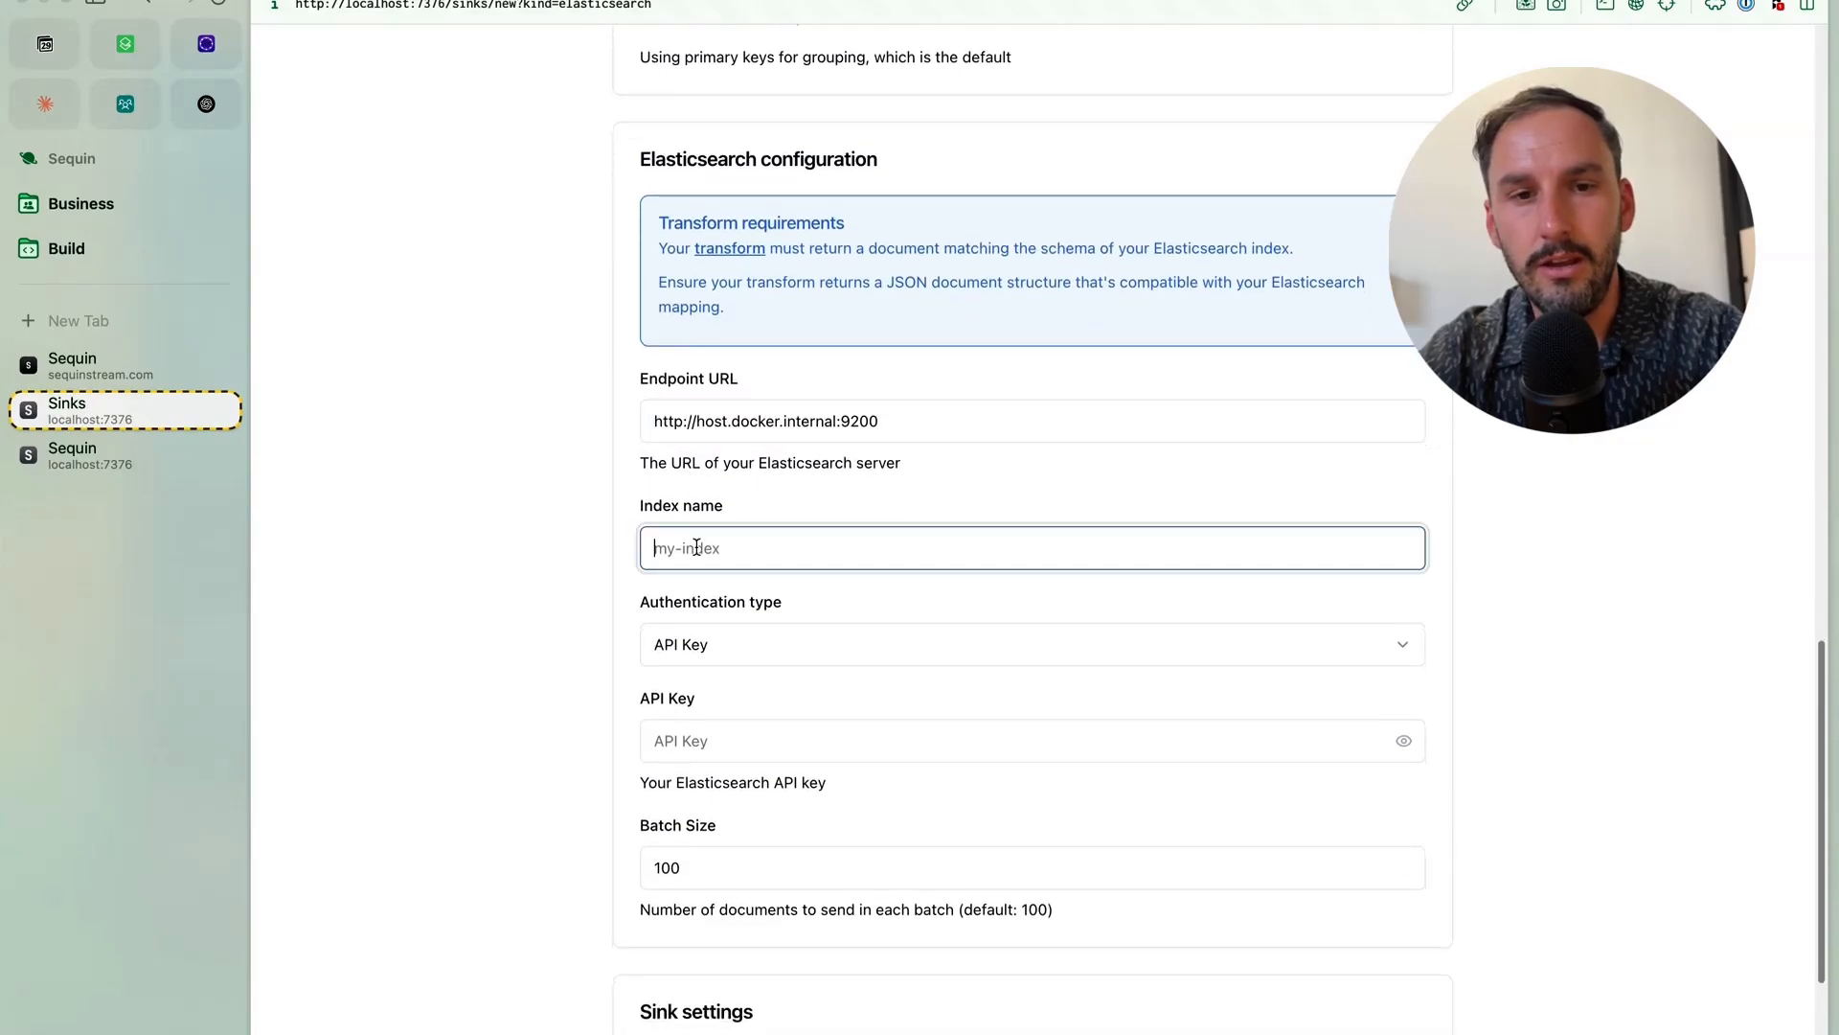
text(products)
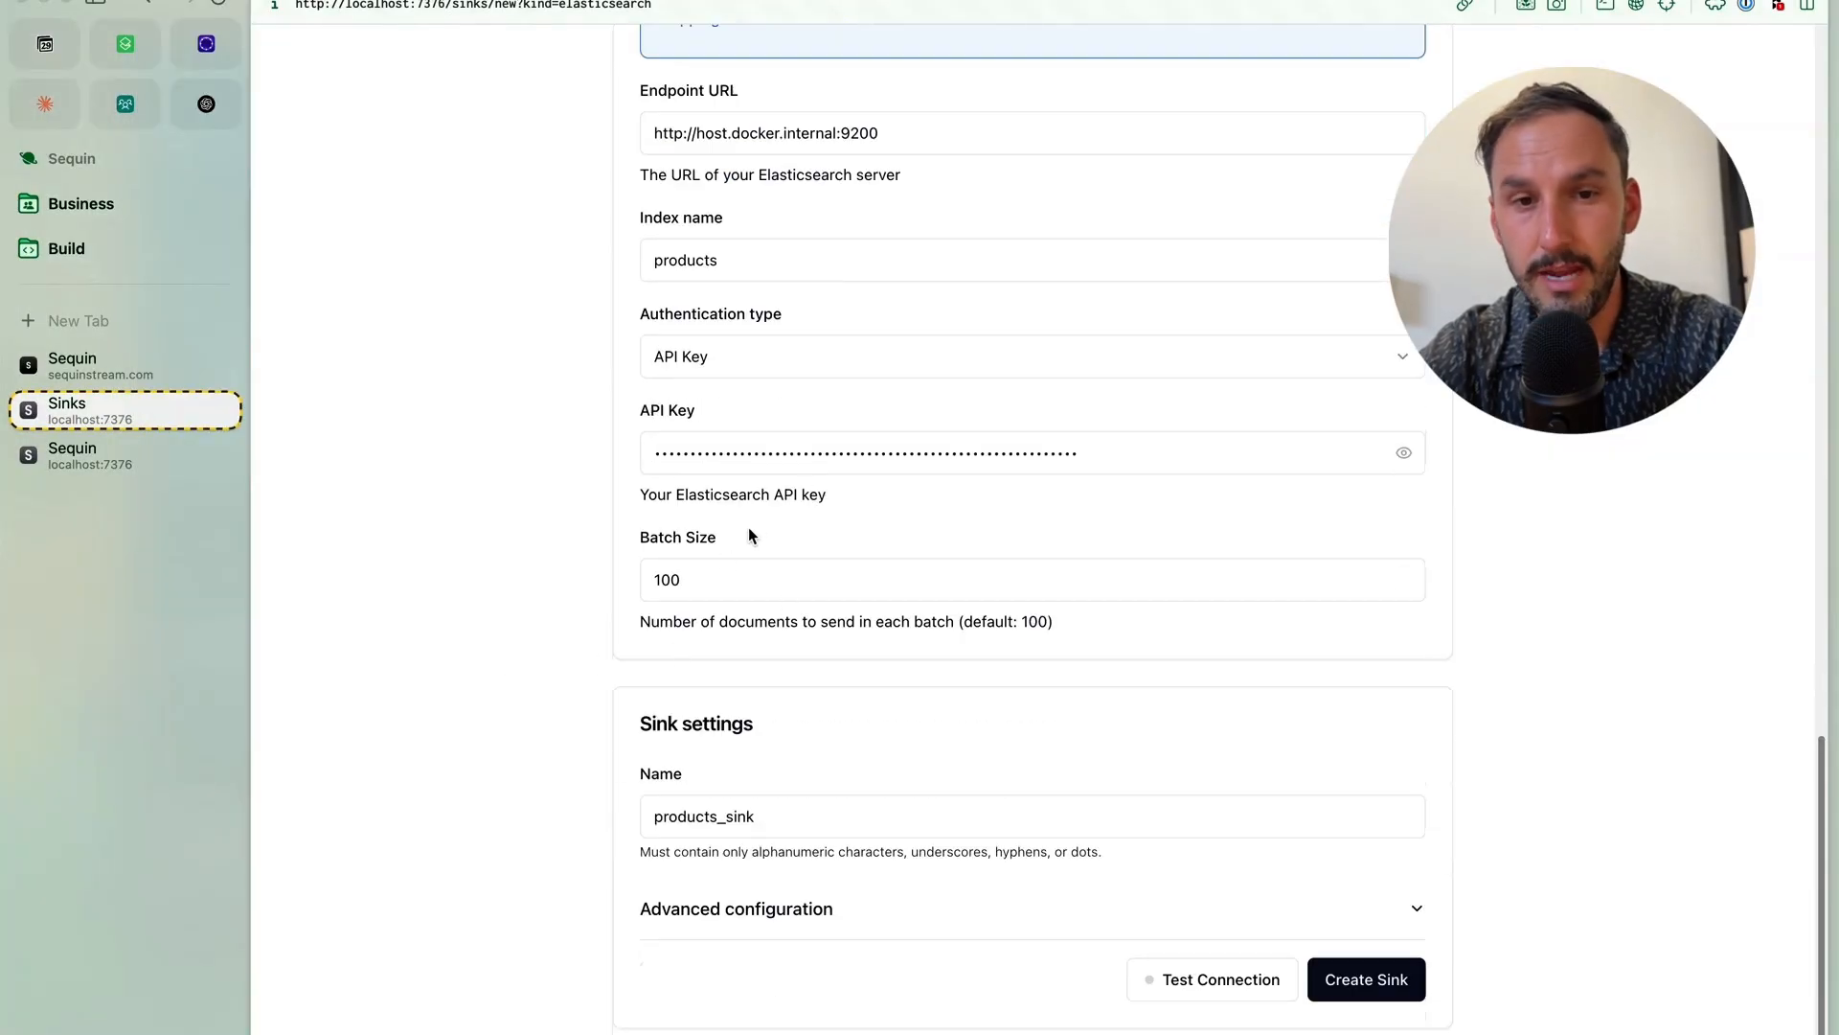
mouse_move(809, 679)
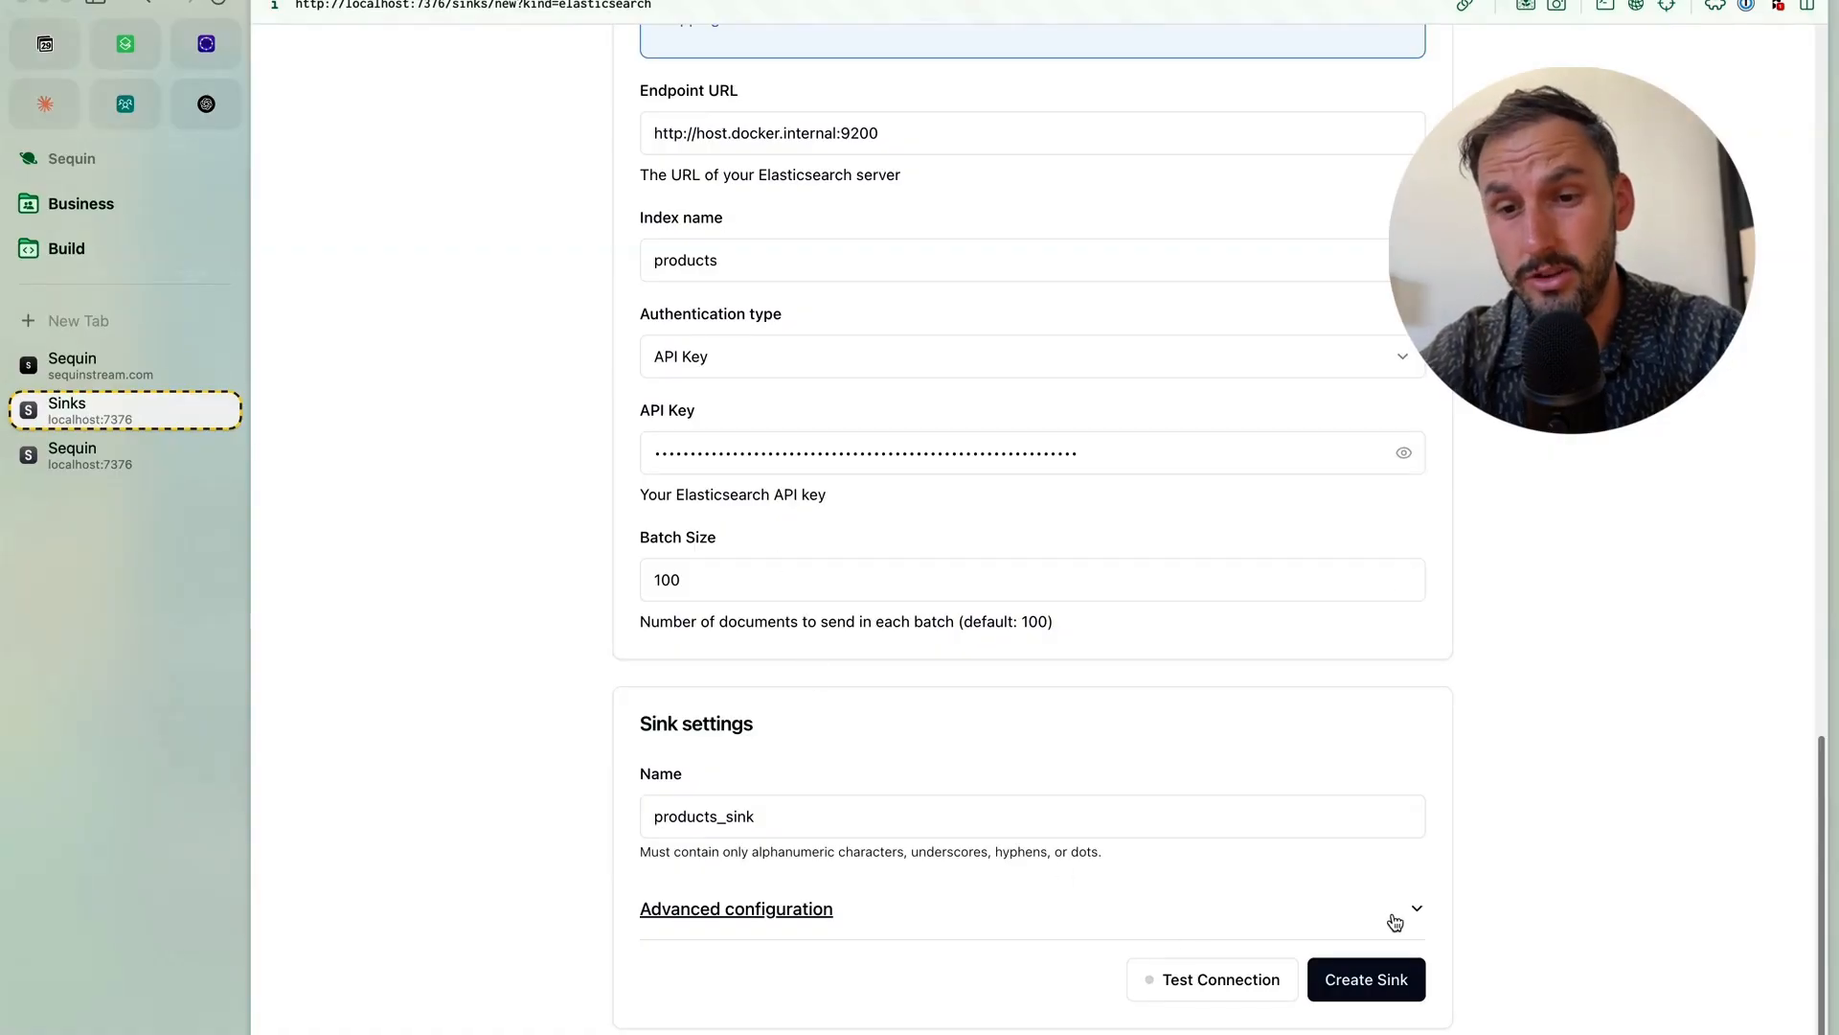
Step: Create products_sink and check its Messages showing six backfilled records delivered
click(1366, 979)
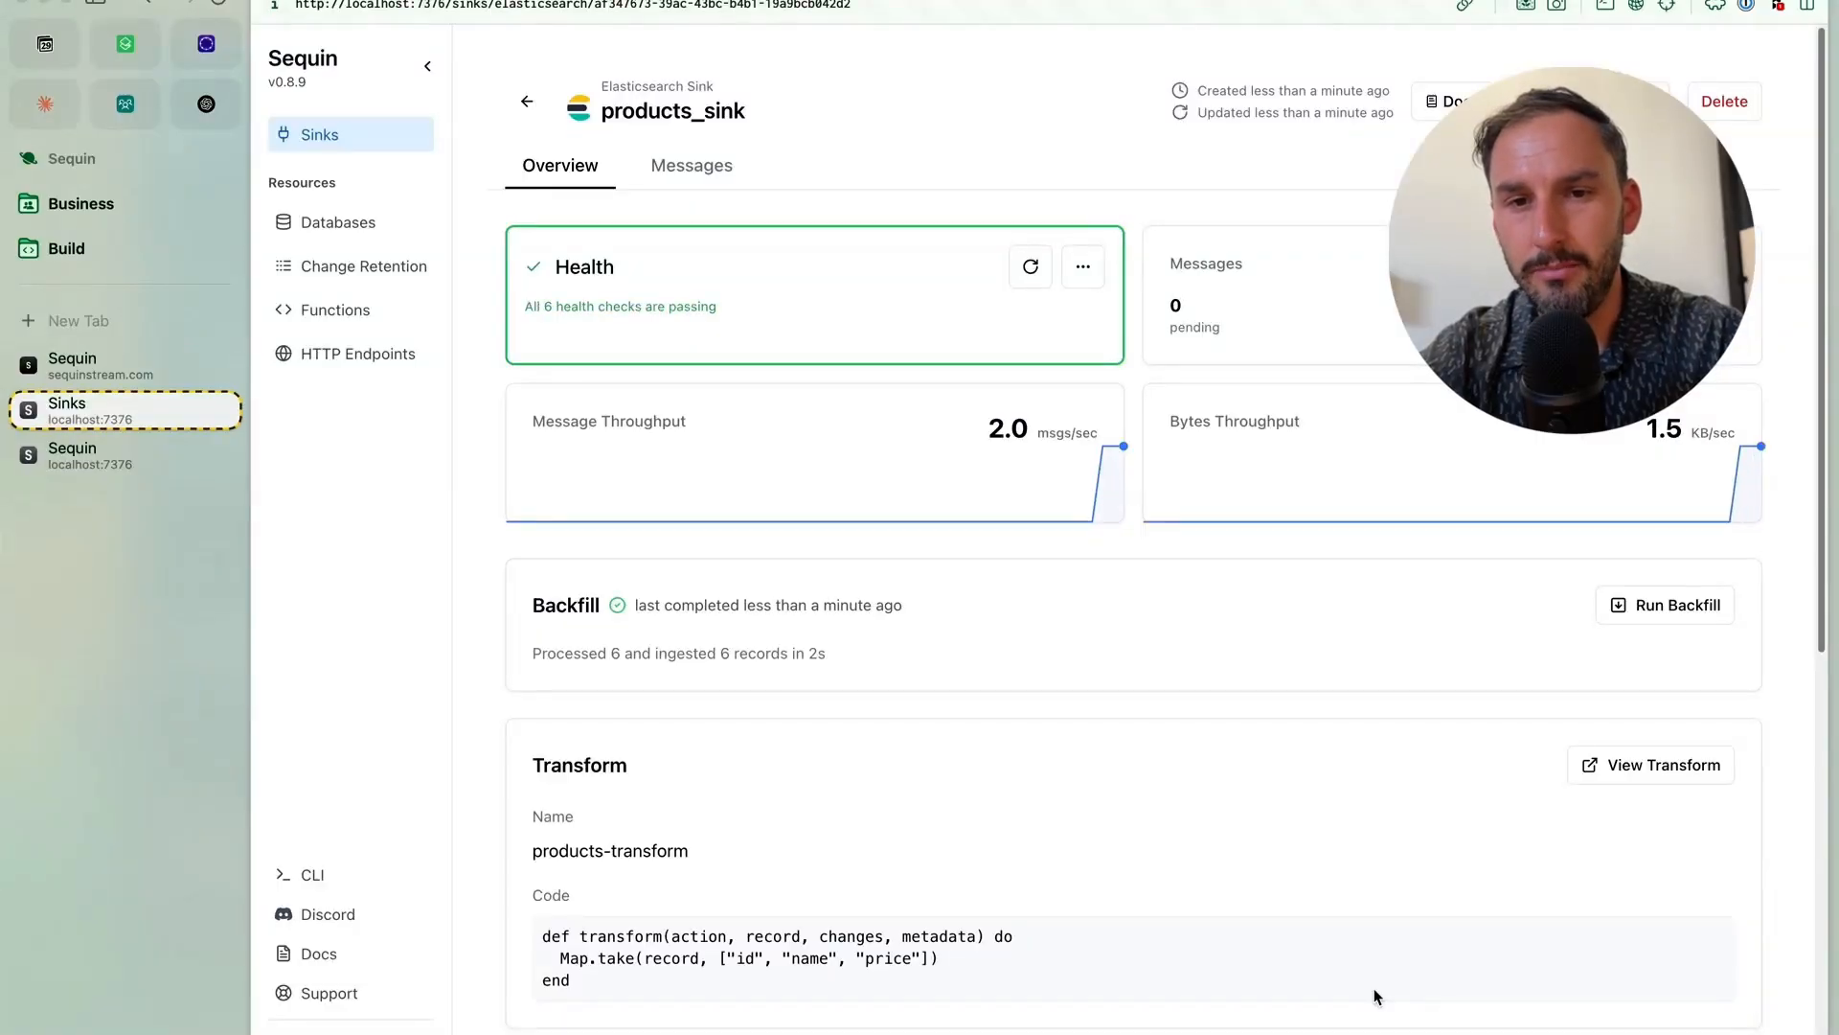
mouse_move(1114, 405)
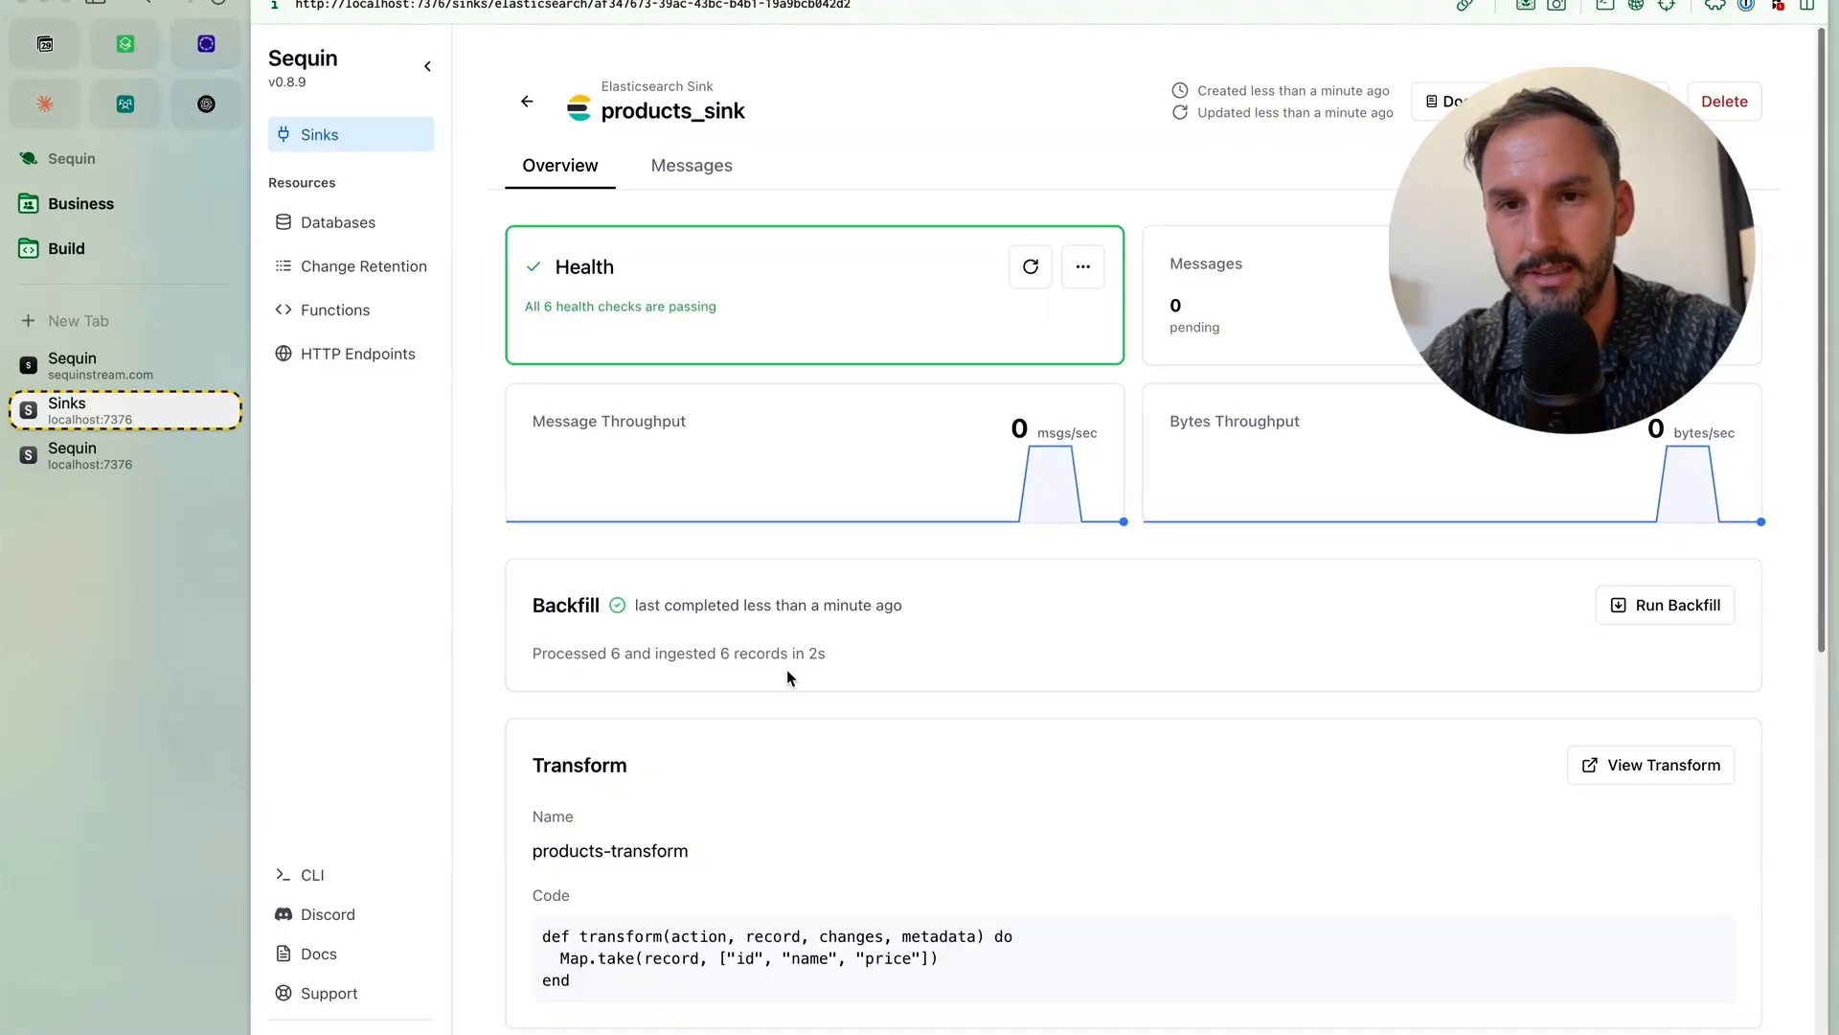
click(692, 165)
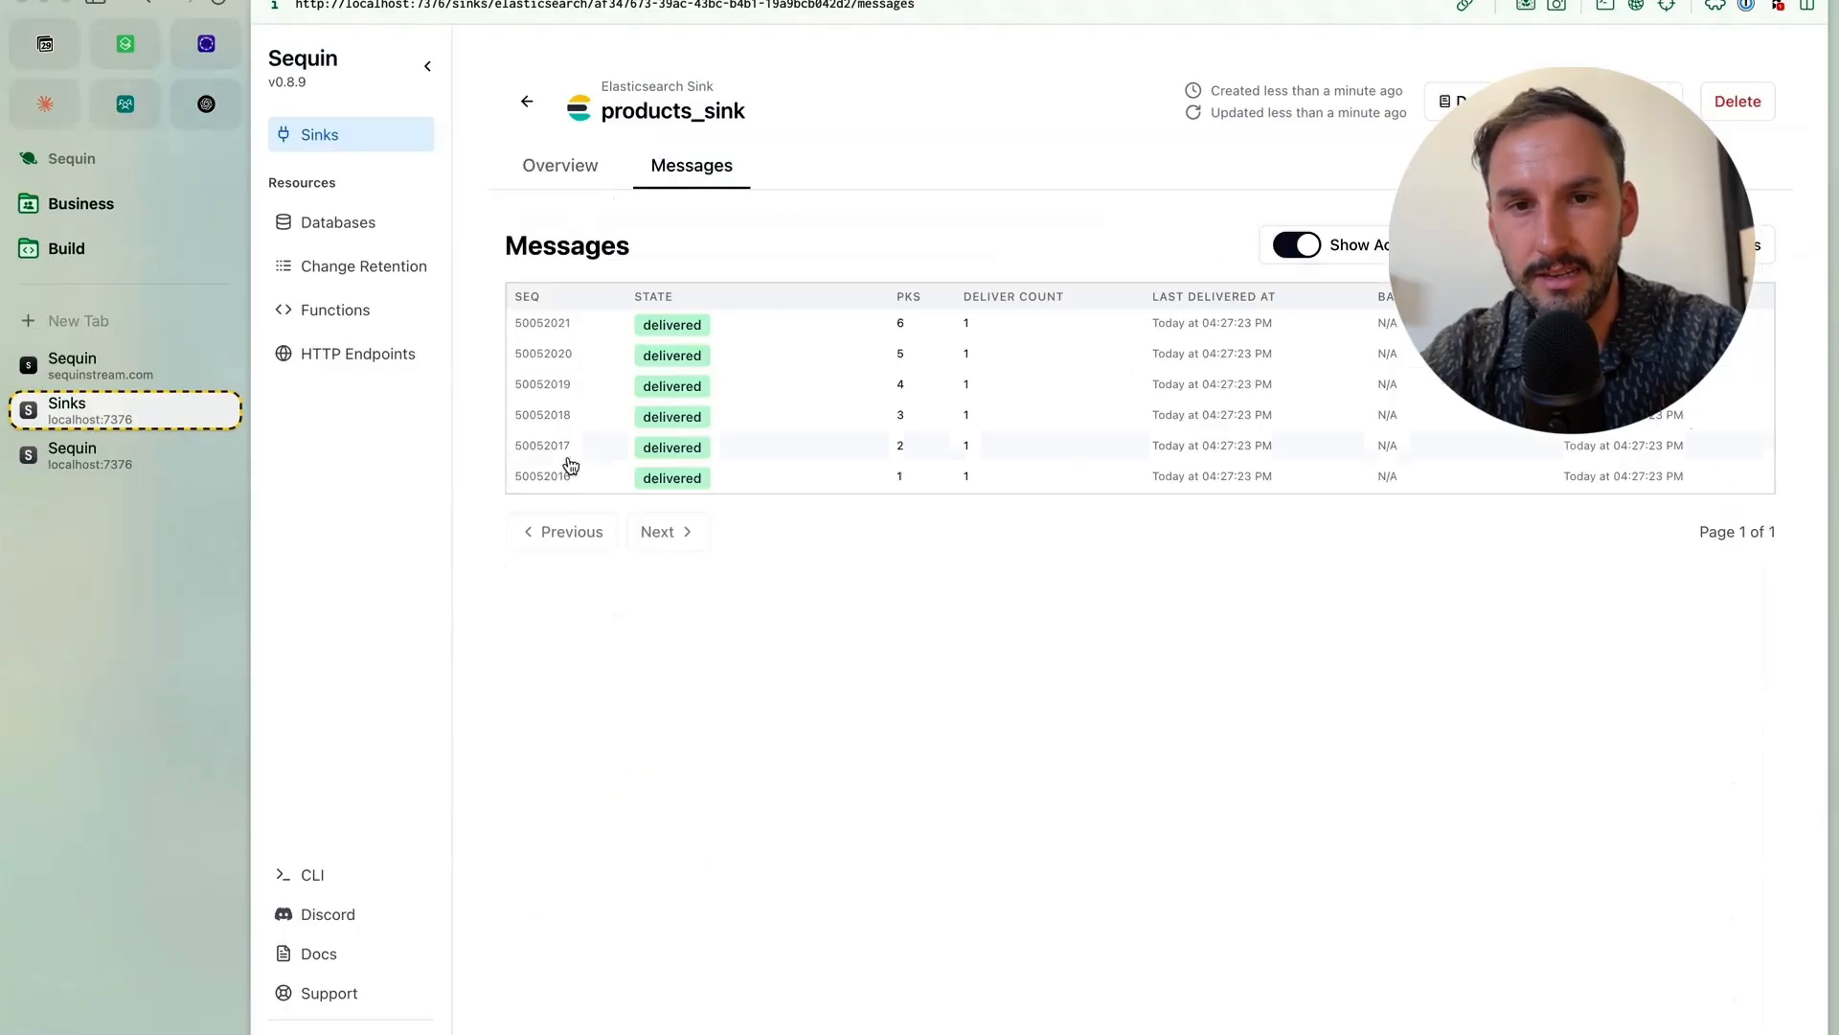
mouse_move(803, 517)
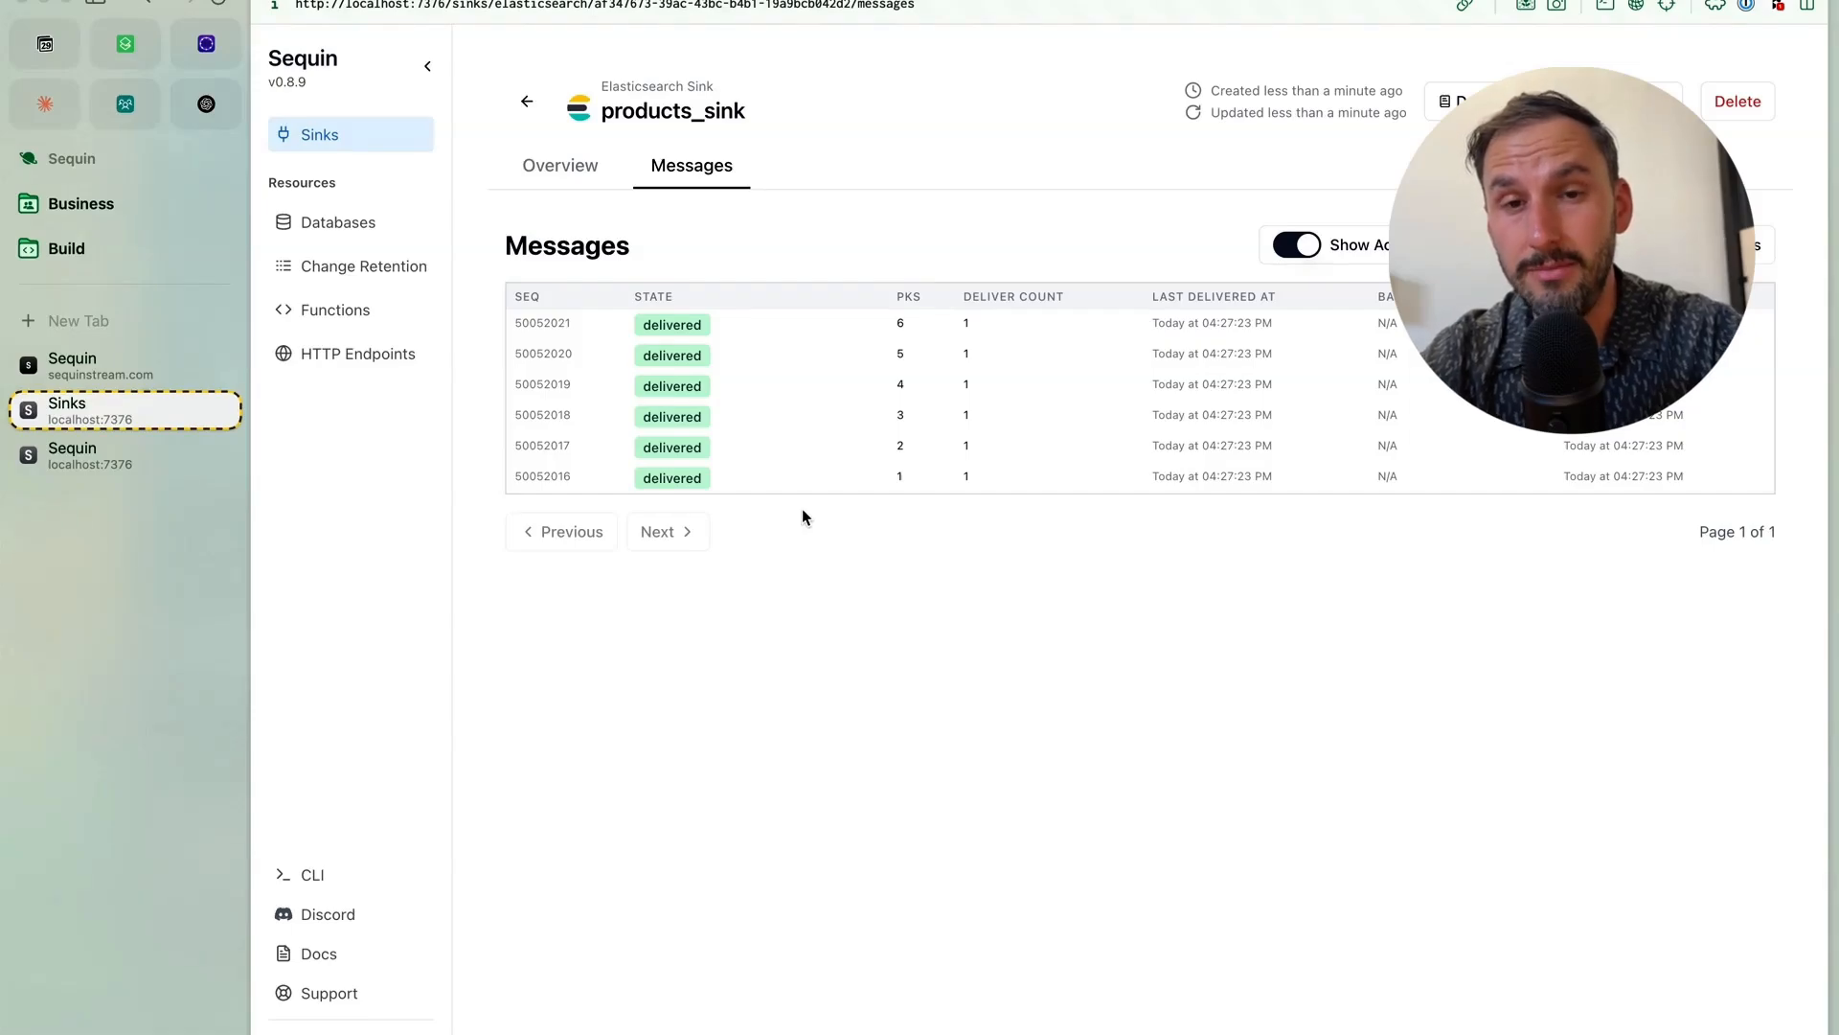
click(559, 164)
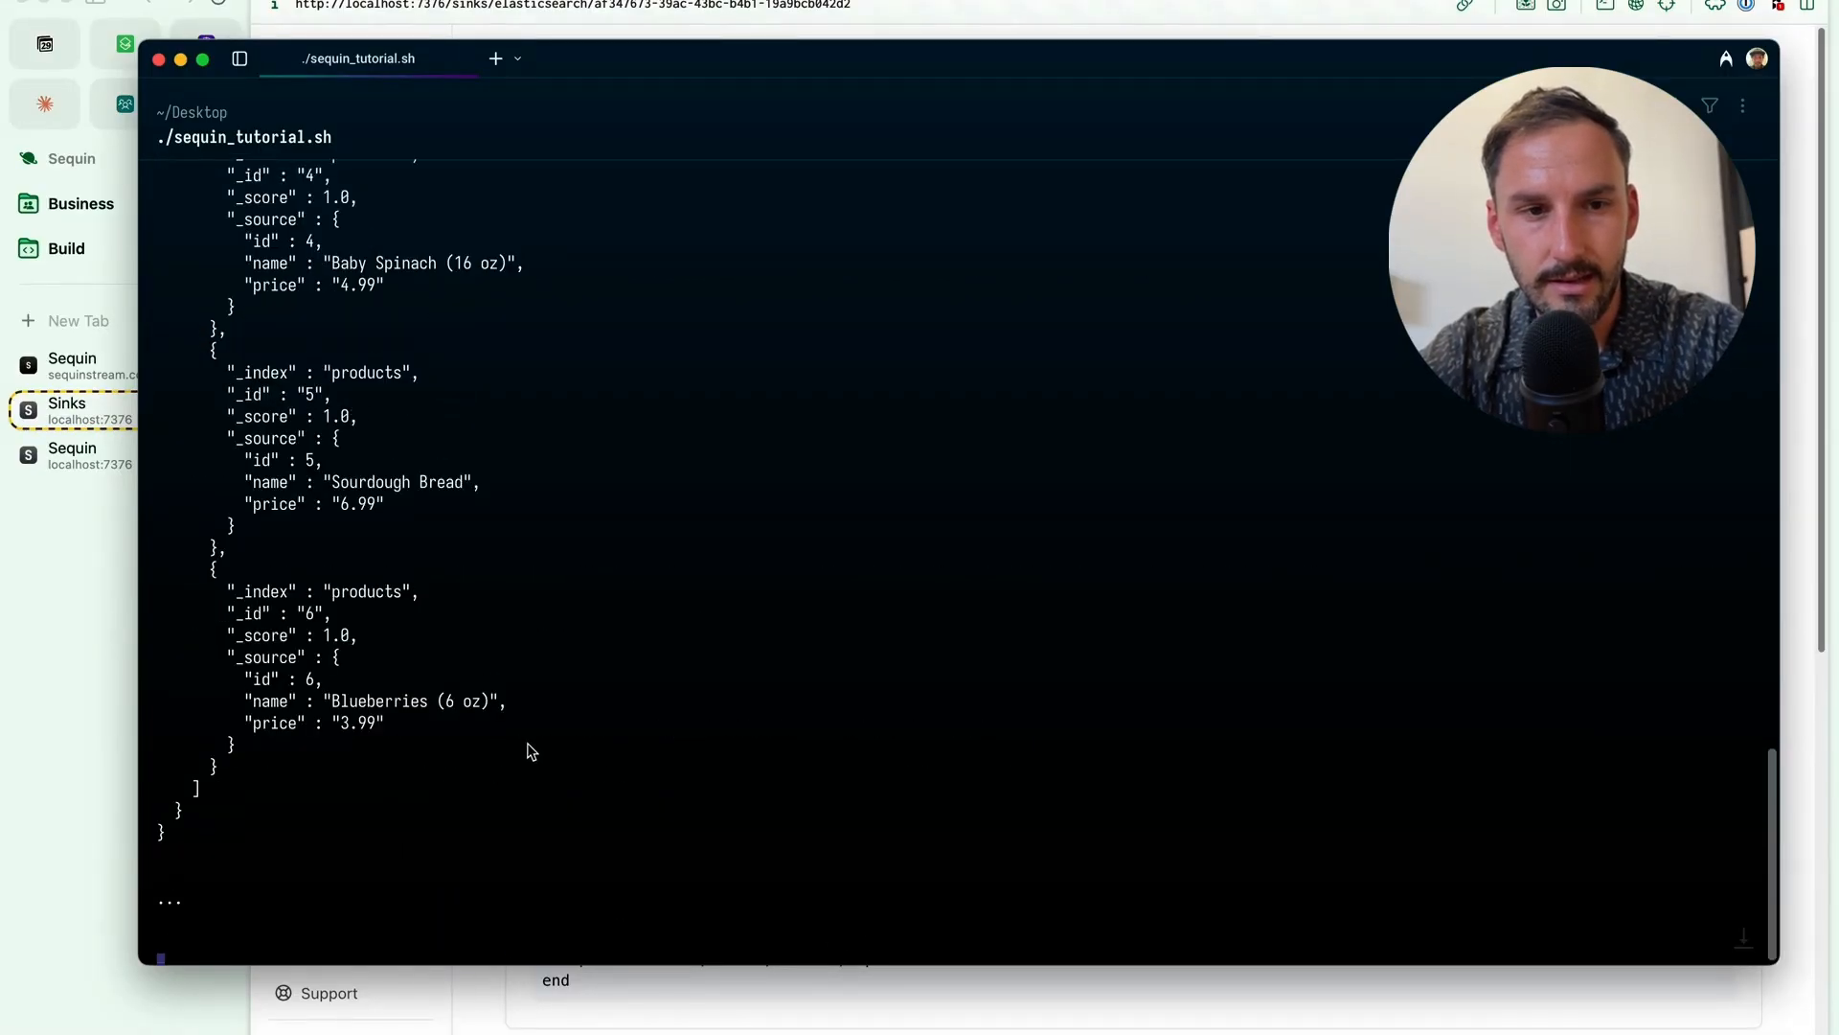
Step: Search the products index for the six products, then insert Organic Honey (16 oz) at 12.99 via psql
scroll(up, 3)
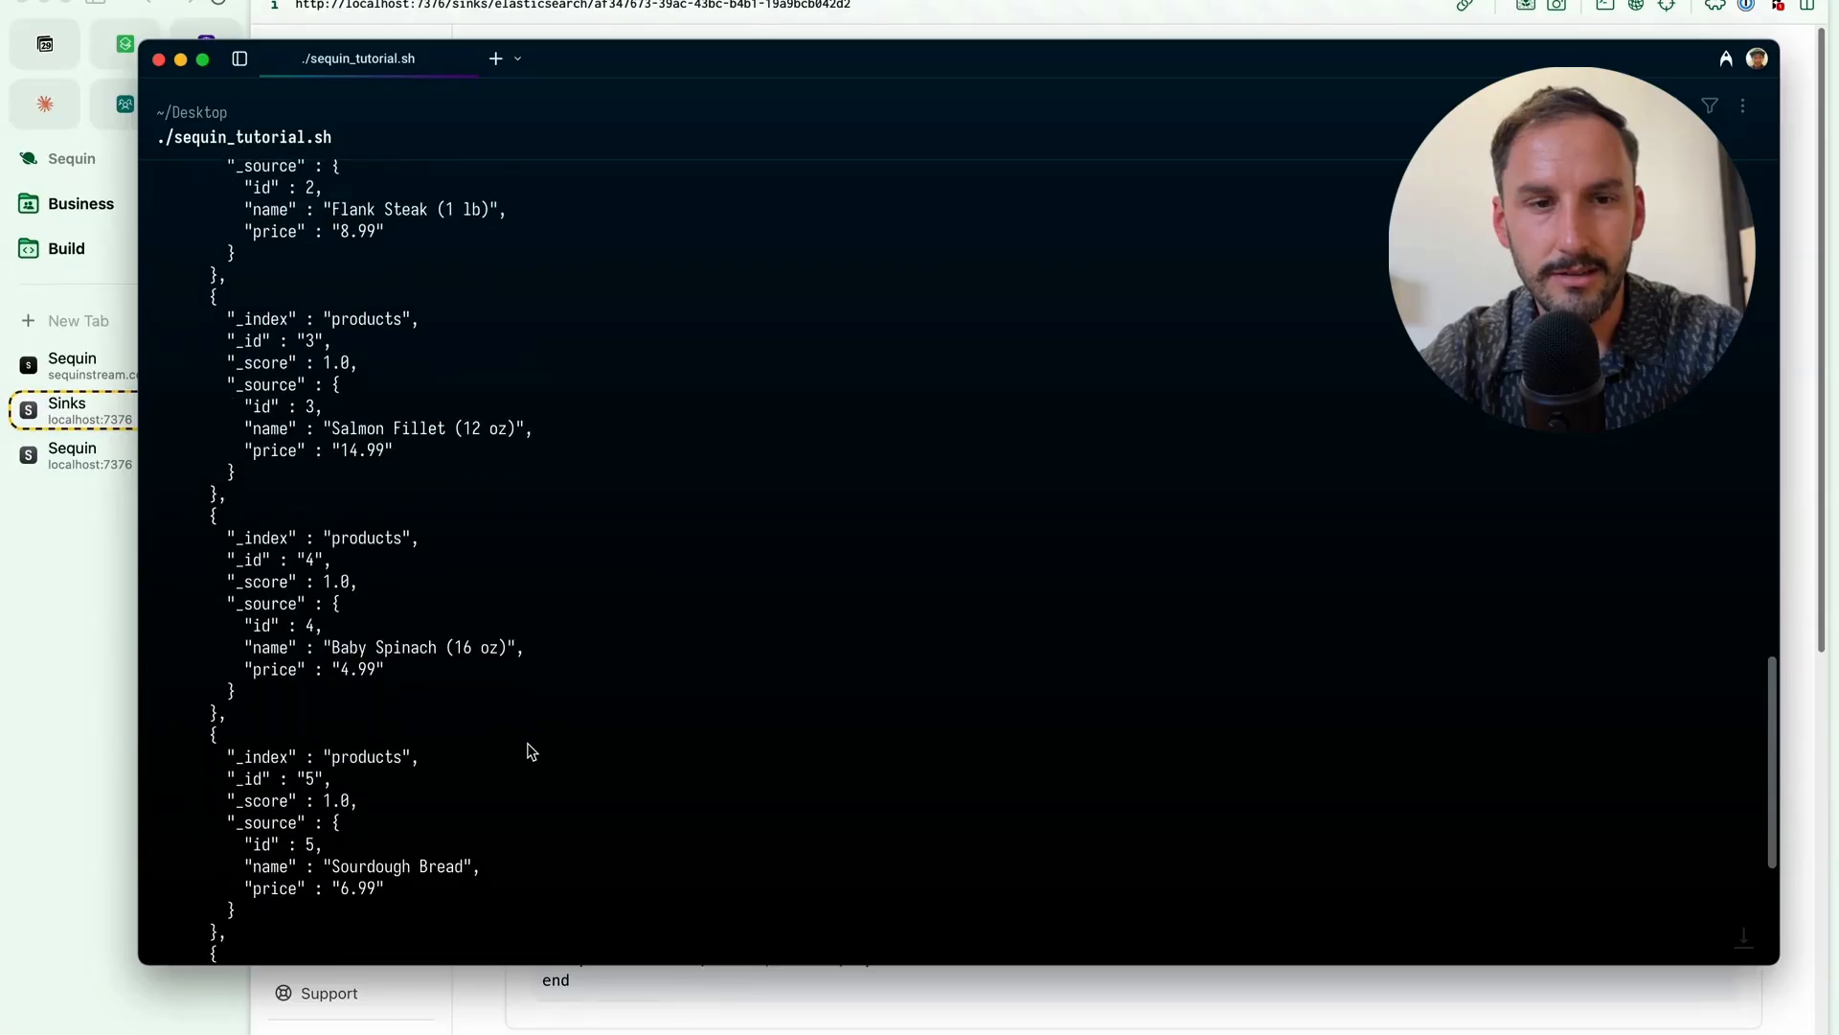
scroll(down, 3)
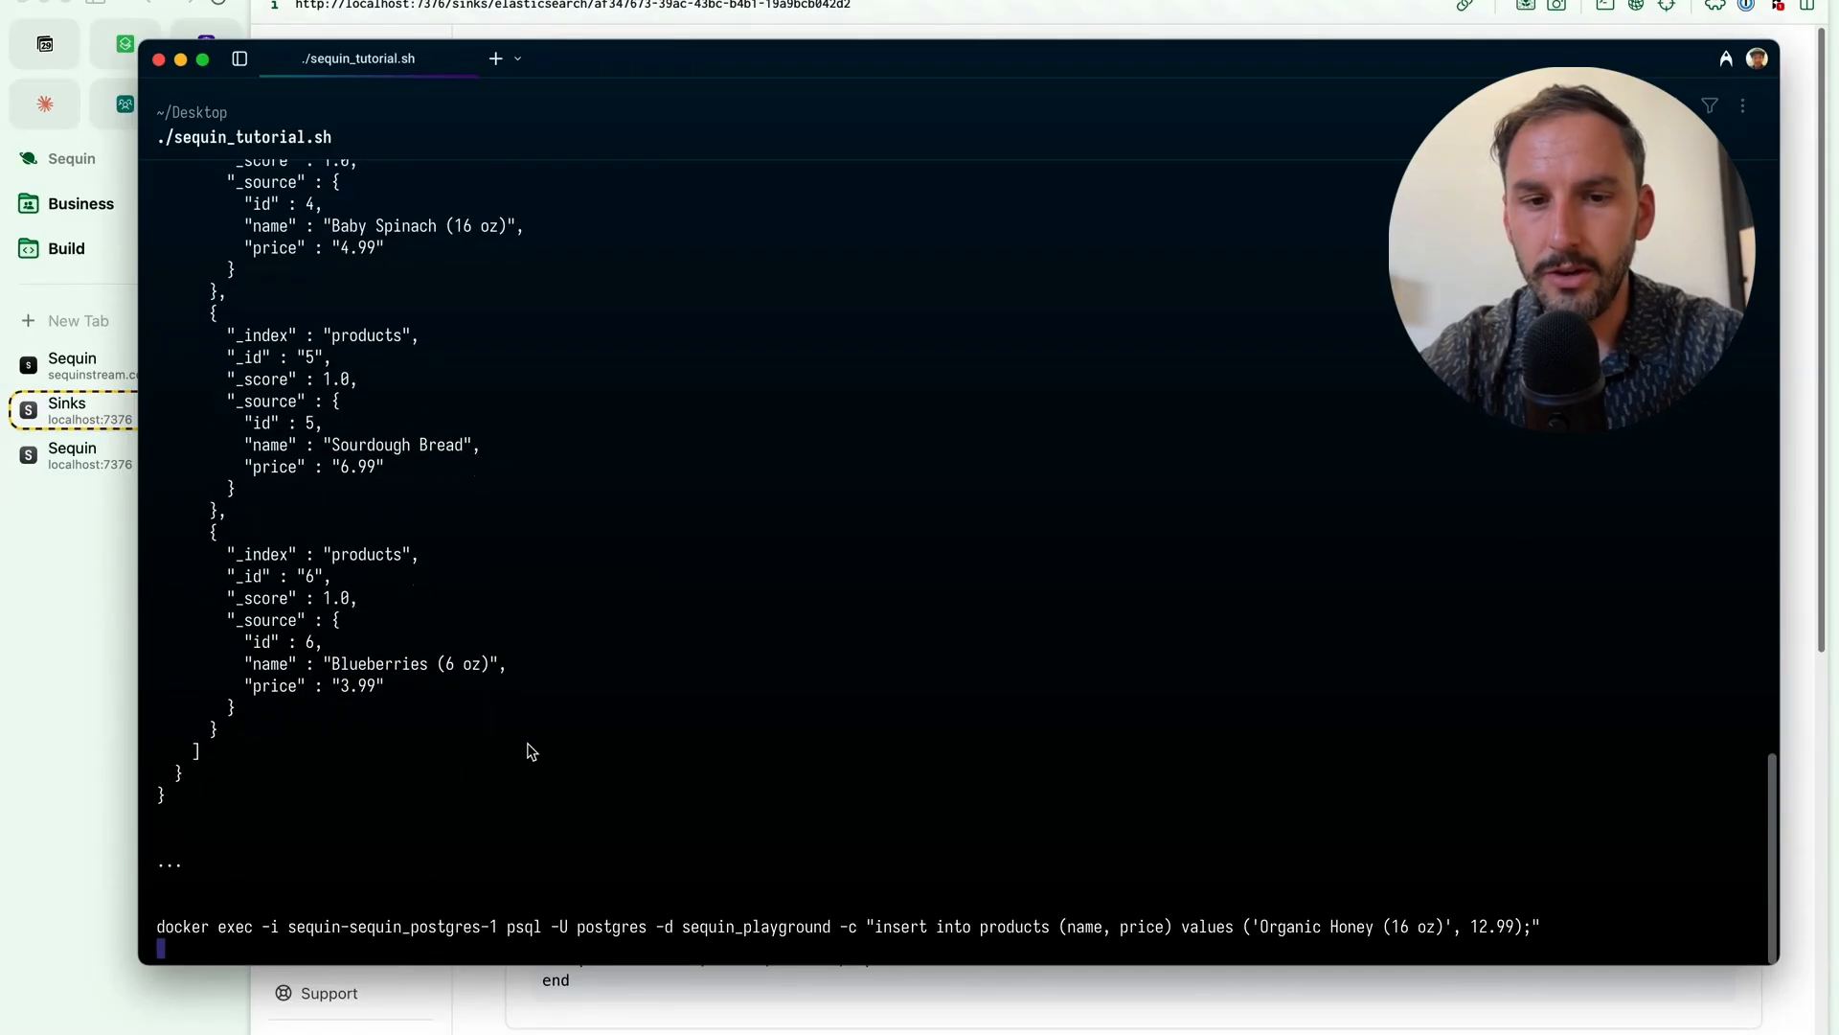
mouse_move(996, 933)
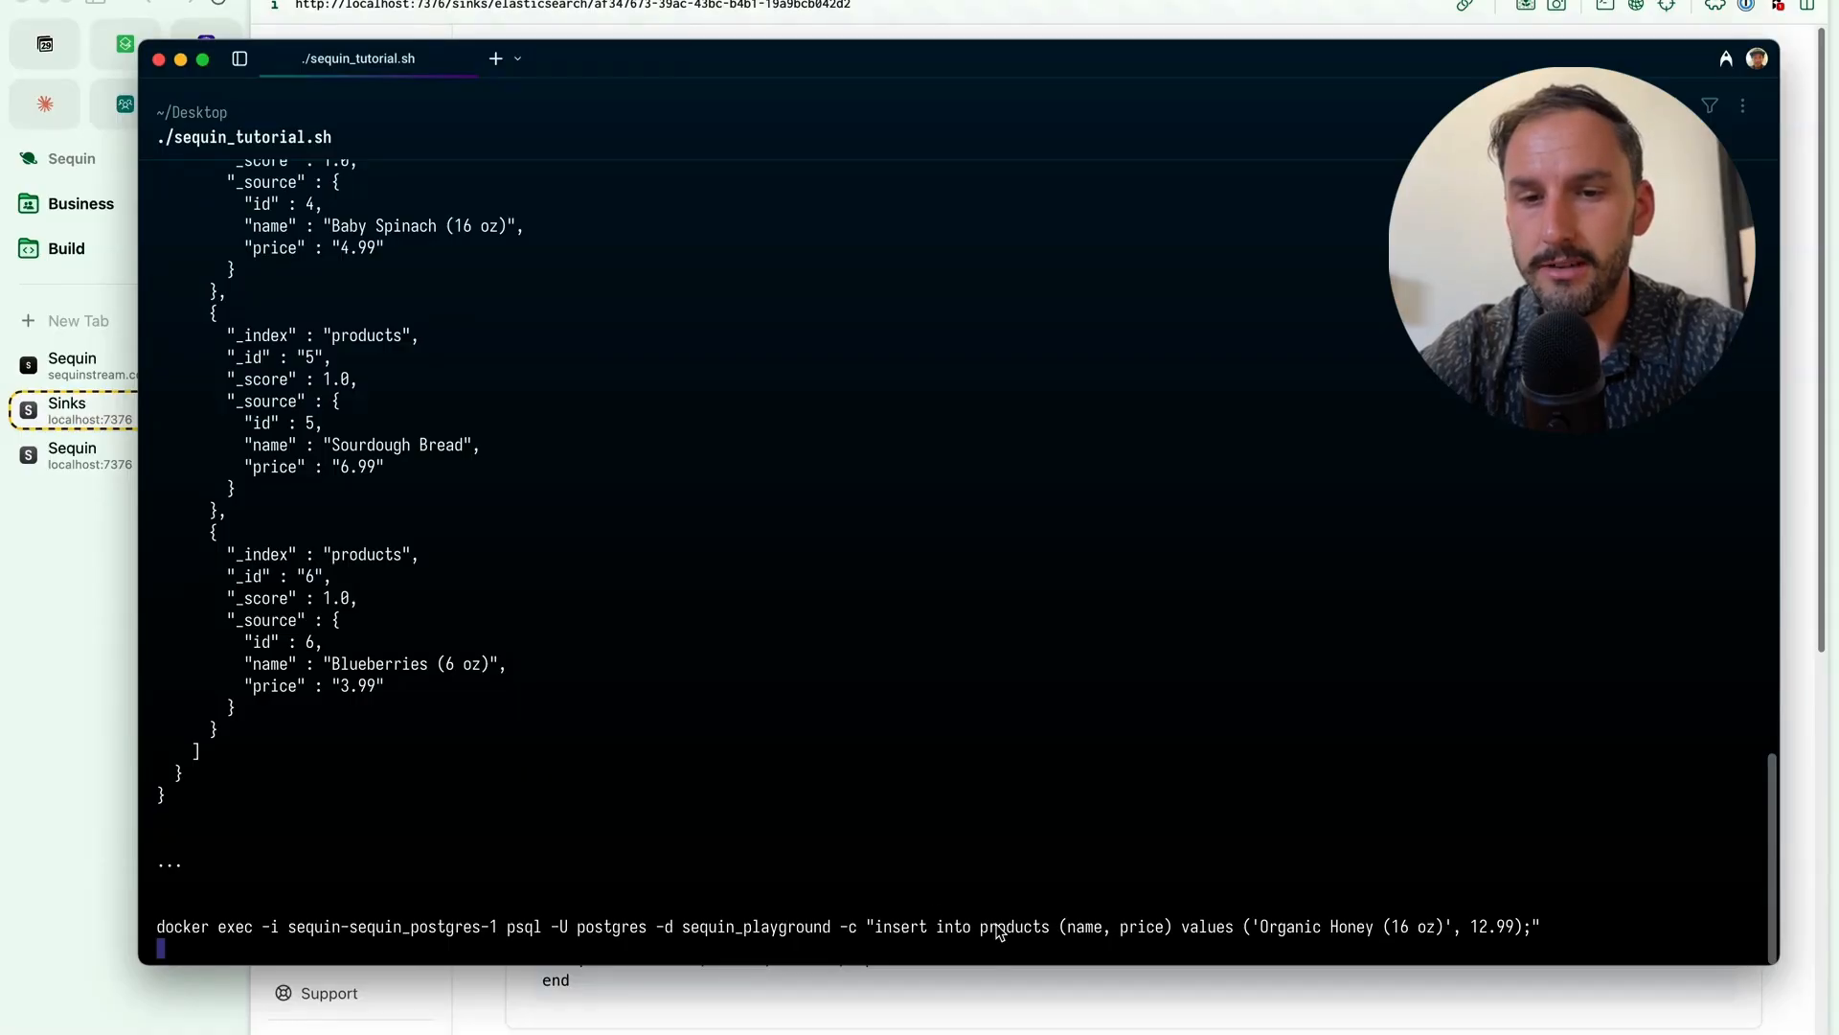
mouse_move(1318, 945)
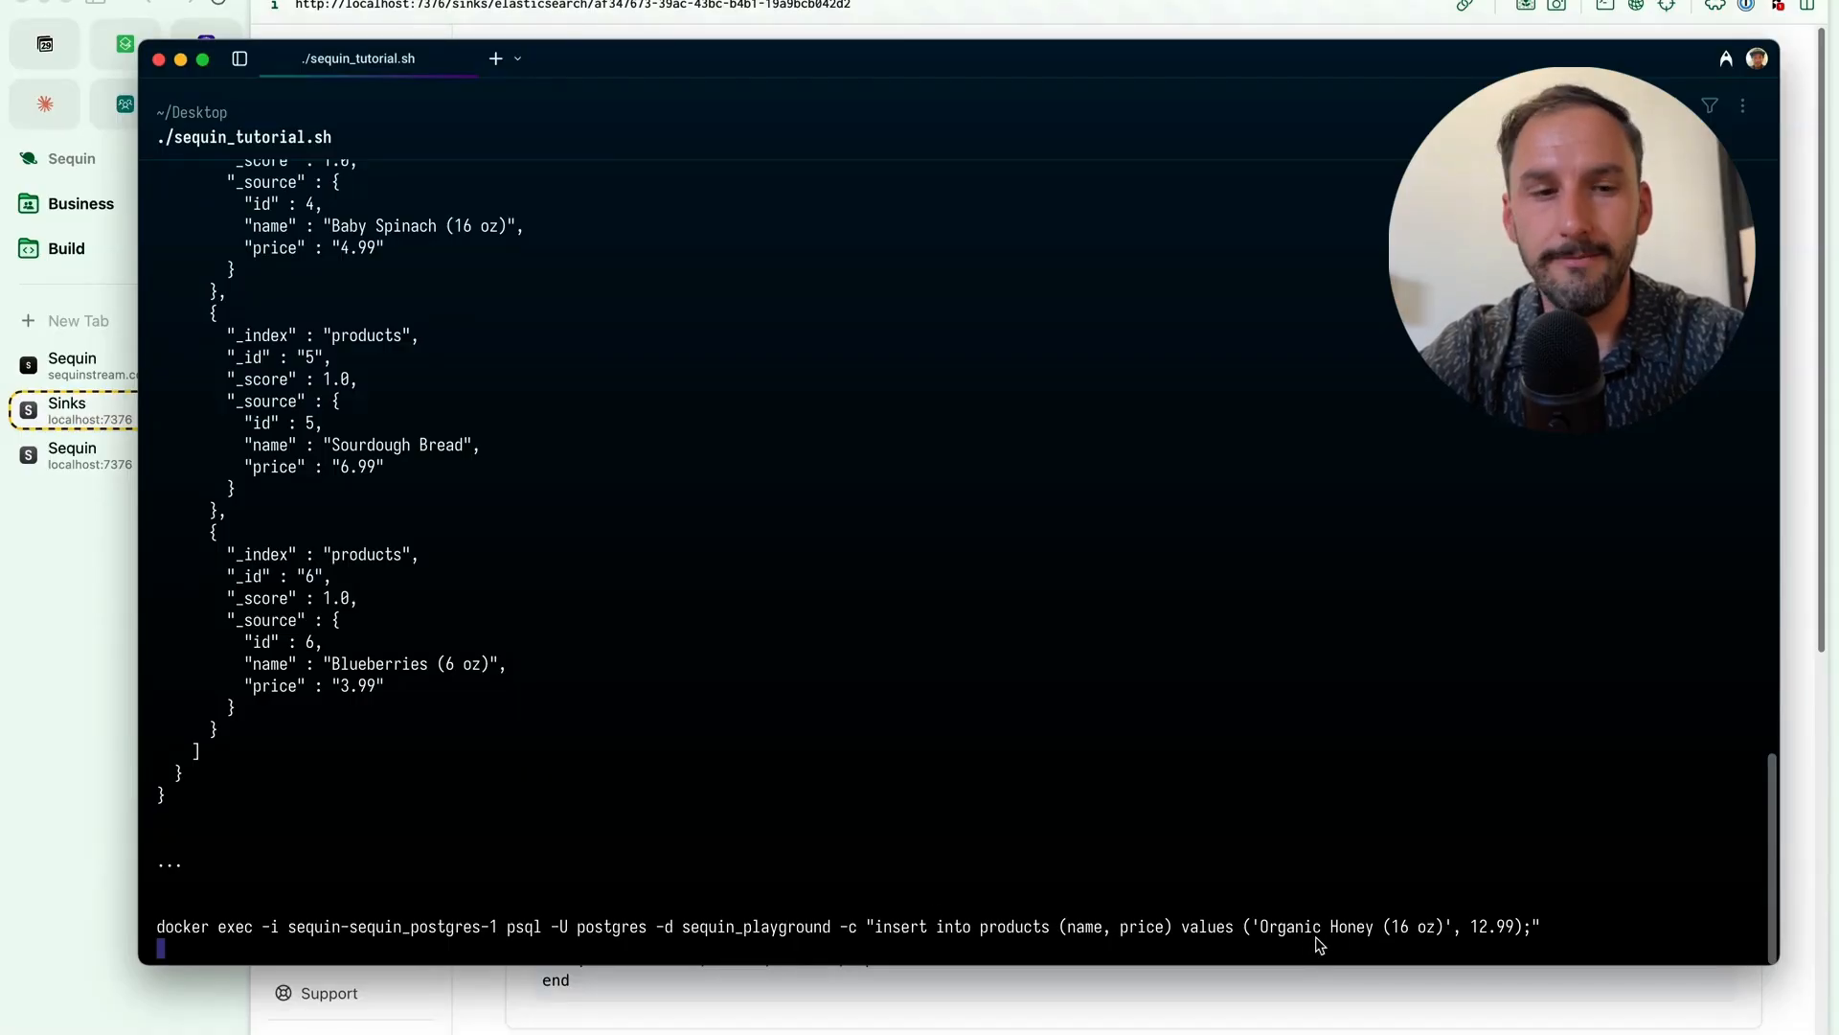
key(Return)
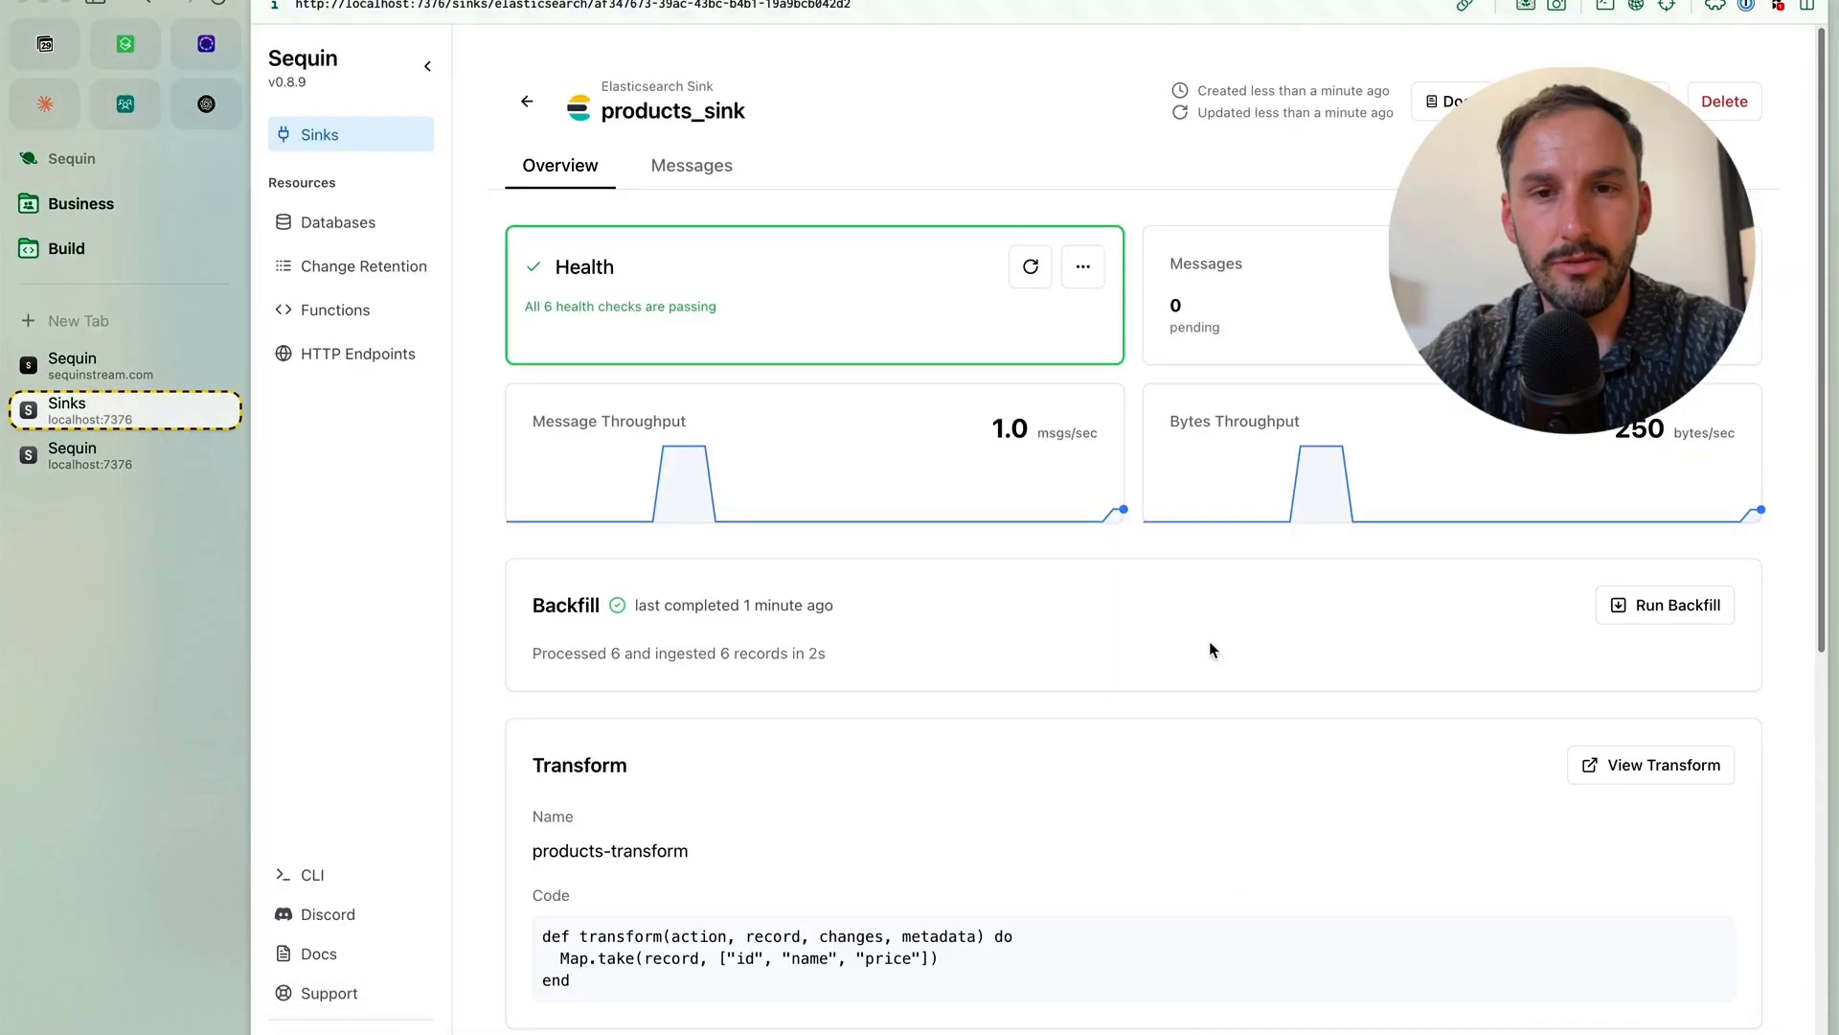
mouse_move(1167, 552)
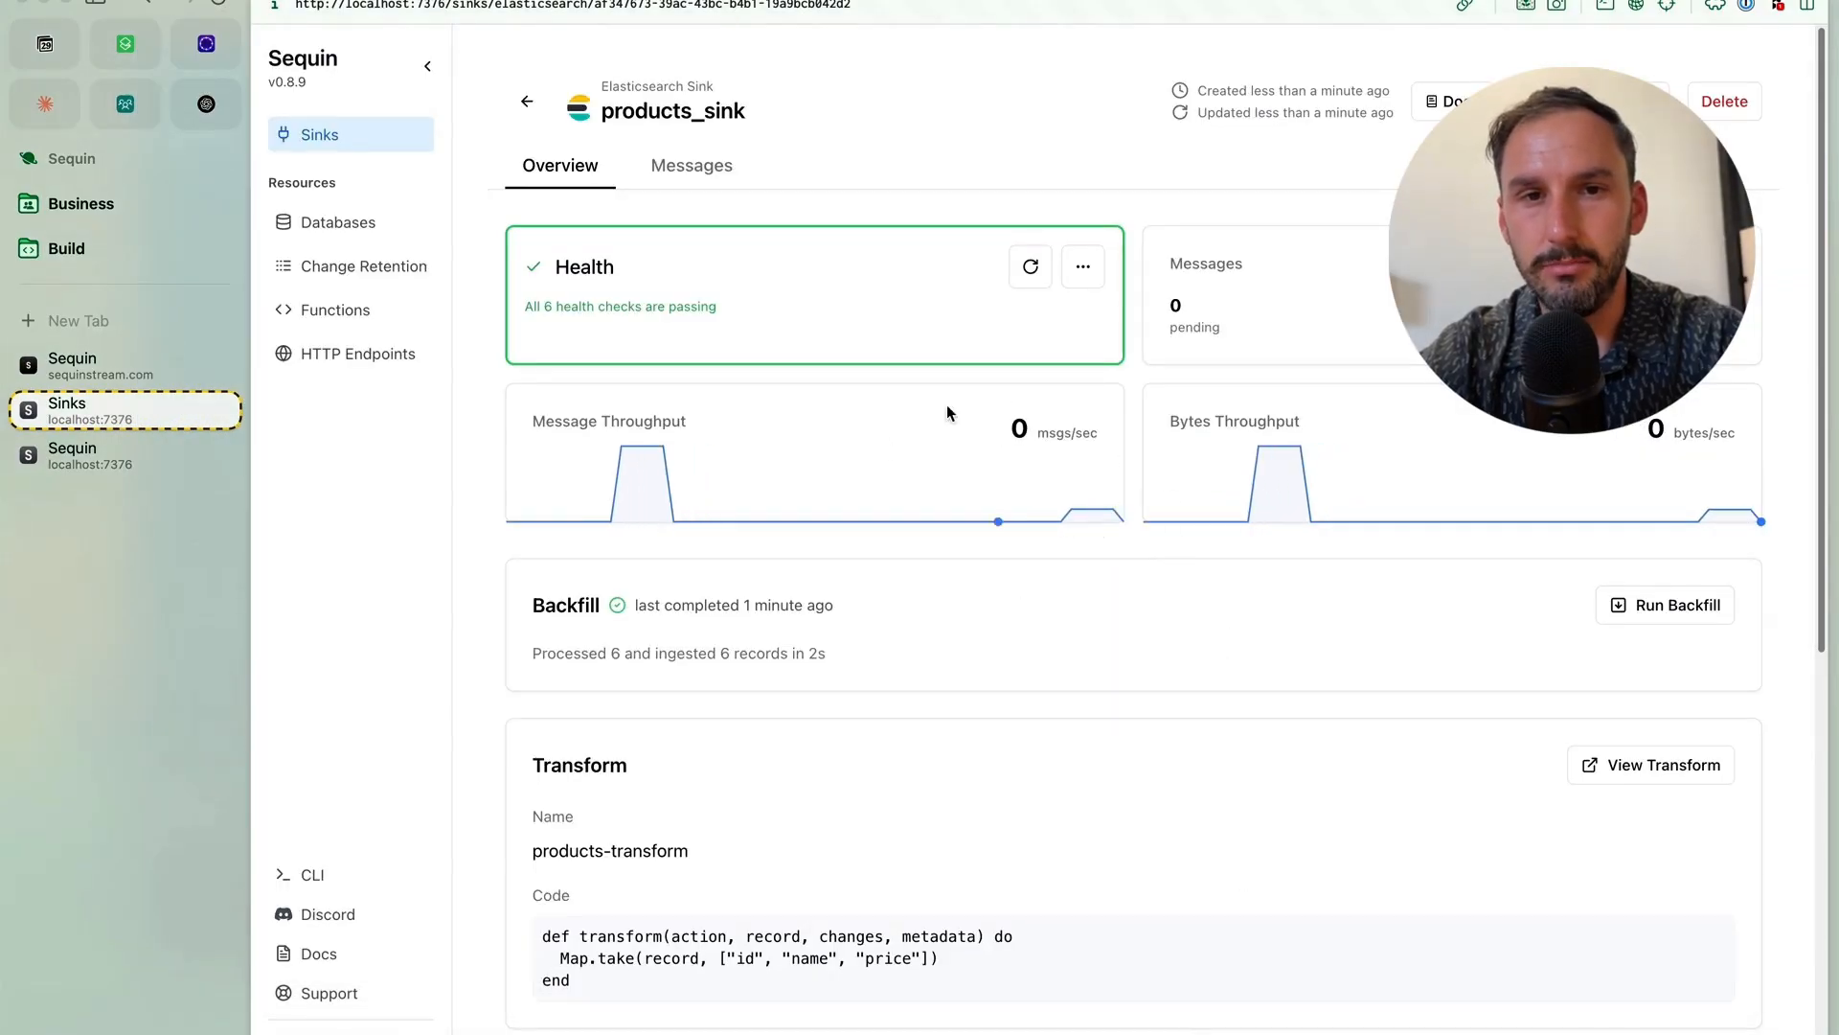
Step: Watch the products_sink throughput spike for the newly inserted row
click(691, 165)
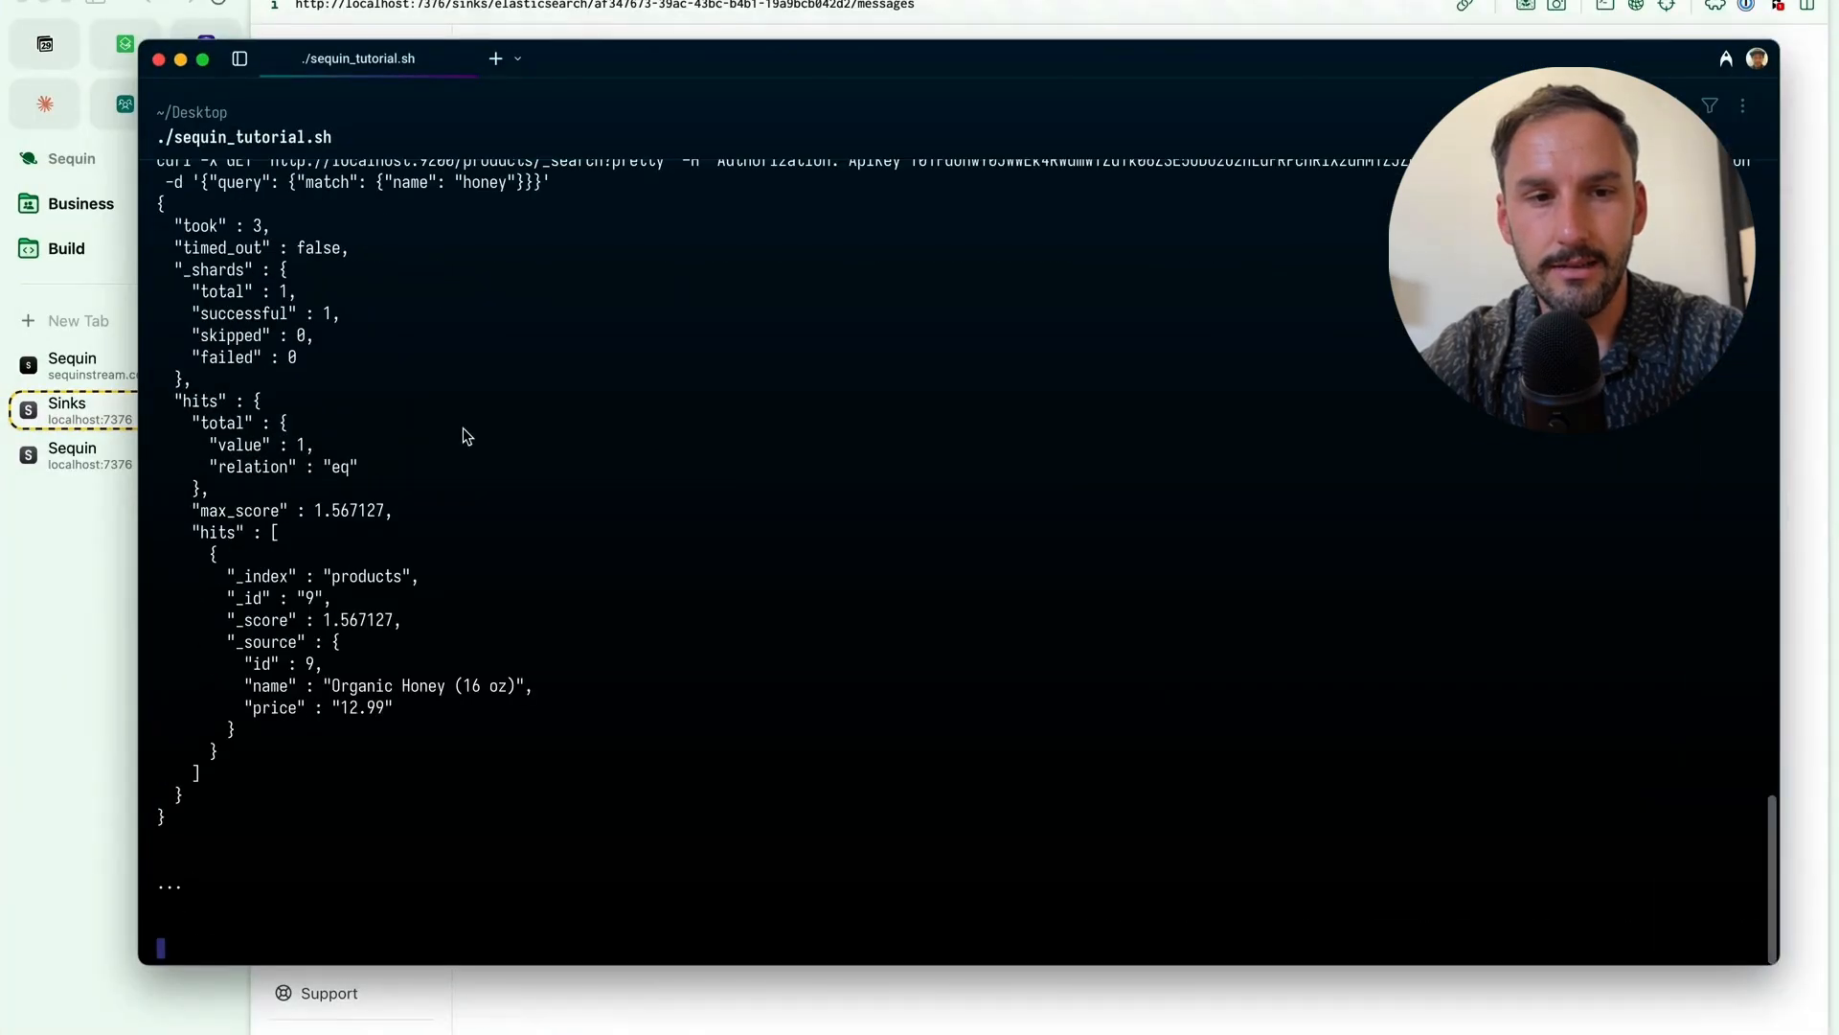
mouse_move(431, 728)
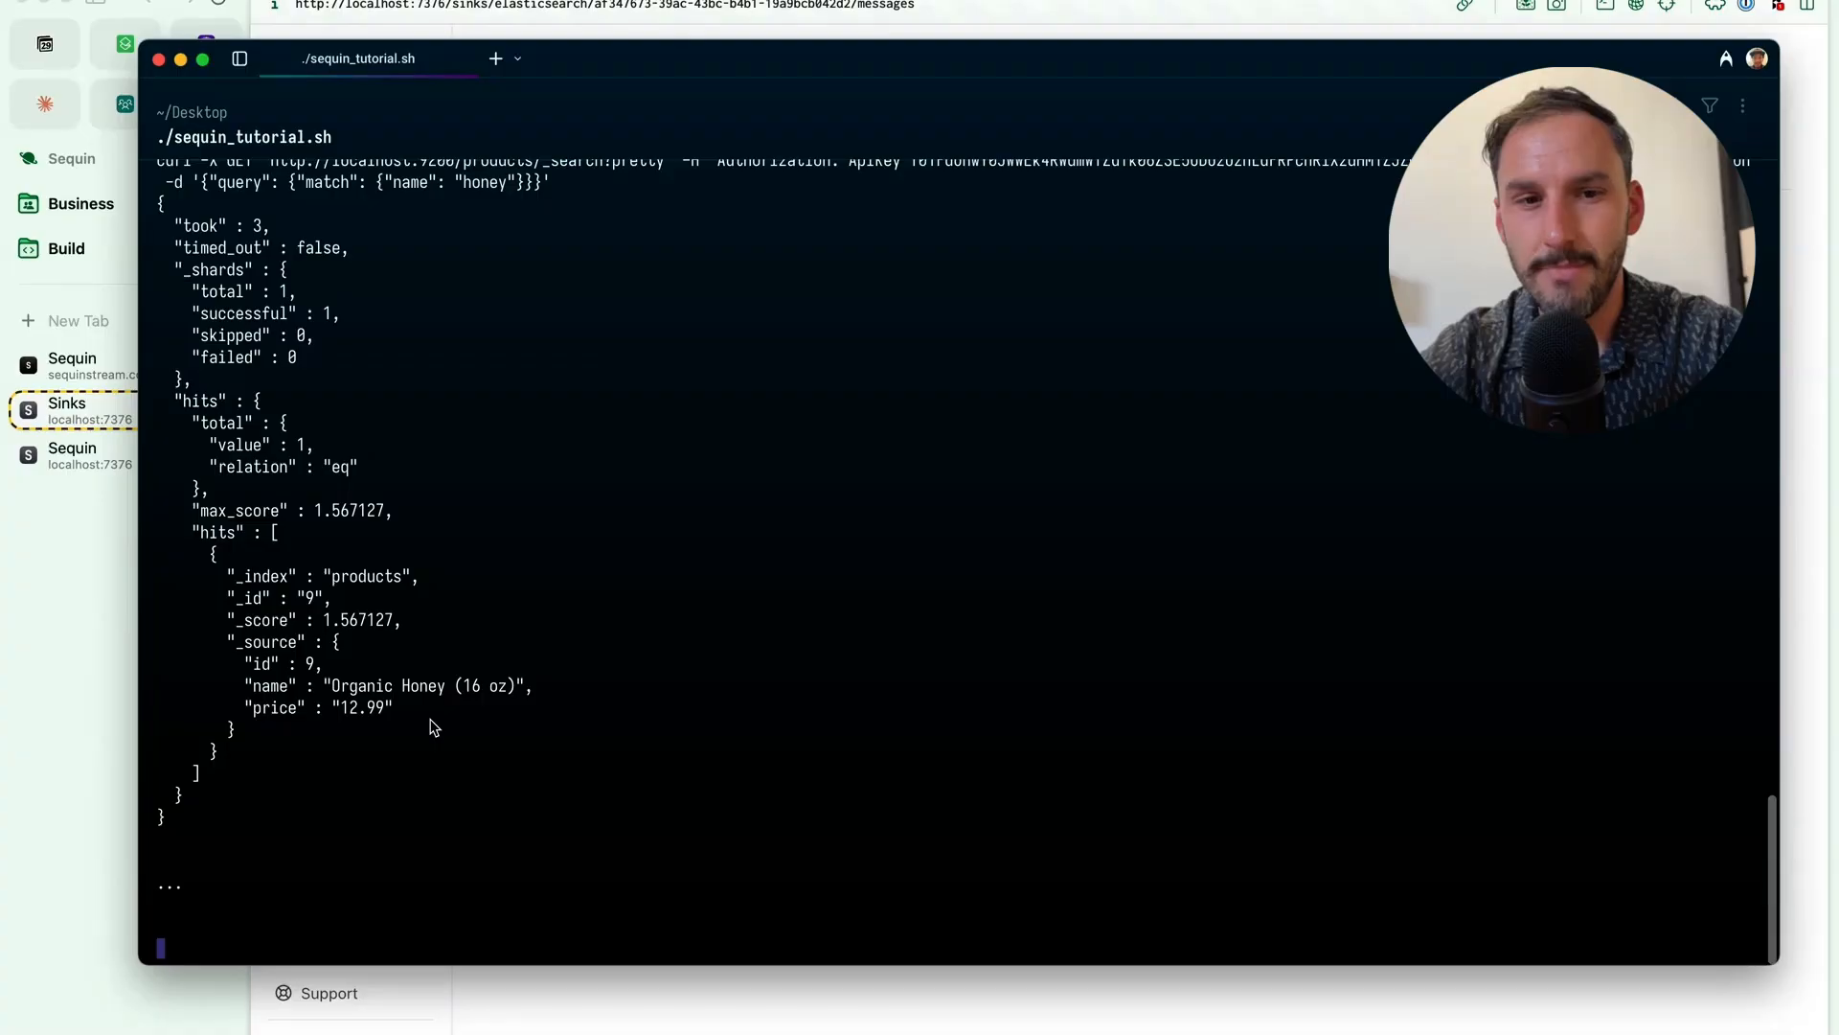
Step: Update Organic Honey (16 oz) to price 14.99 via psql and rerun the curl honey search
text(docker exec -i sequin-sequin_postgres-1 psql -U postgres -d sequin_playground -c "update products set price = 14.99 where name = 'Organic Honey (16 oz)';")
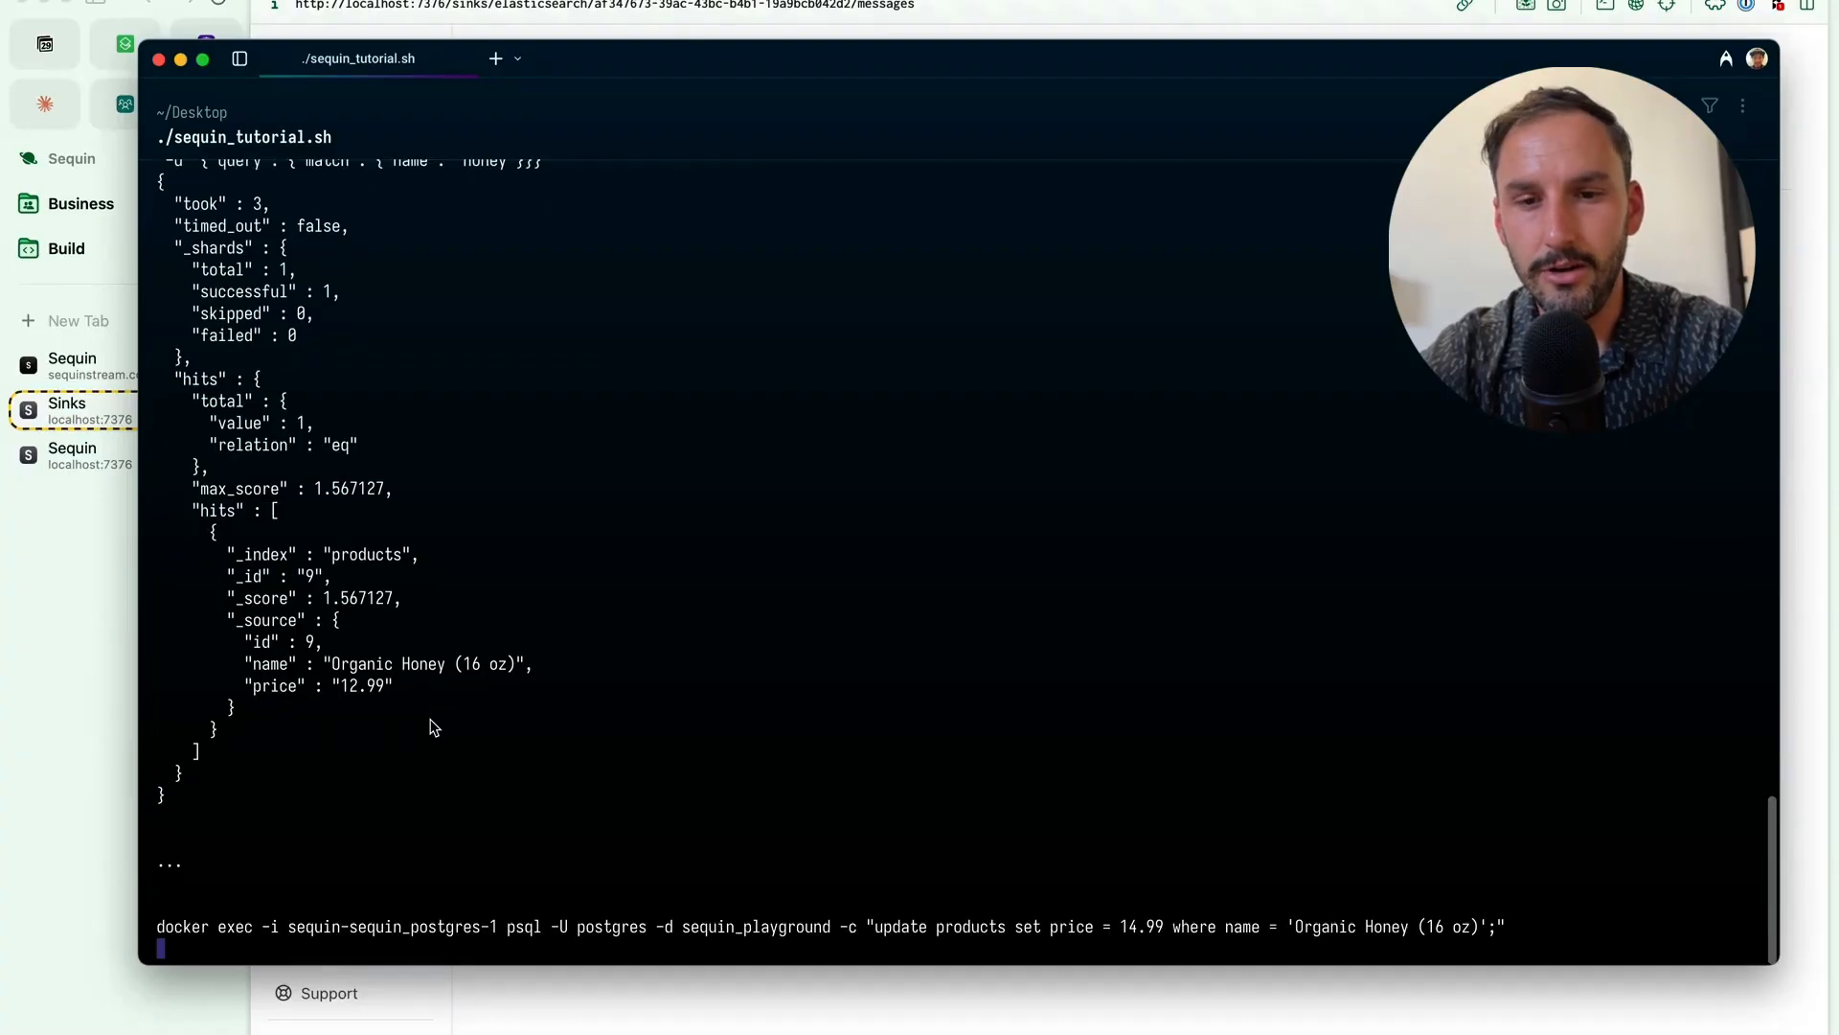
mouse_move(408, 742)
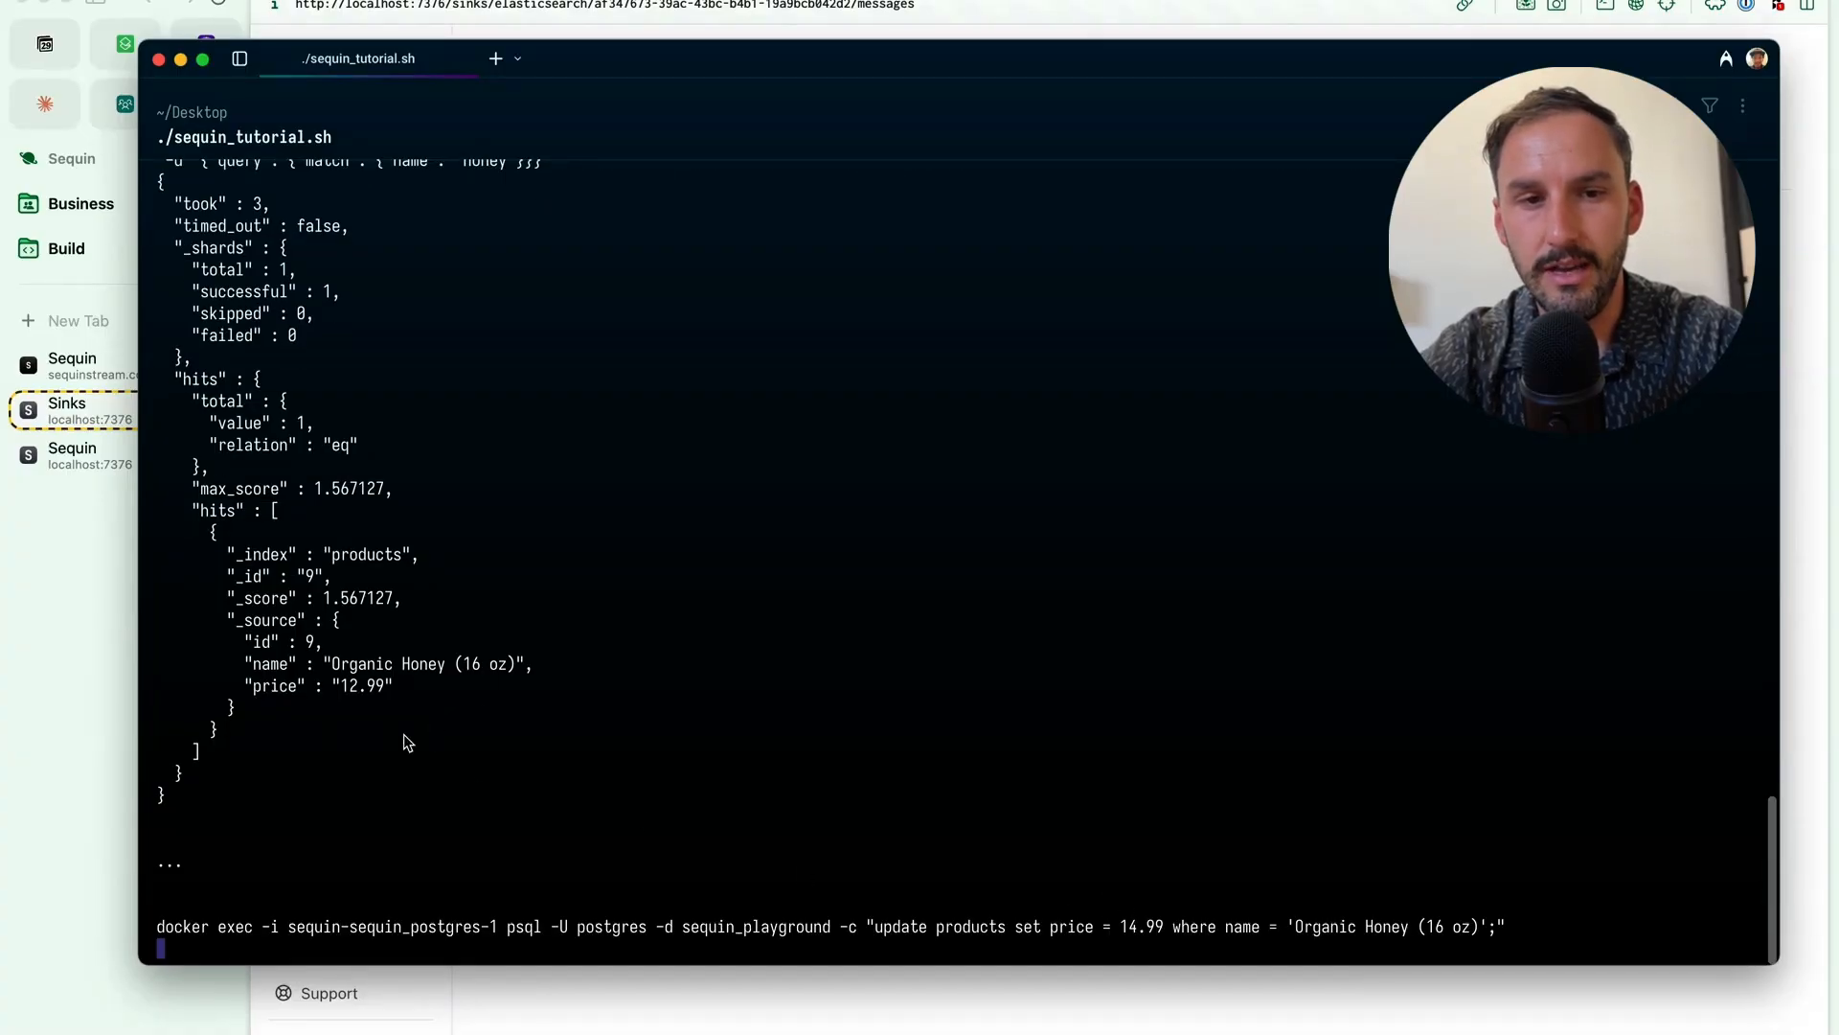
mouse_move(1132, 931)
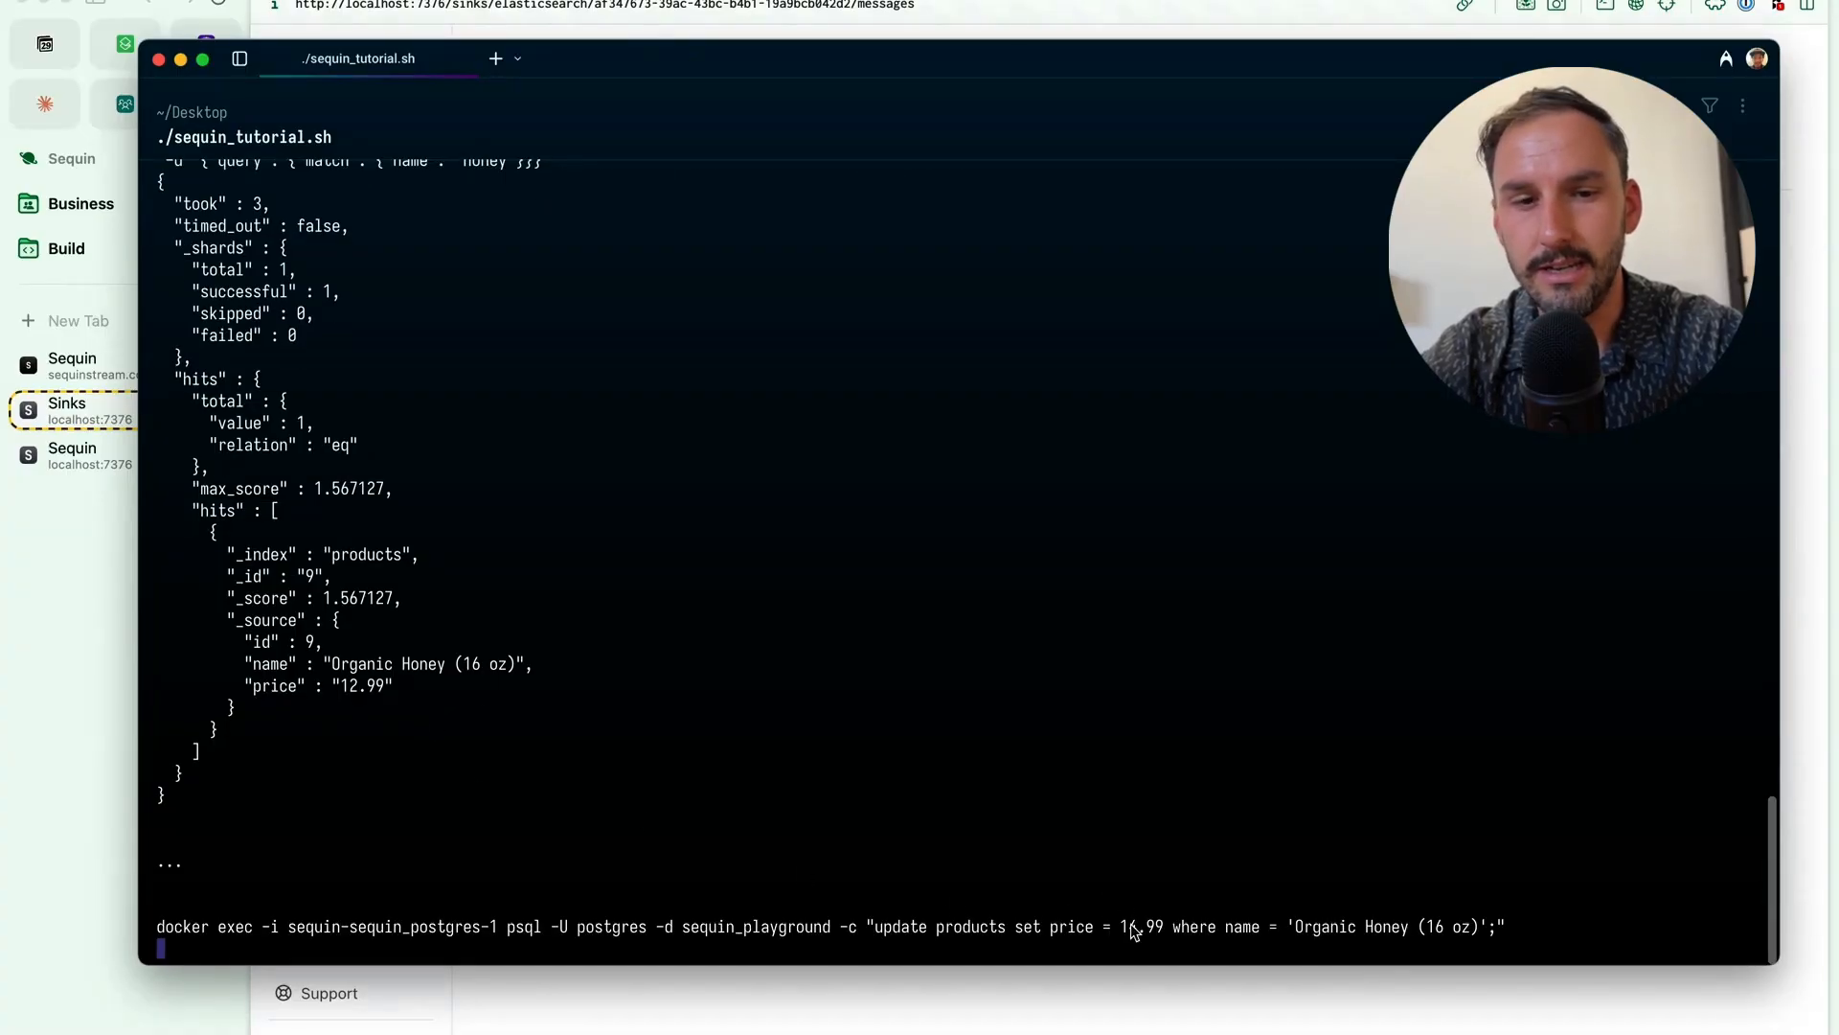
key(Return)
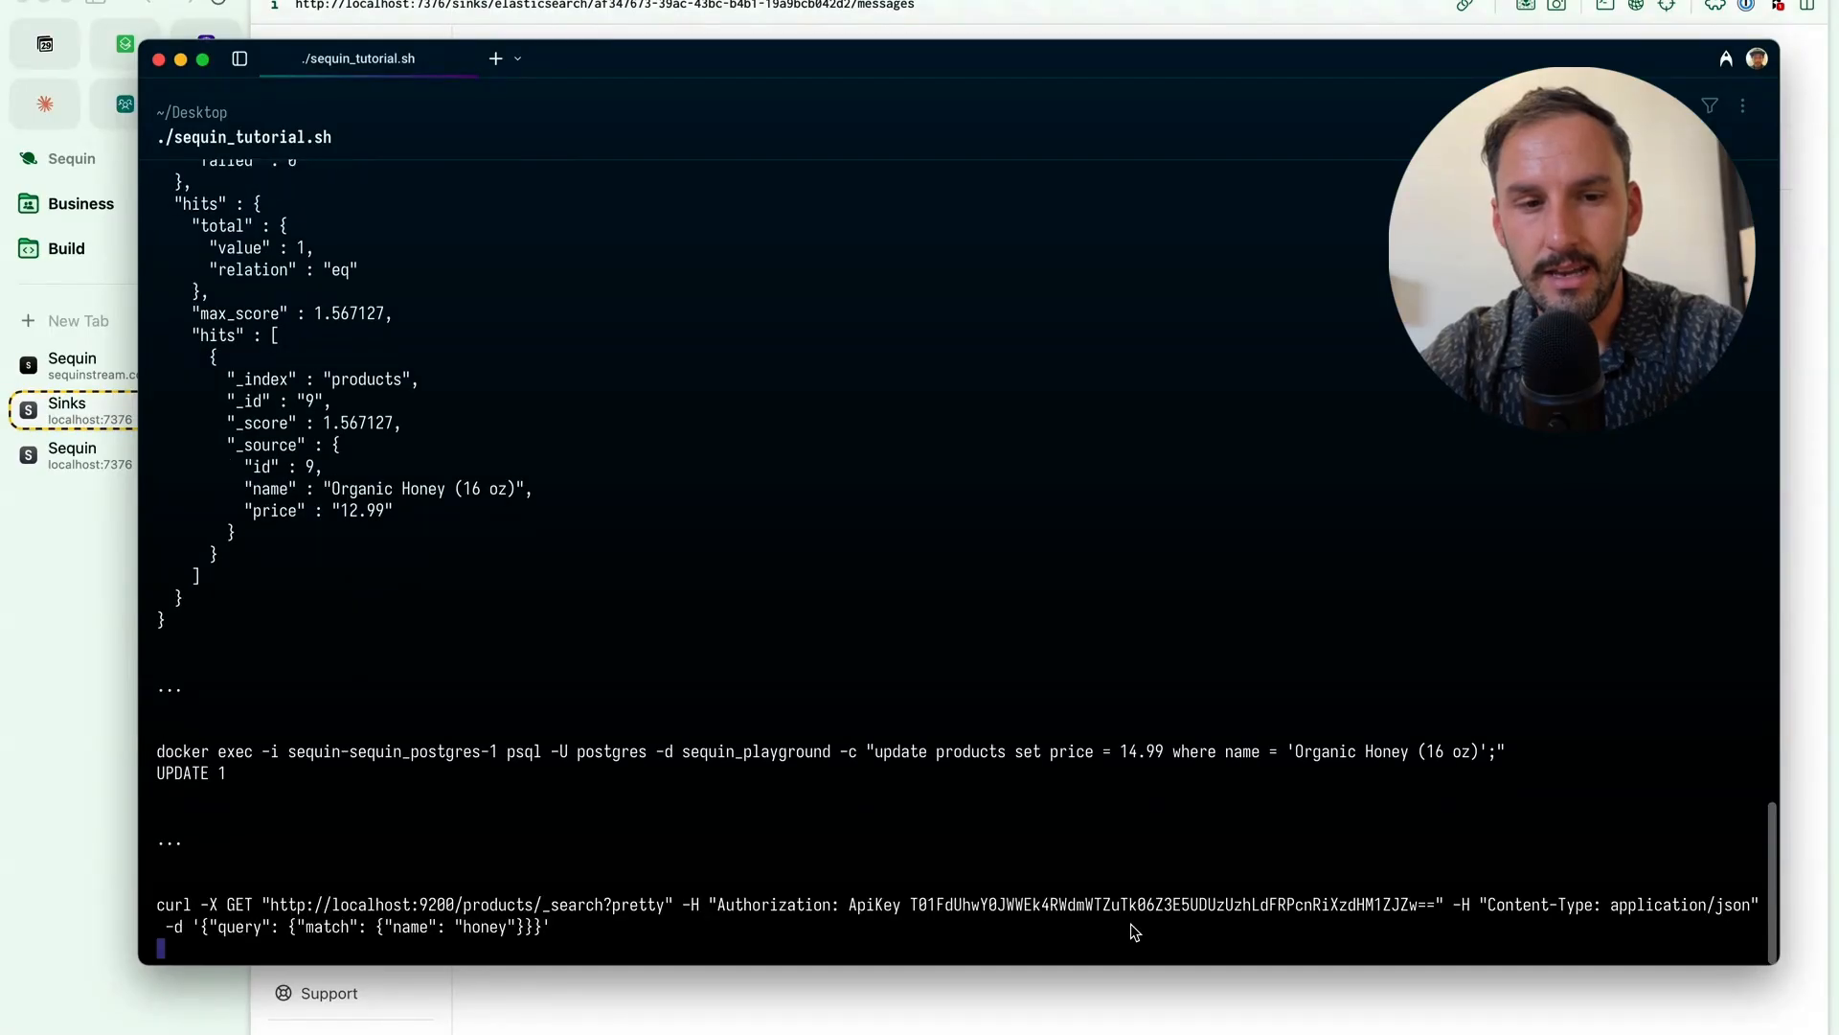
key(Return)
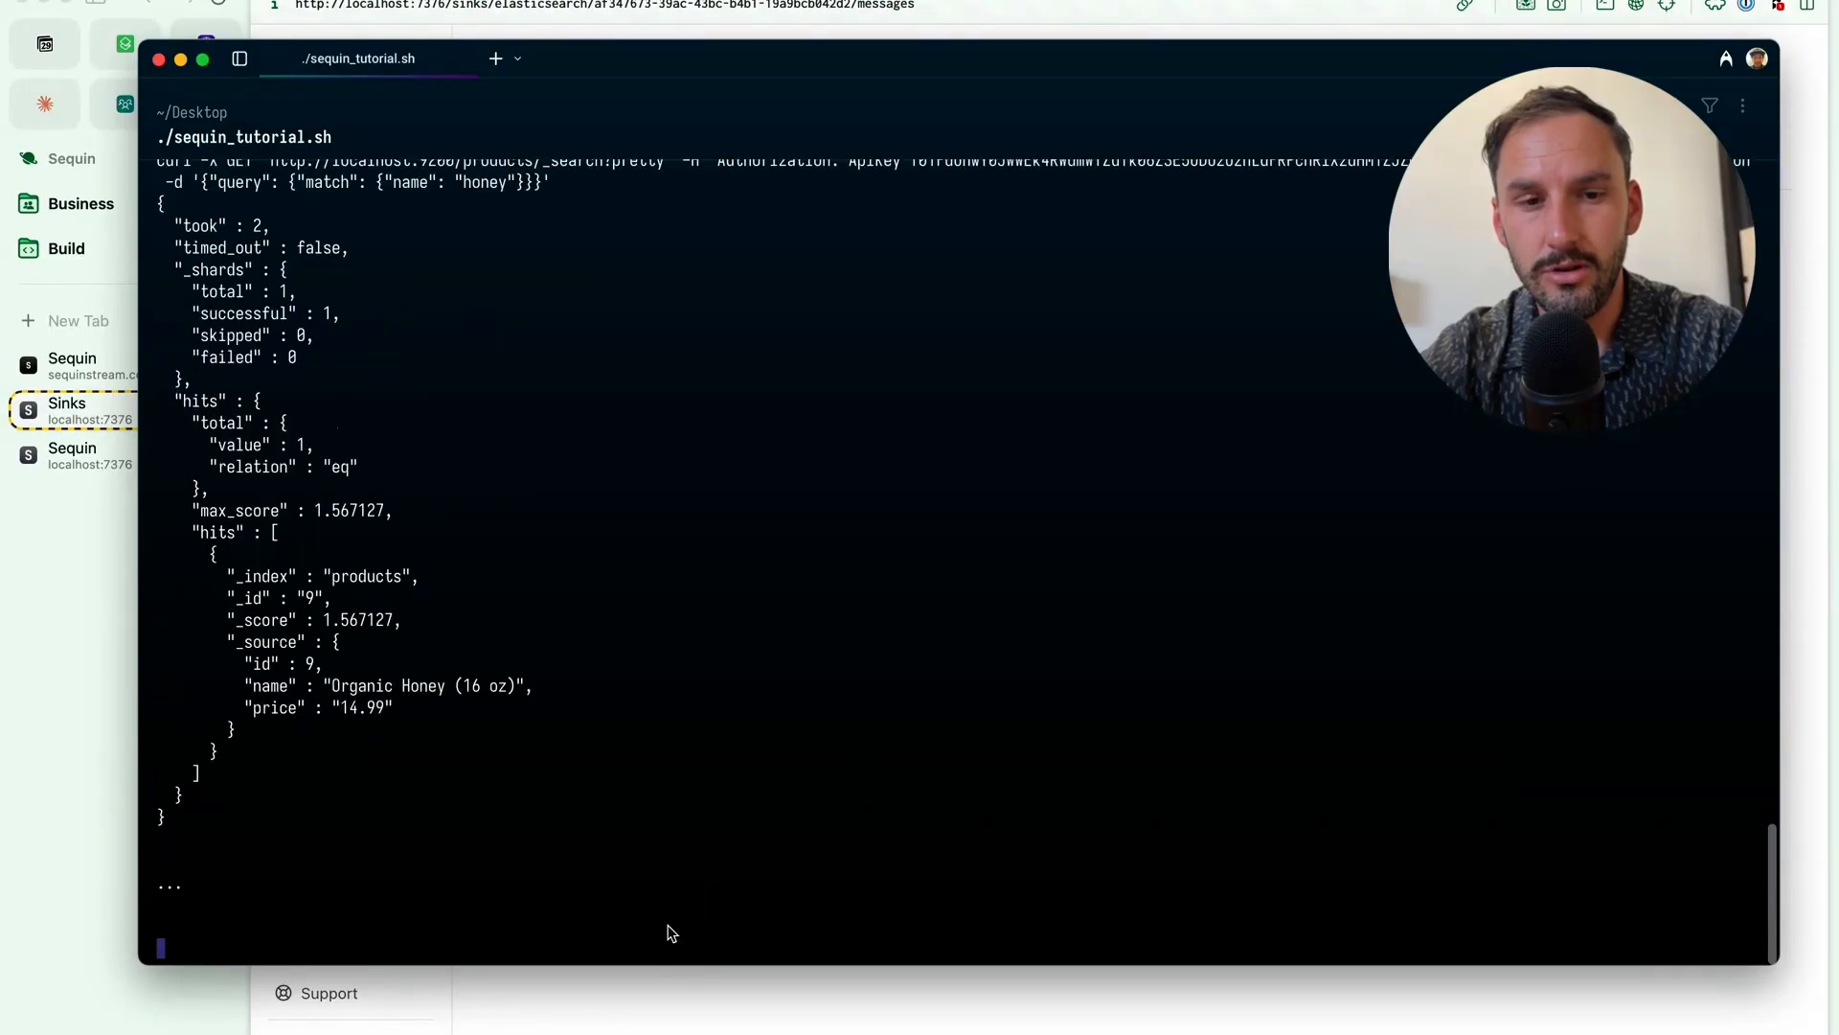
mouse_move(410, 933)
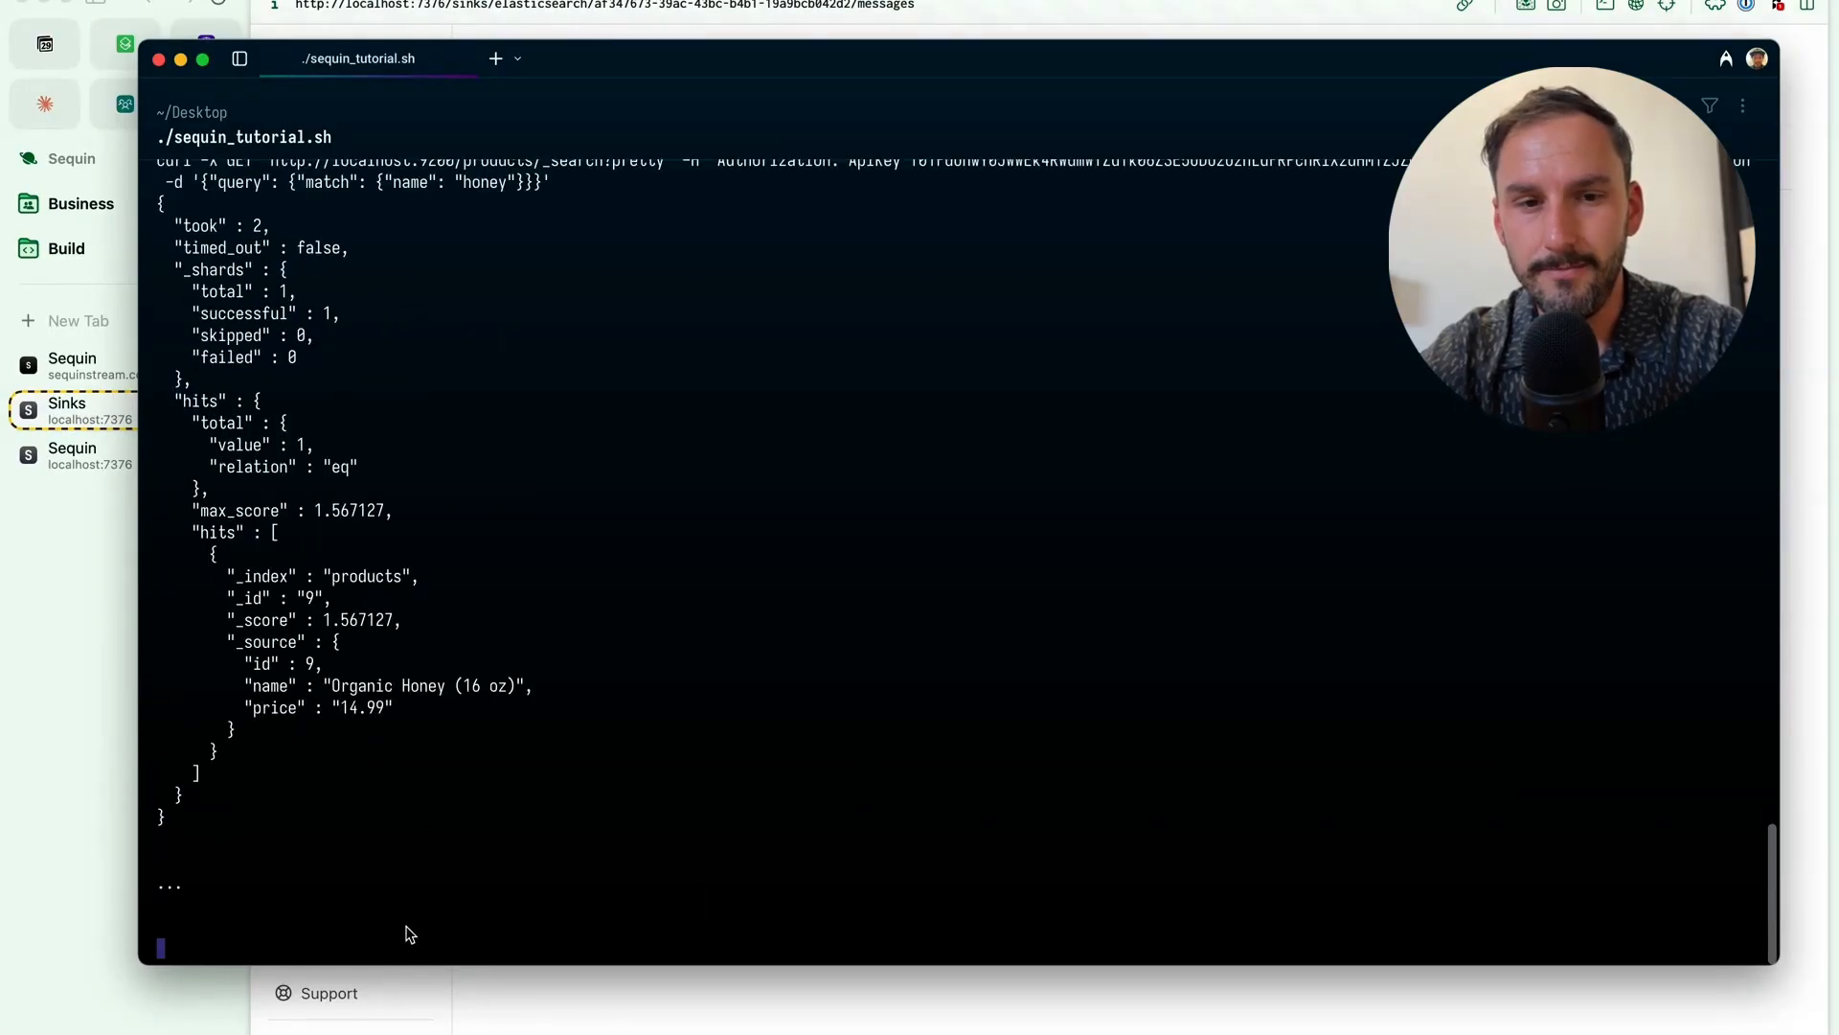
Step: Rename the product to Organic Raw Honey (16 oz) via psql, then stage a psql delete for honey products
text(docker exec -i sequin-sequin-postgres-1 psql -U postgres -d sequin_playground -c "update products set name = 'Organic Raw Honey (16 oz)' where name = 'Organic Honey (16 oz)';")
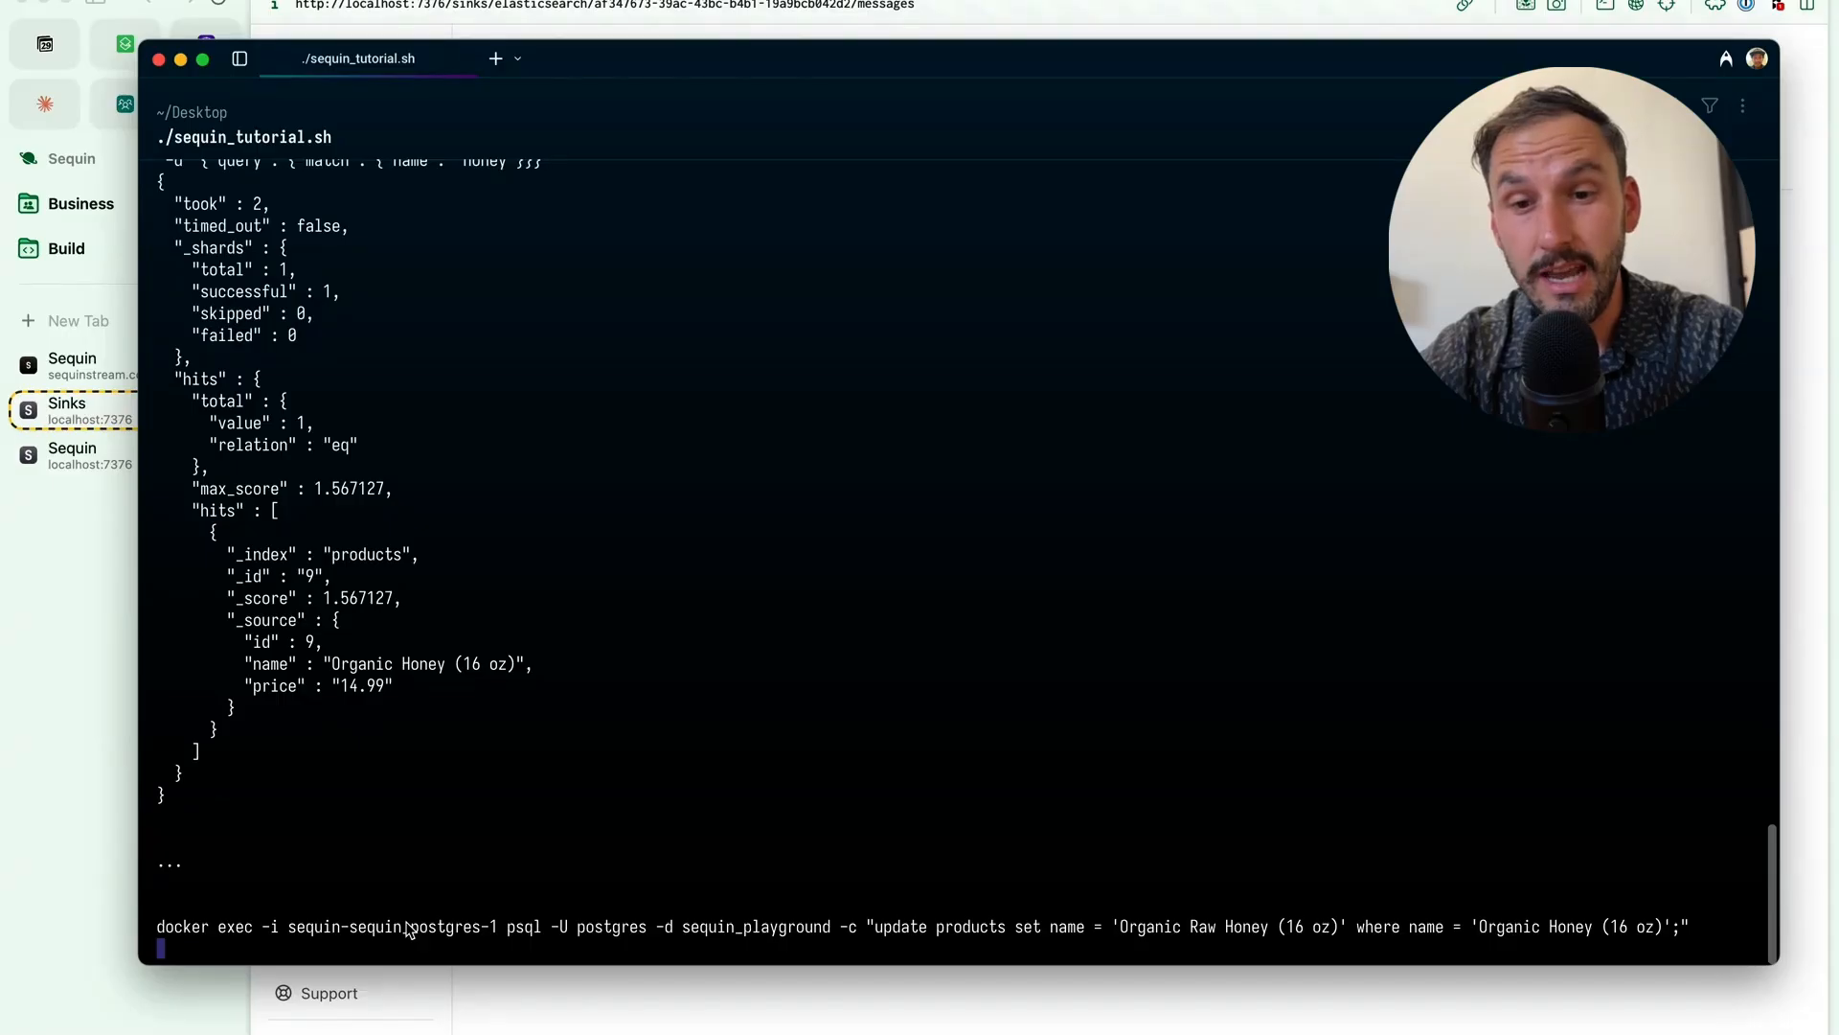
mouse_move(1069, 932)
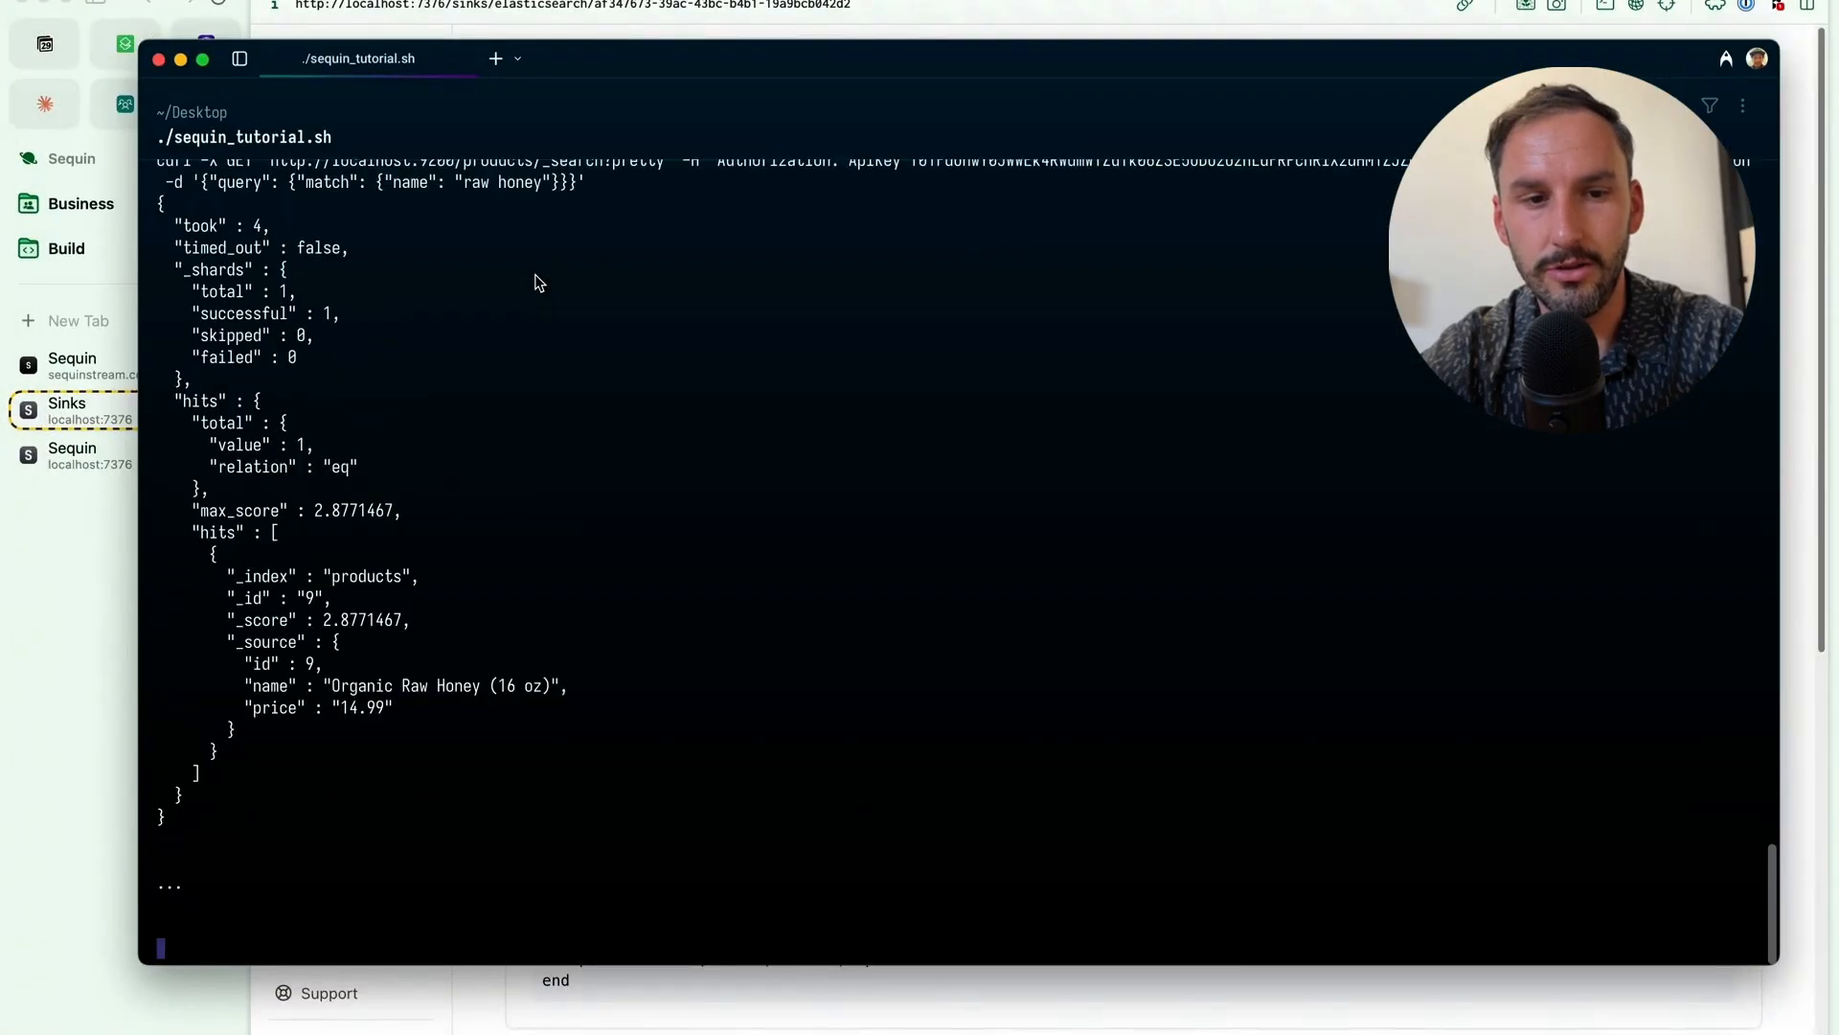
mouse_move(458, 726)
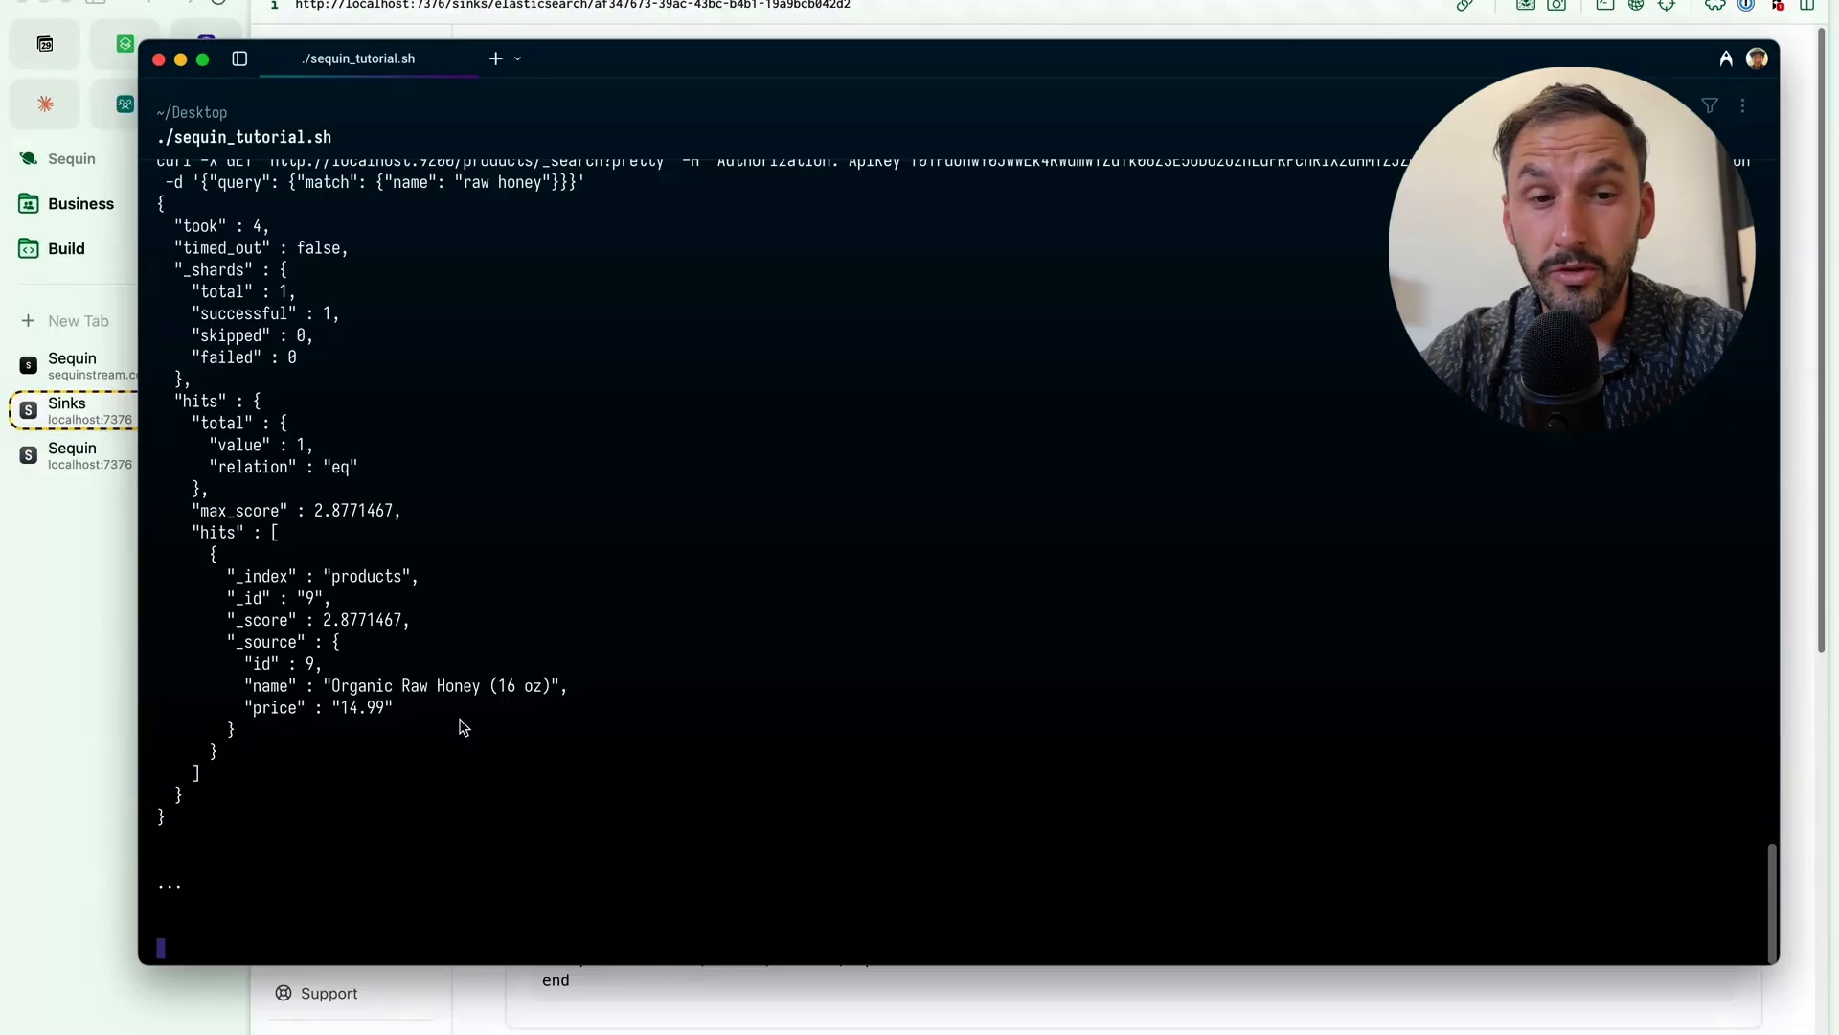
text(docker exec -i sequin-sequin_postgres-1 psql -U postgres -d sequin_playground -c "delete from products where name ilike '%honey%';")
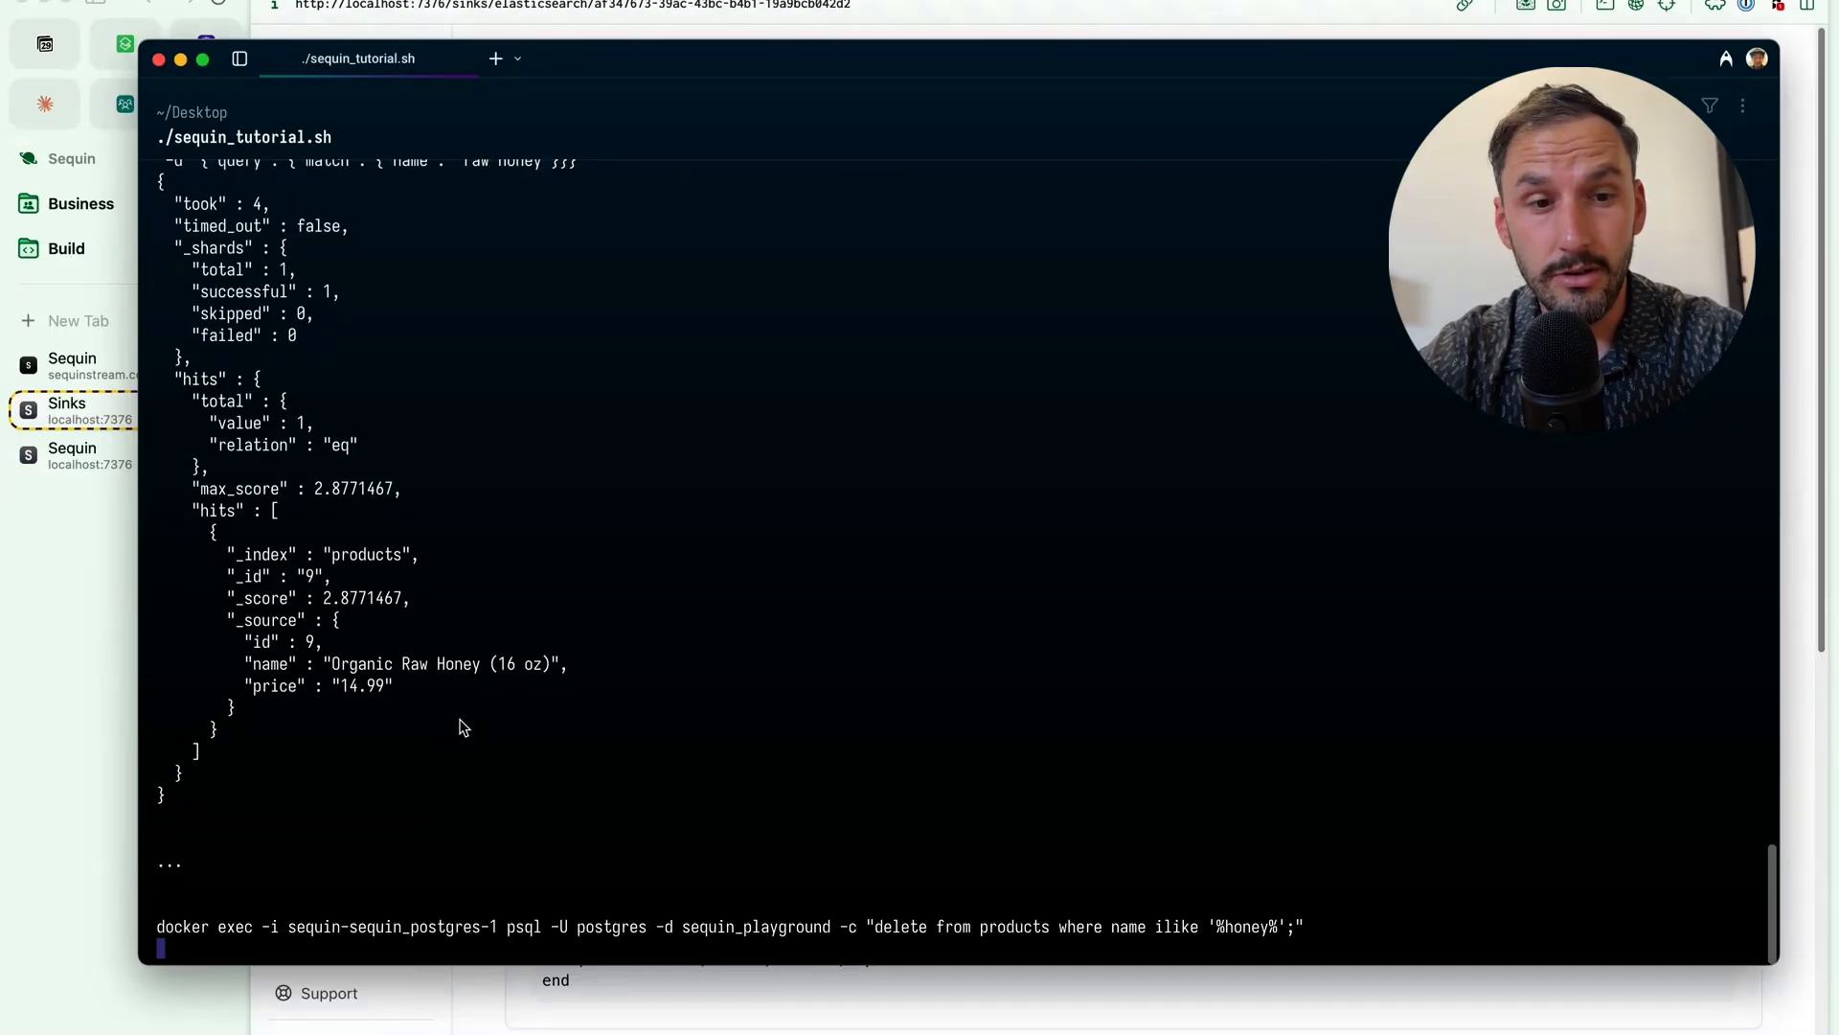
mouse_move(1021, 948)
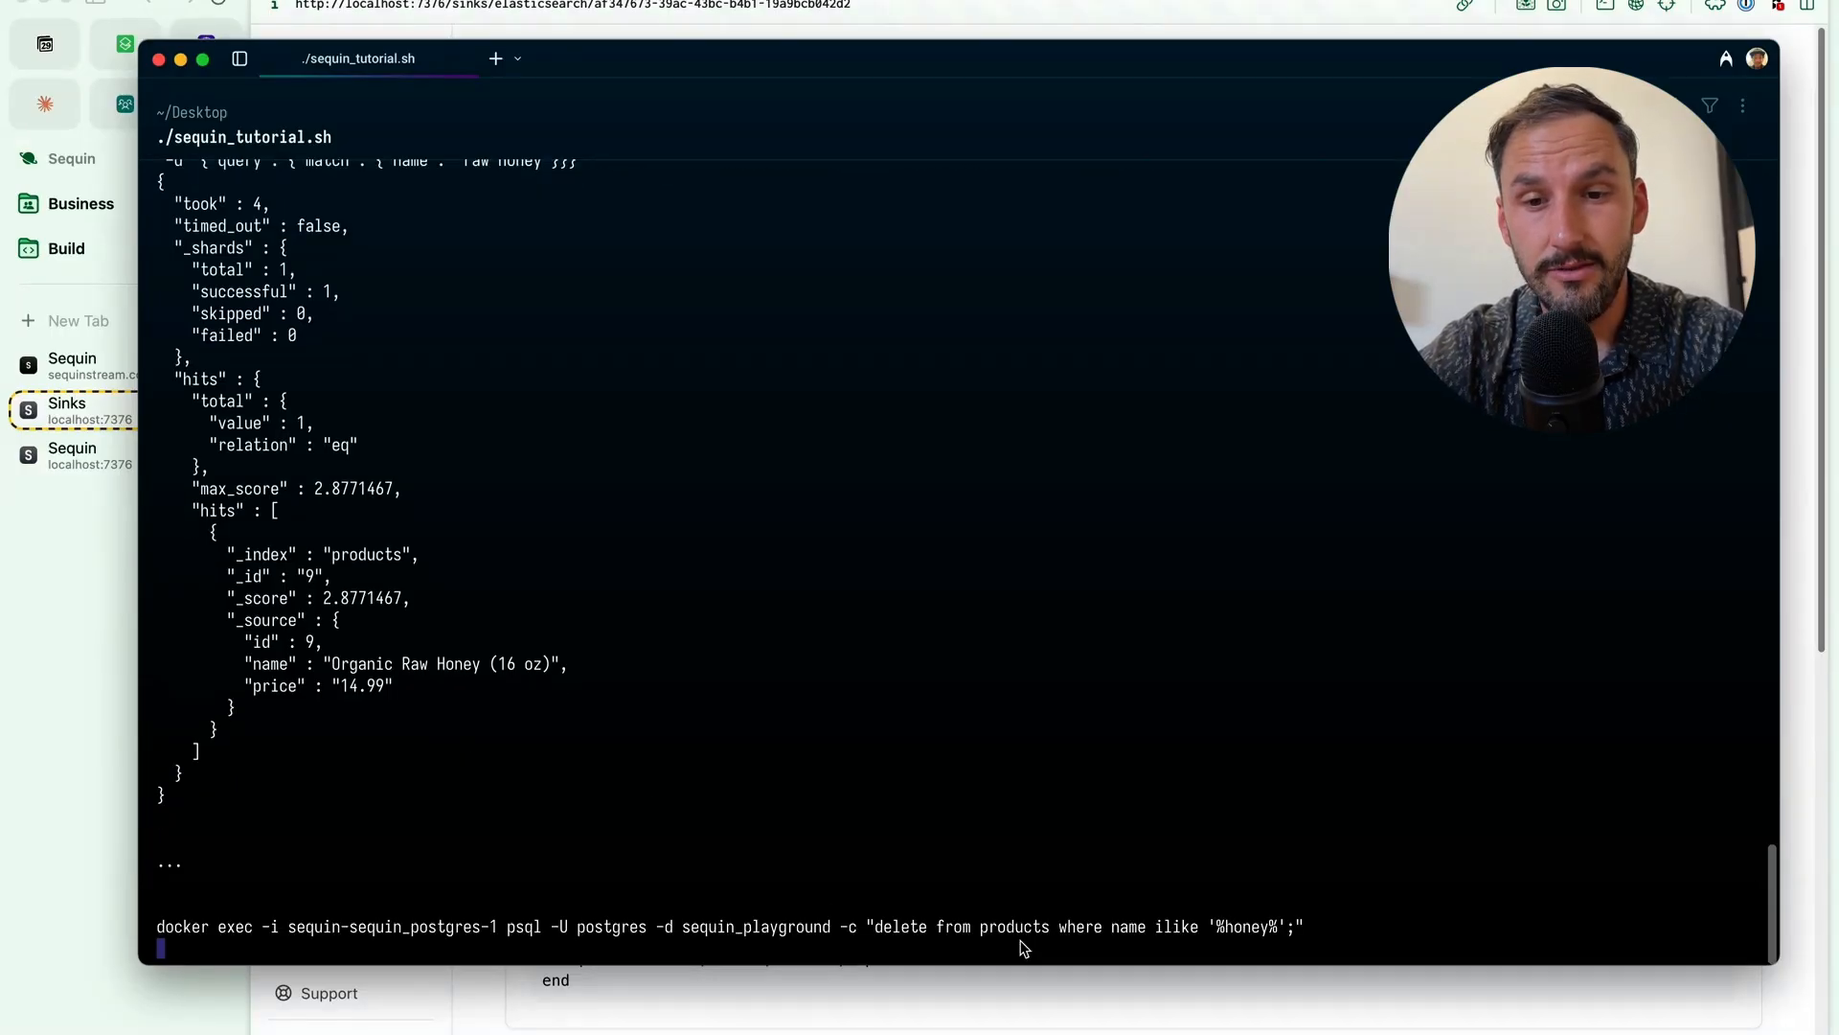